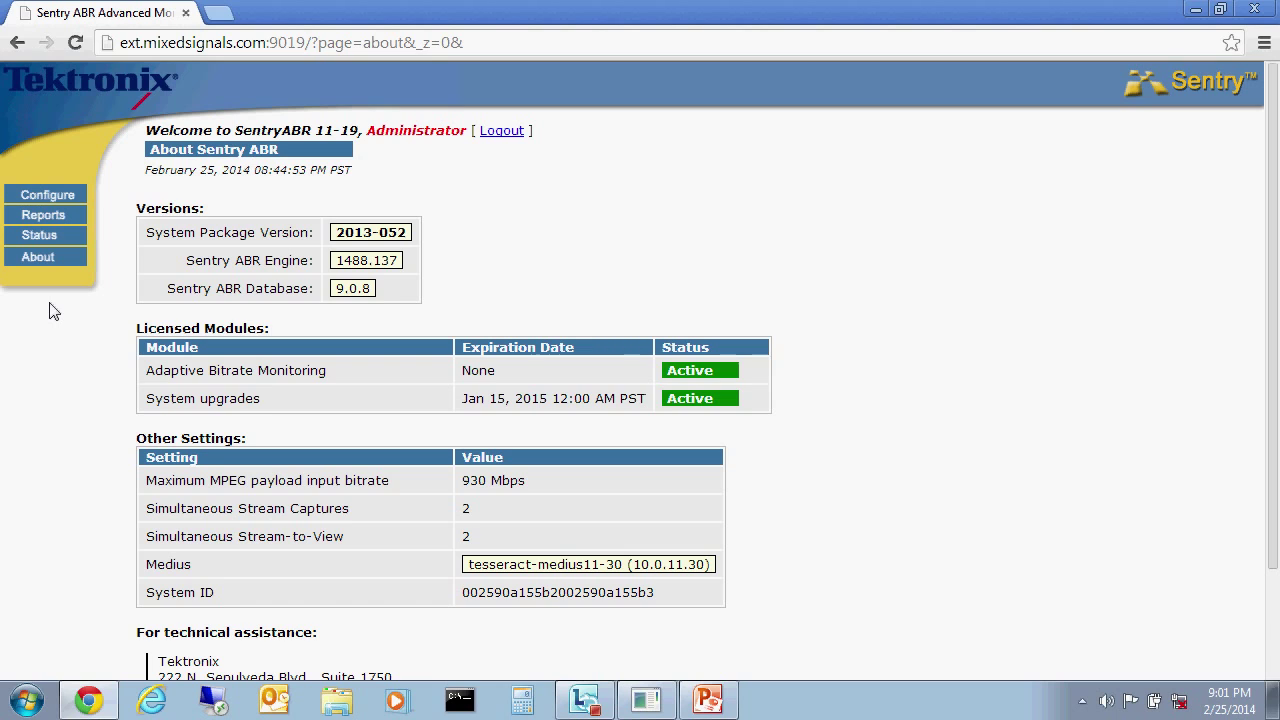
# Show the Configure submenu of configuration pages from the left navigation.
pyautogui.click(48, 194)
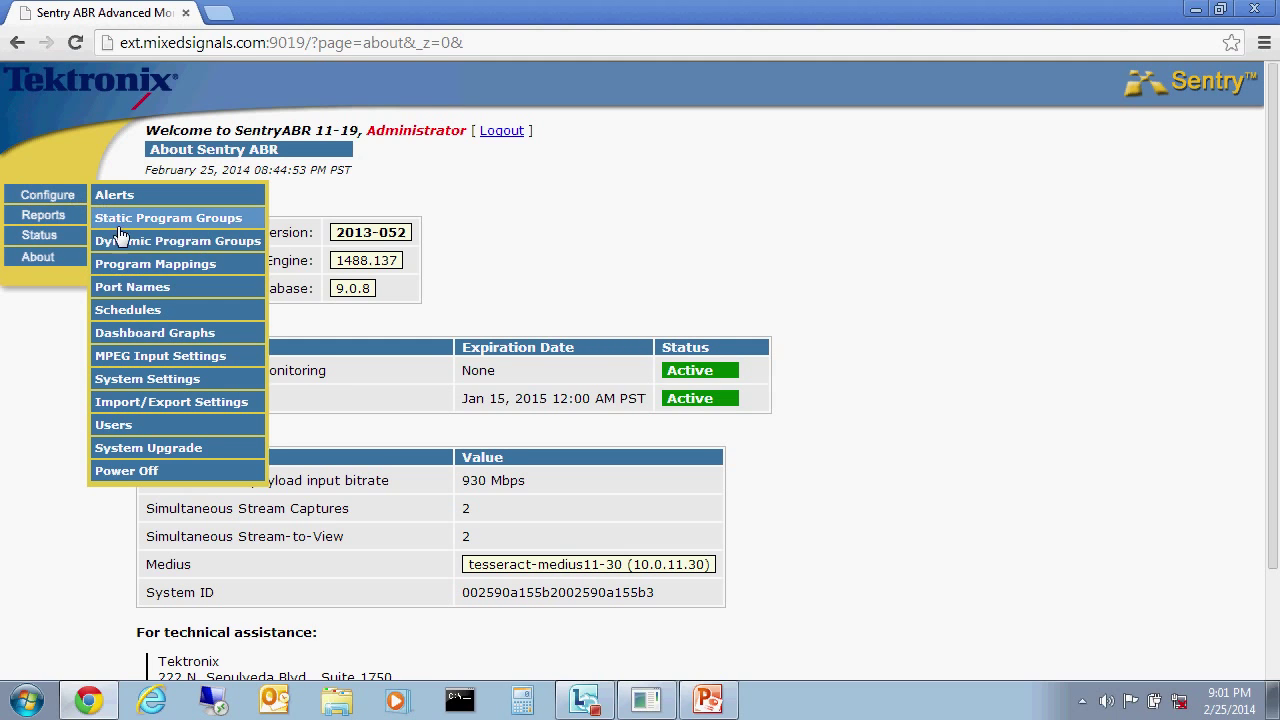
# Show the MPEG Input Settings page with LAN 2 settings and port list, then return to the Configure menu.
pyautogui.click(160, 356)
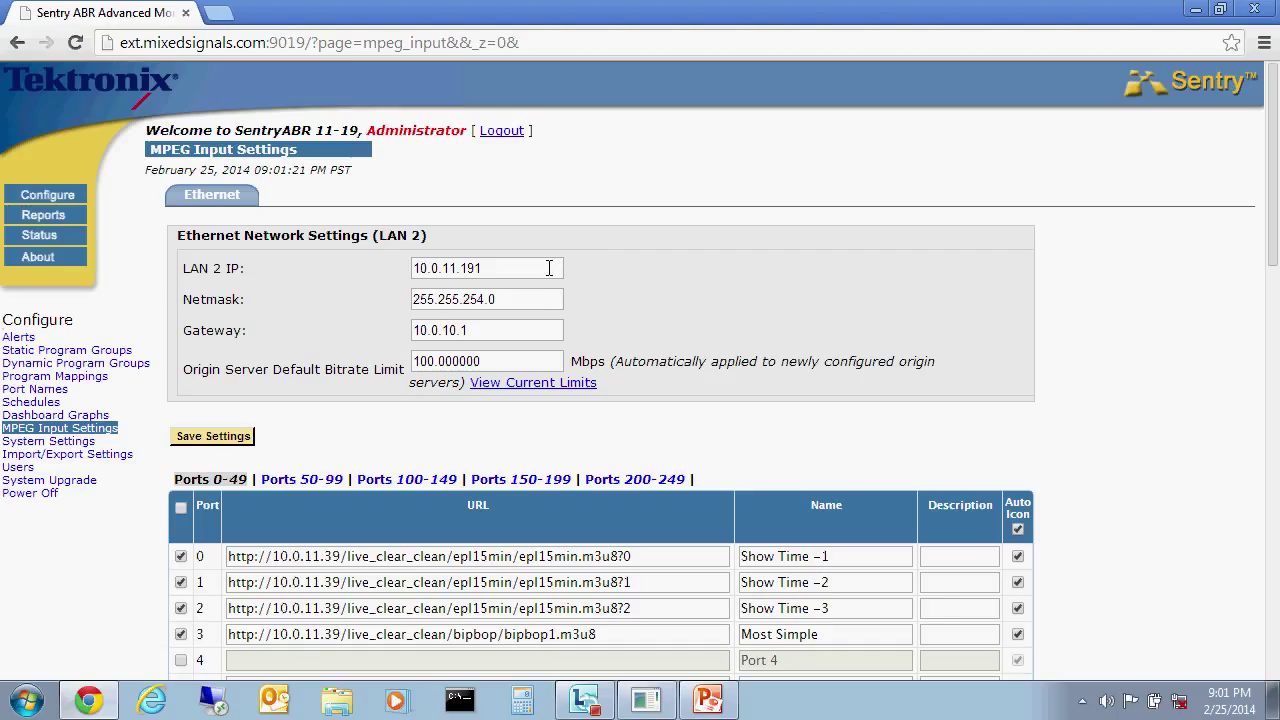
pyautogui.moveTo(548, 360)
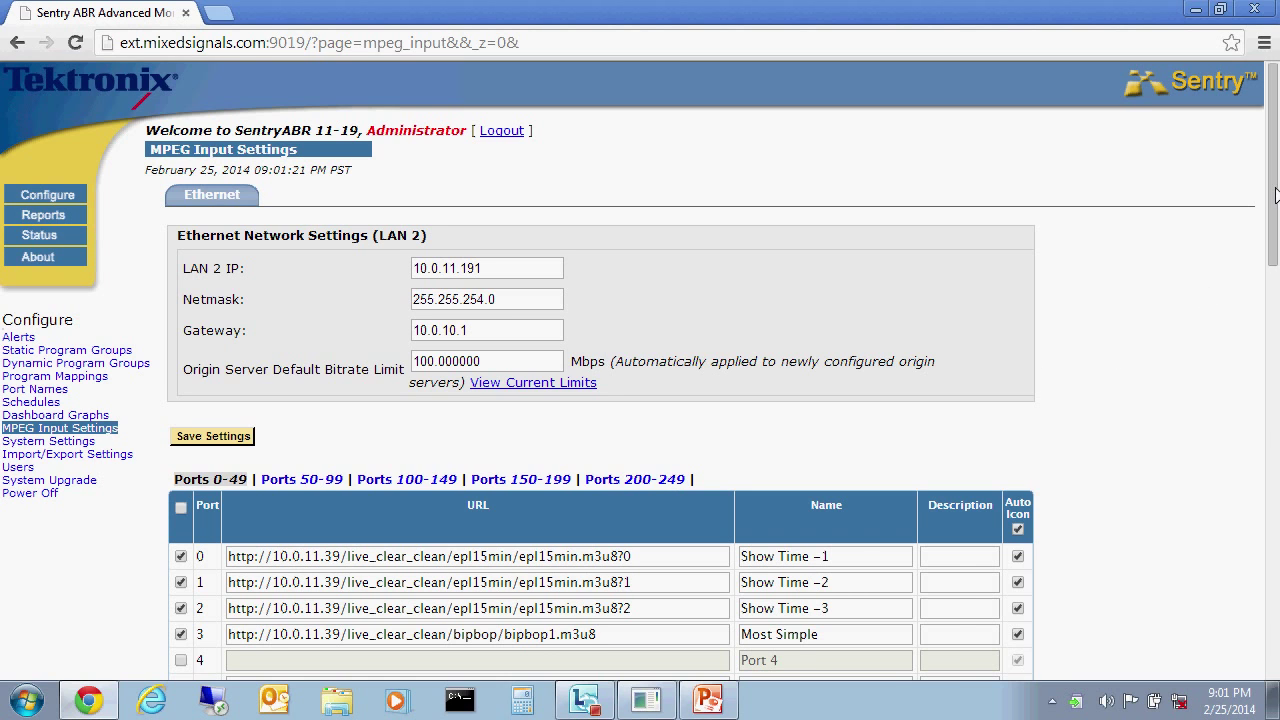
pyautogui.scroll(-3)
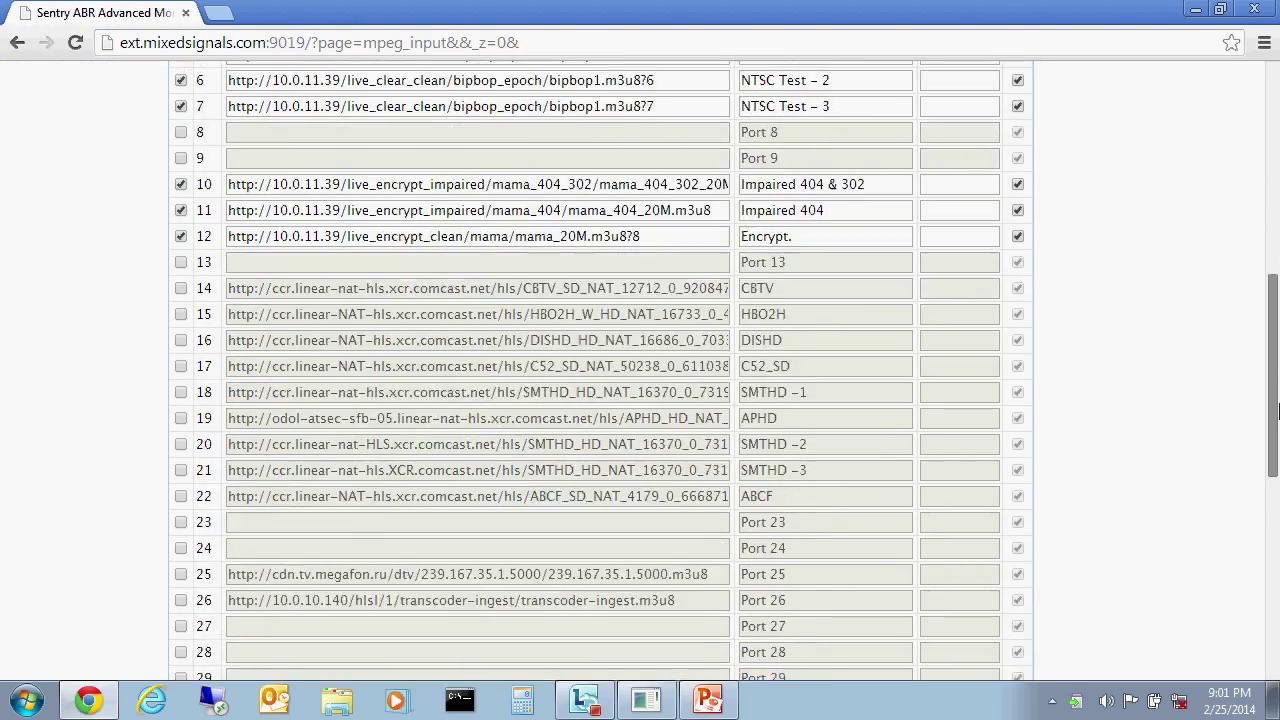
pyautogui.scroll(-3)
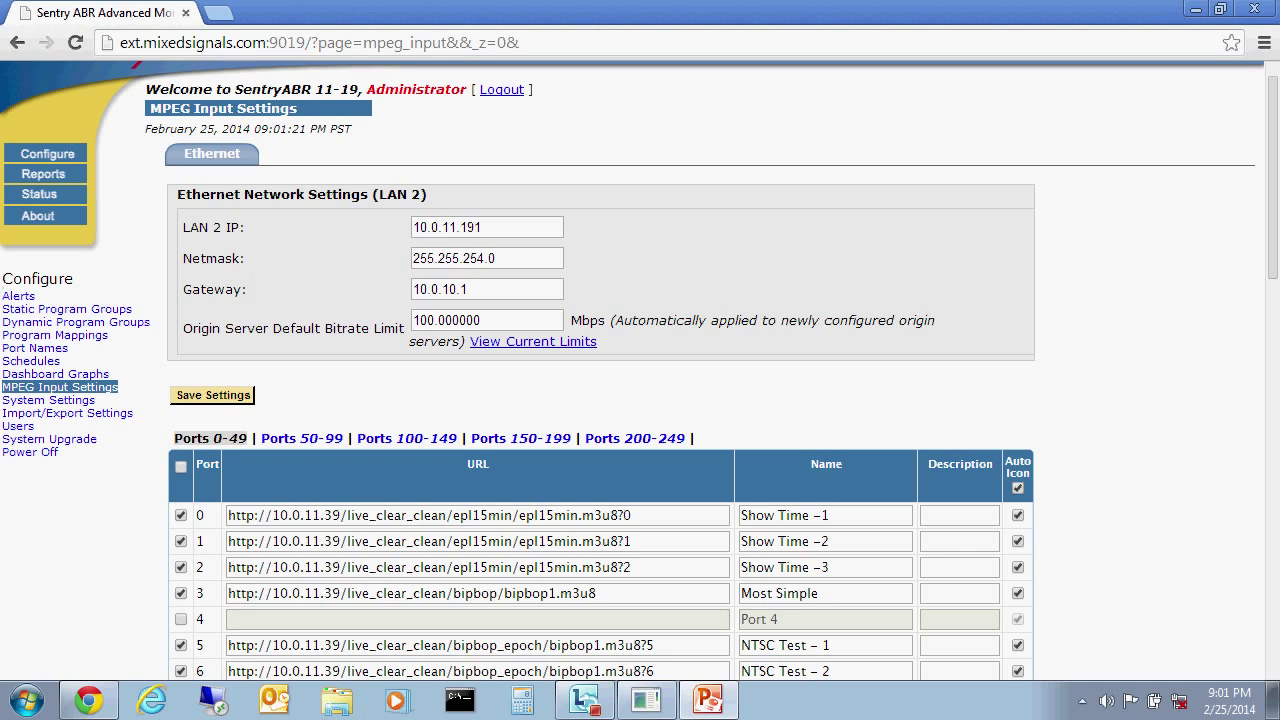
pyautogui.moveTo(500, 408)
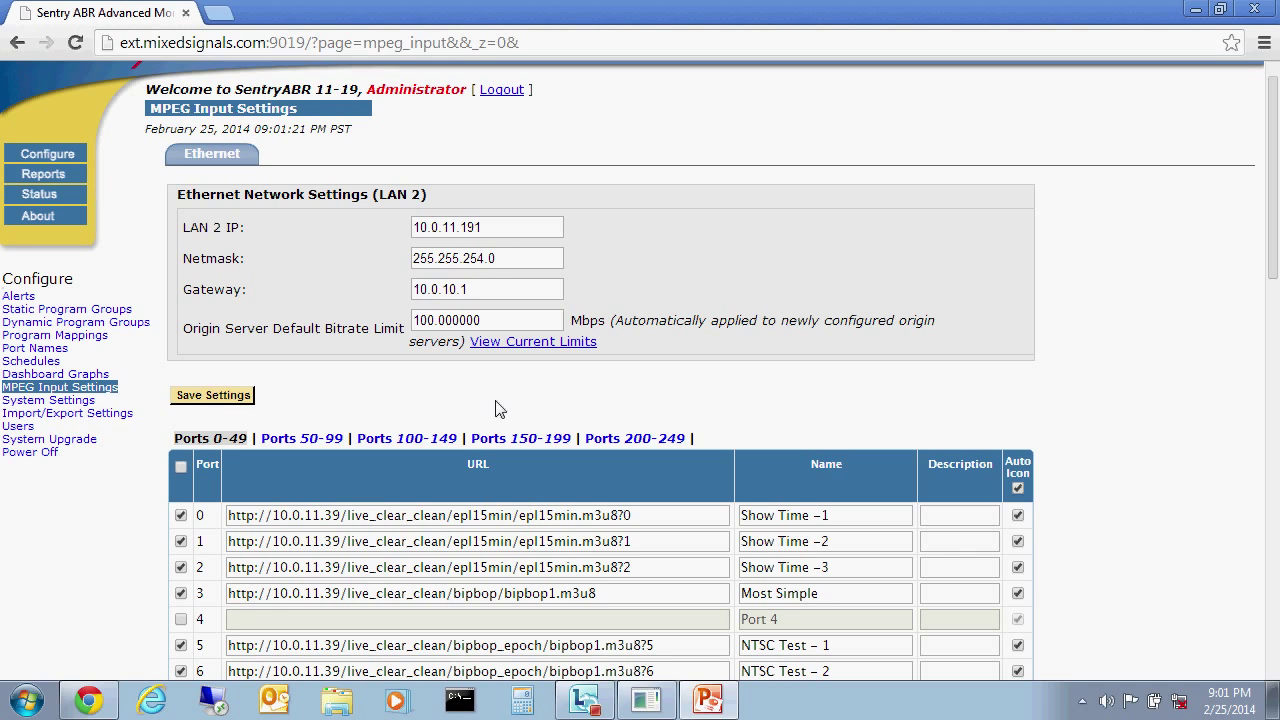
pyautogui.click(44, 172)
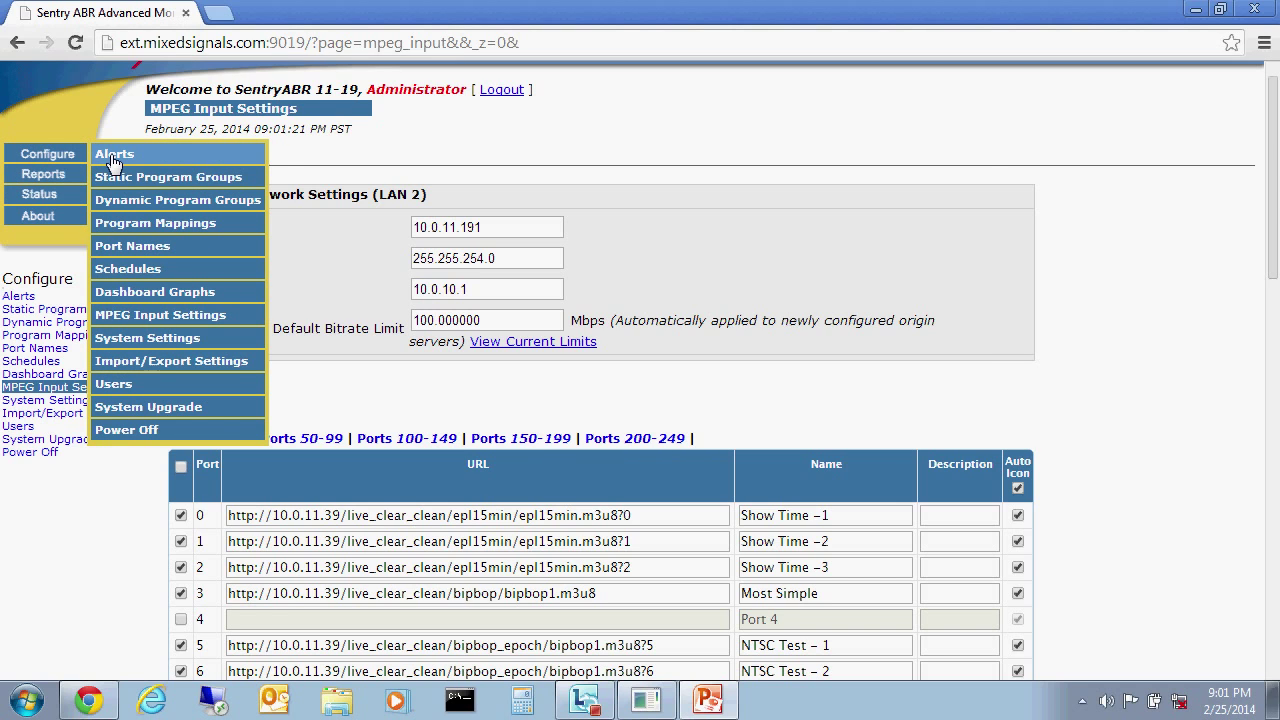
# Show the Alerts Summary page listing manifest and representation alert types with counts.
pyautogui.click(114, 152)
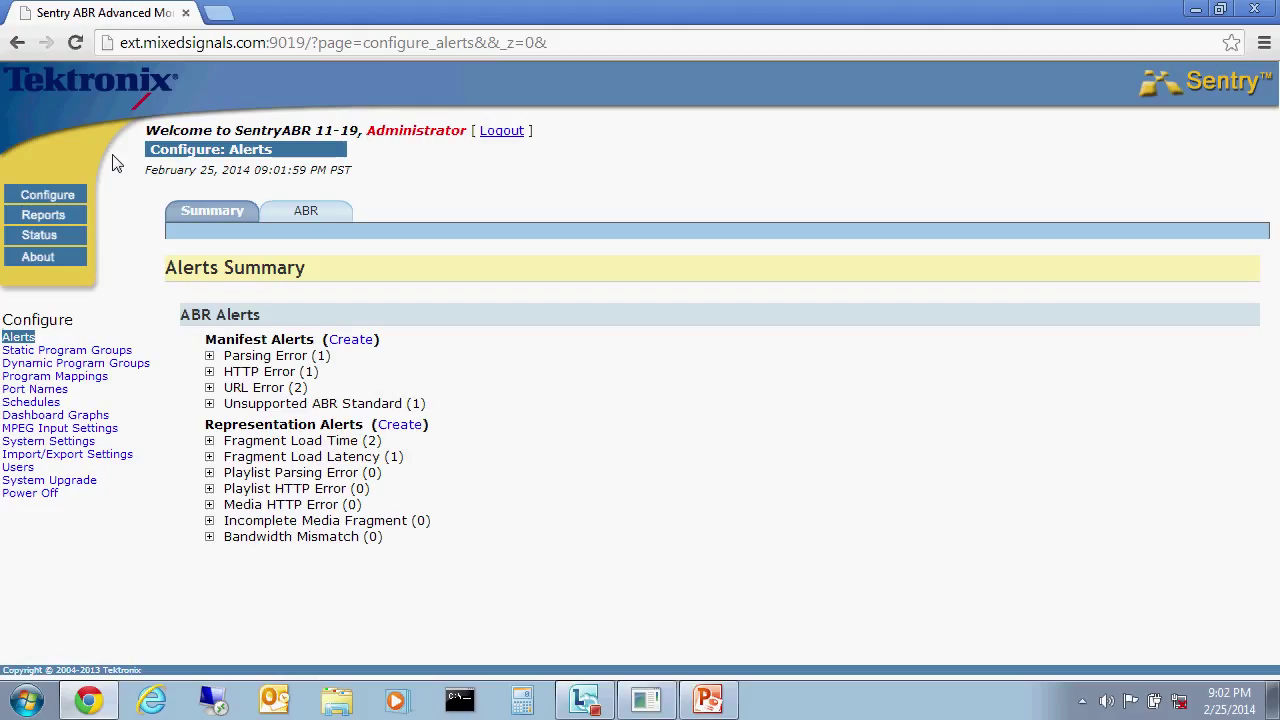
pyautogui.moveTo(324, 370)
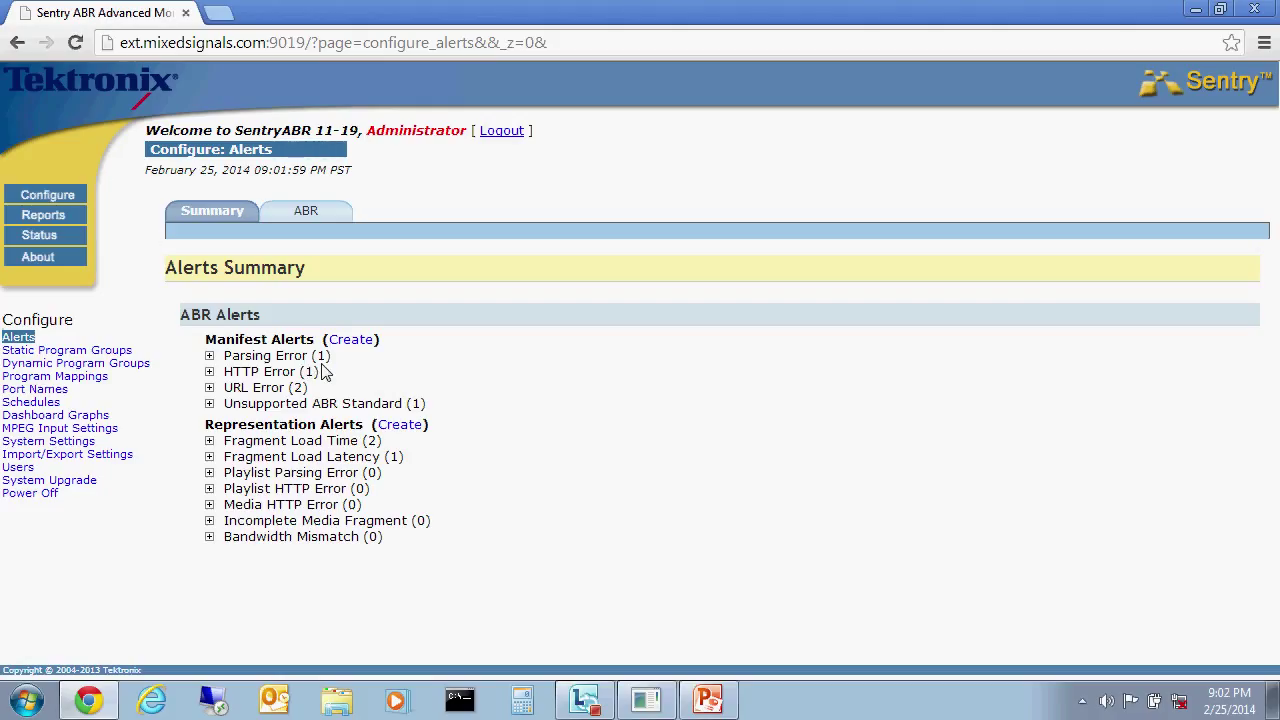
pyautogui.moveTo(330, 374)
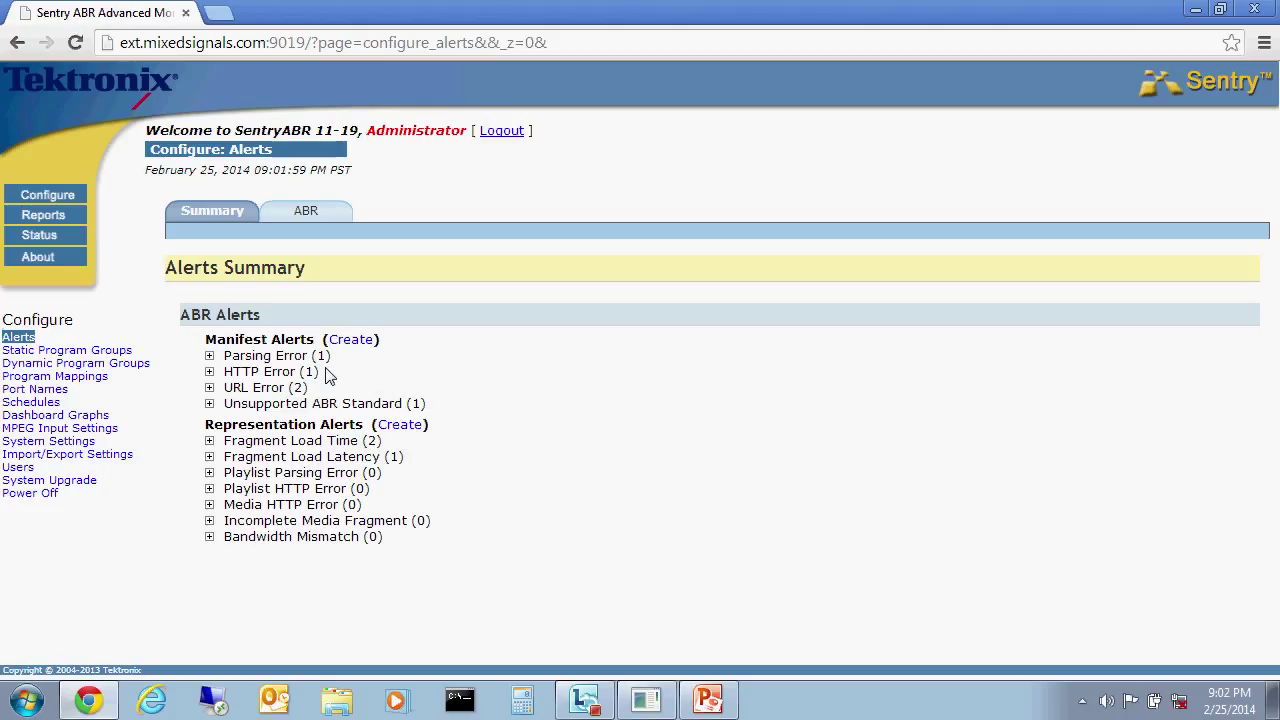
pyautogui.moveTo(350, 384)
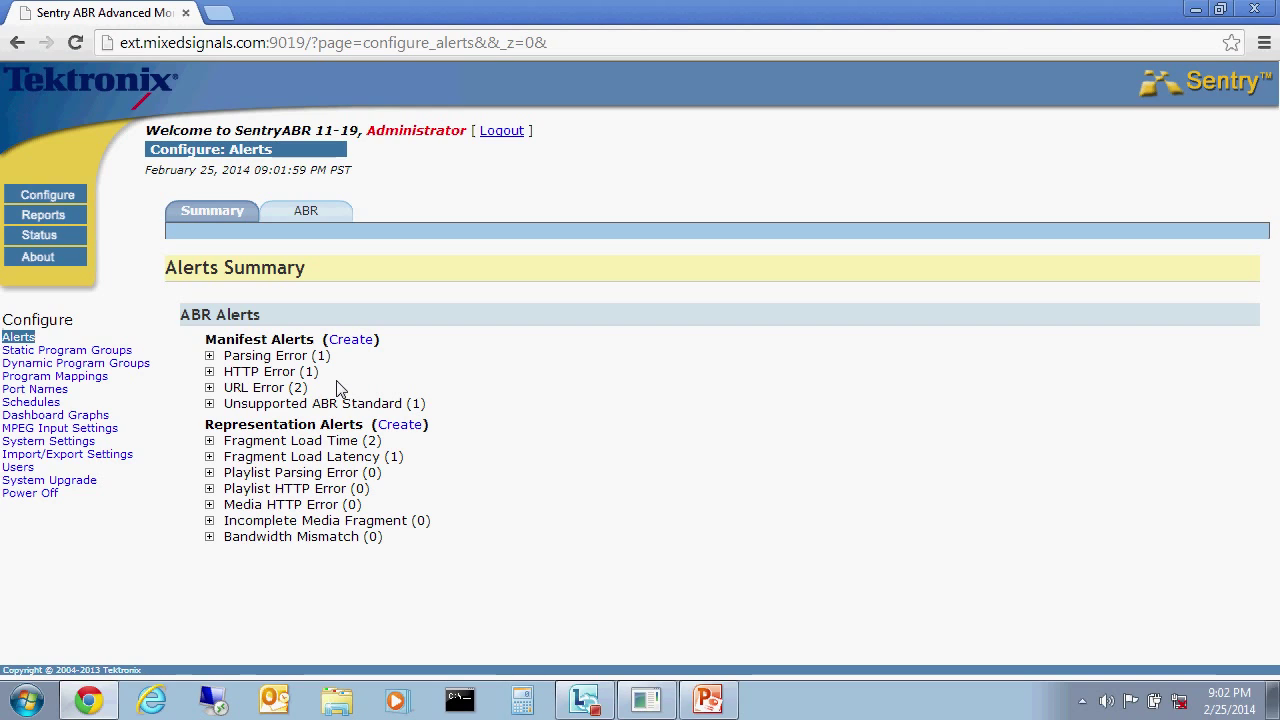
pyautogui.moveTo(352, 378)
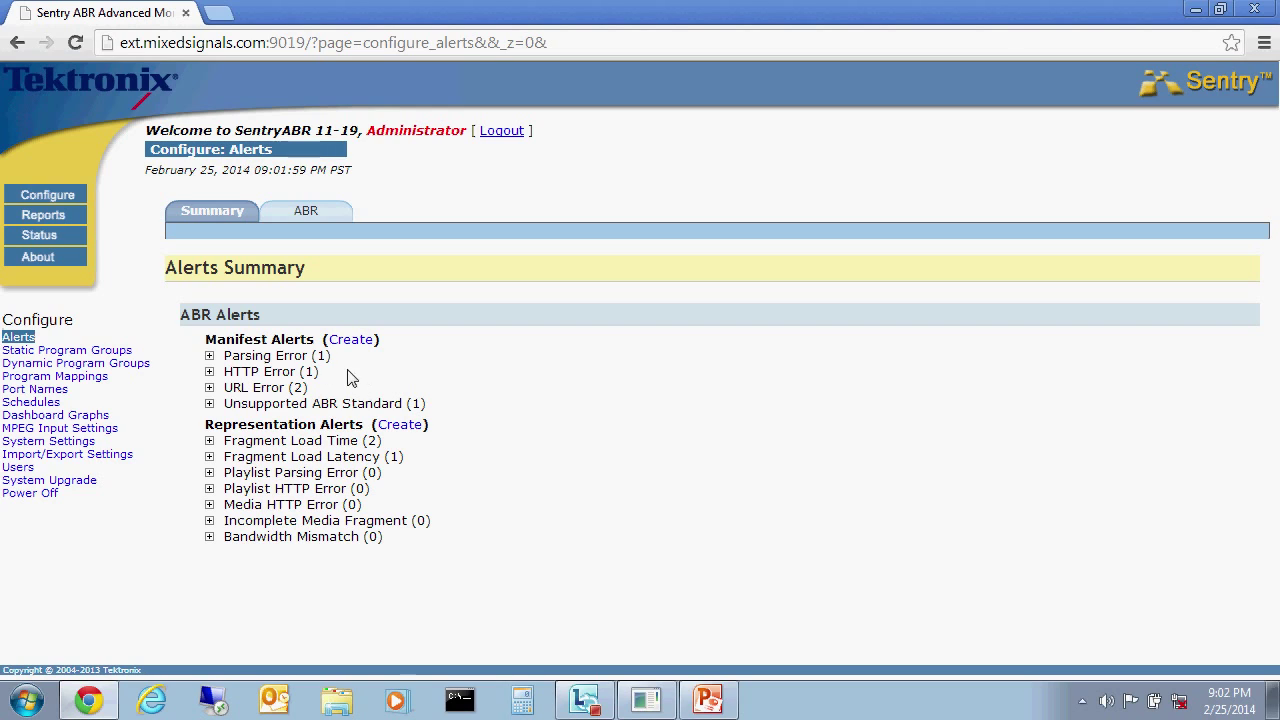
pyautogui.moveTo(228, 540)
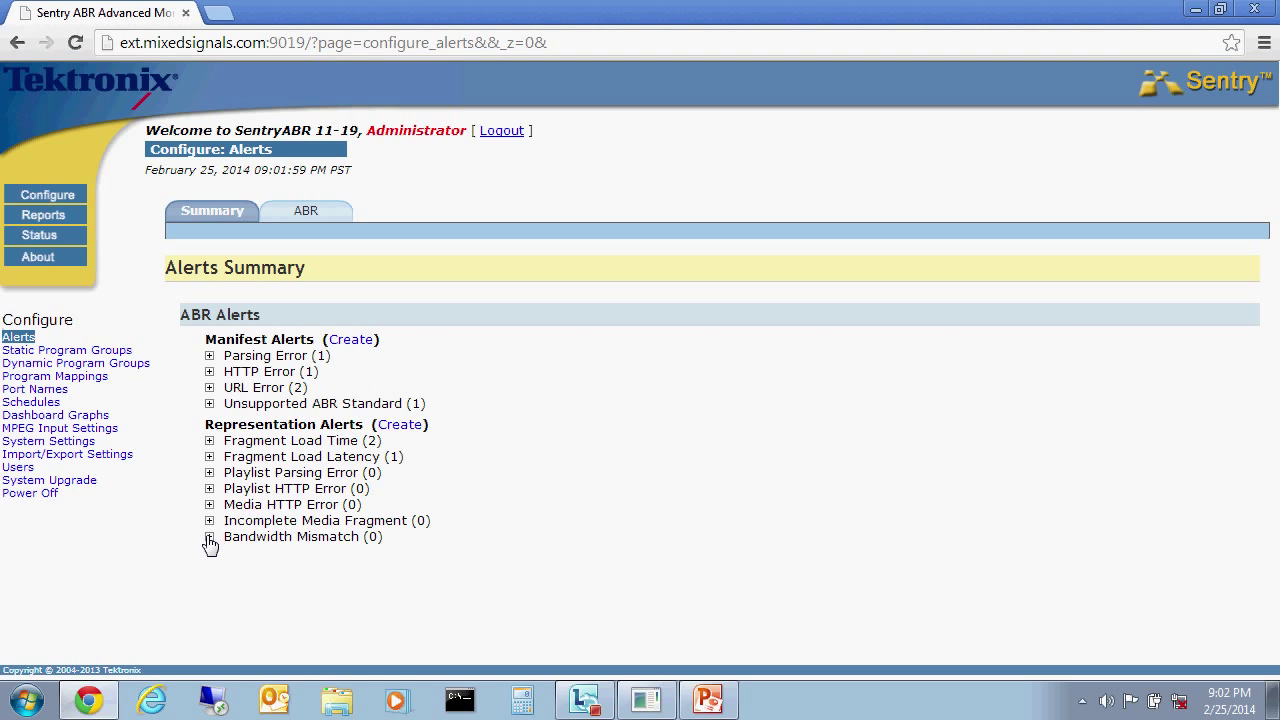
pyautogui.moveTo(194, 544)
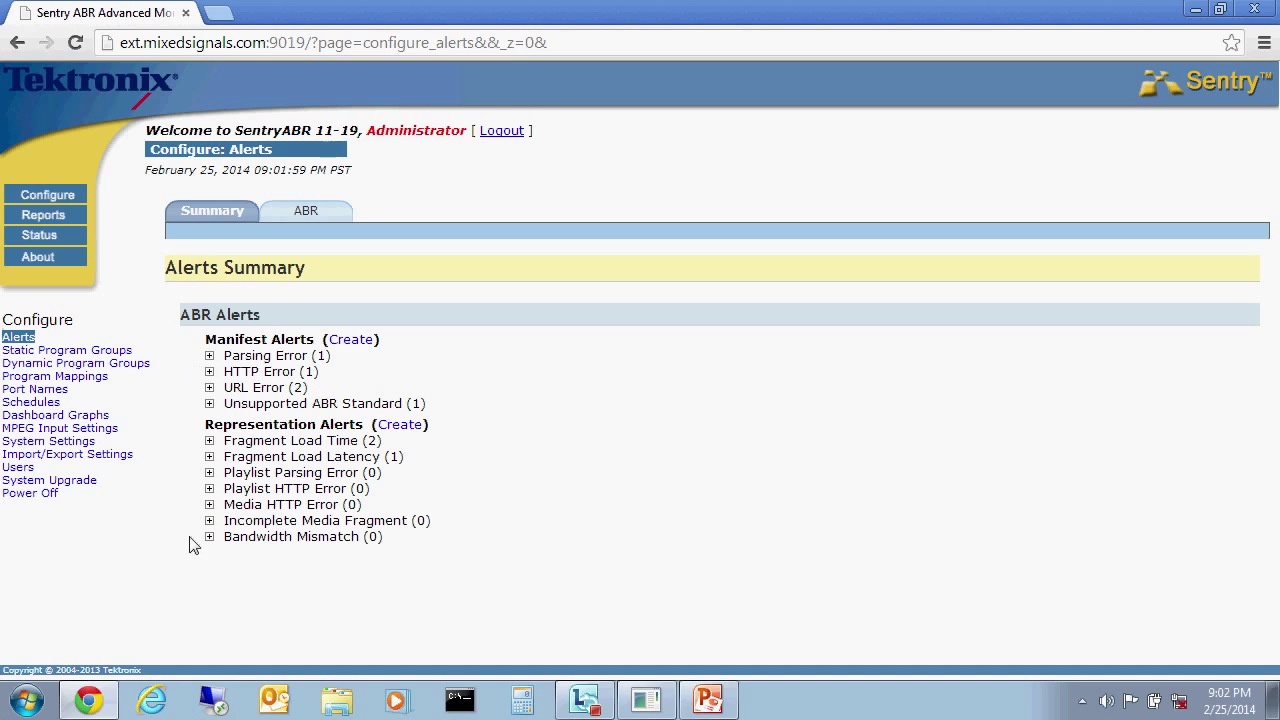
# Expand Bandwidth Mismatch and start creating a new ABR representation alert.
pyautogui.click(210, 536)
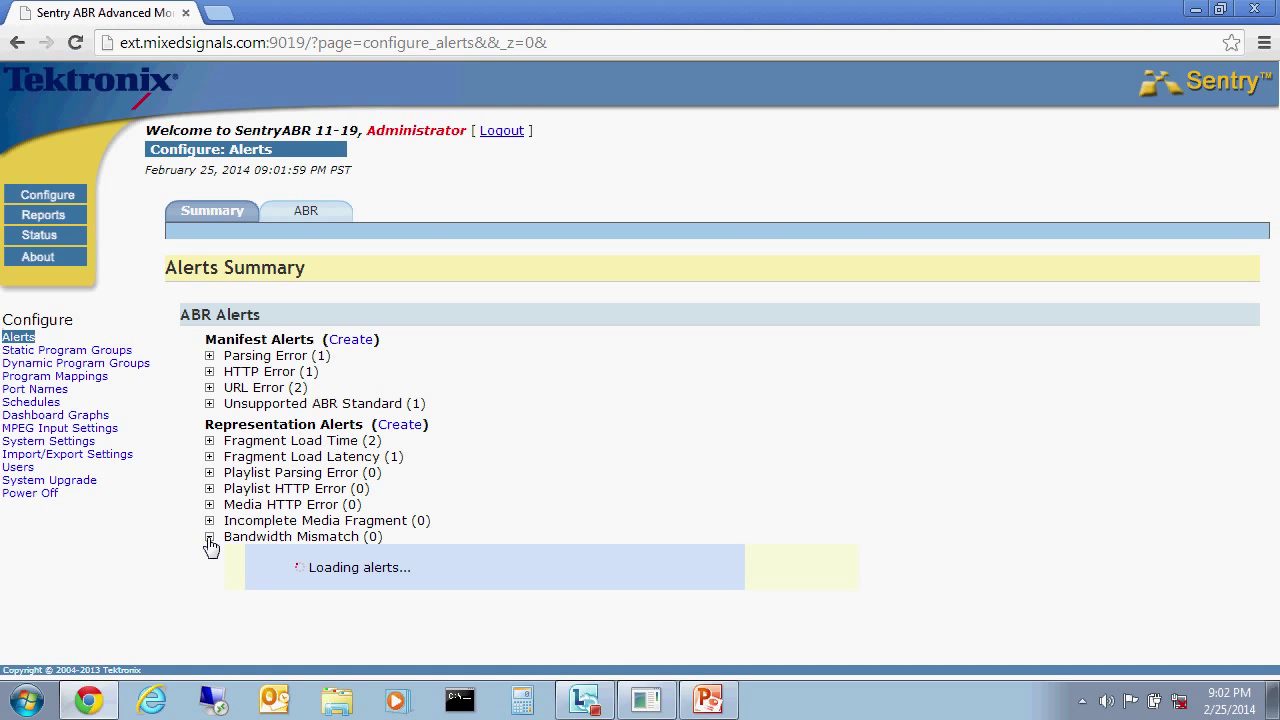
pyautogui.click(210, 536)
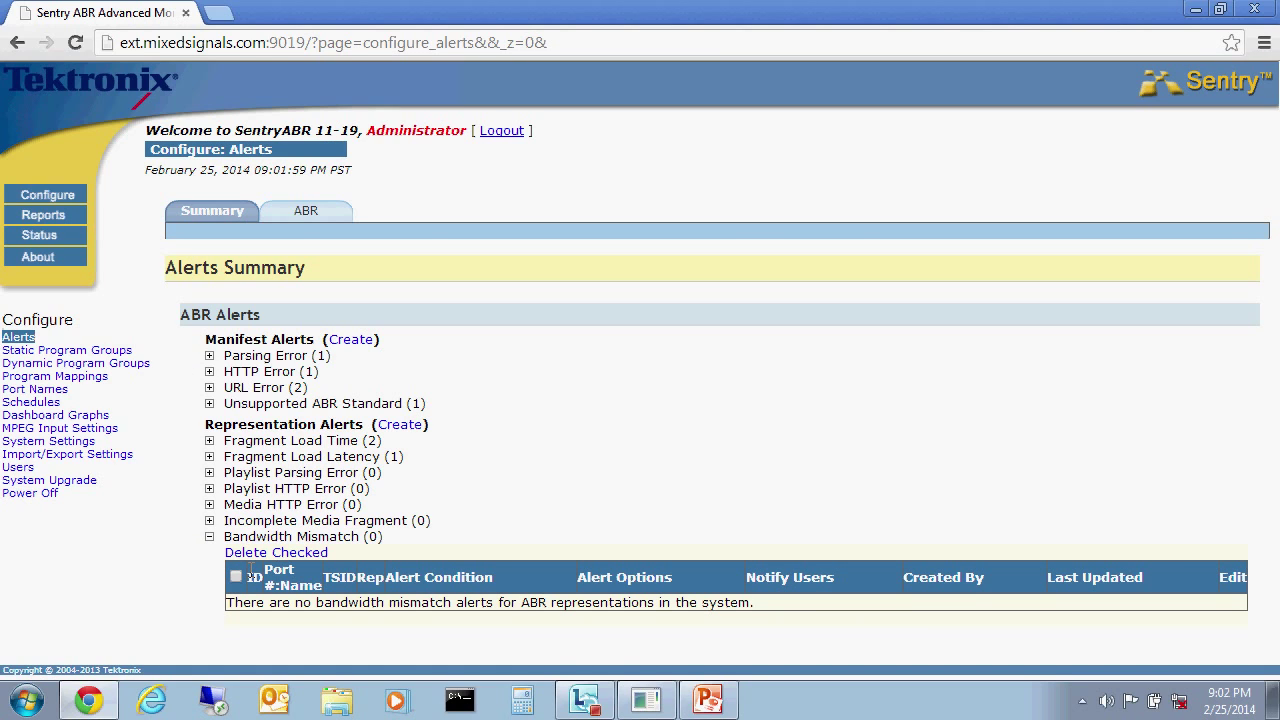
pyautogui.moveTo(284, 492)
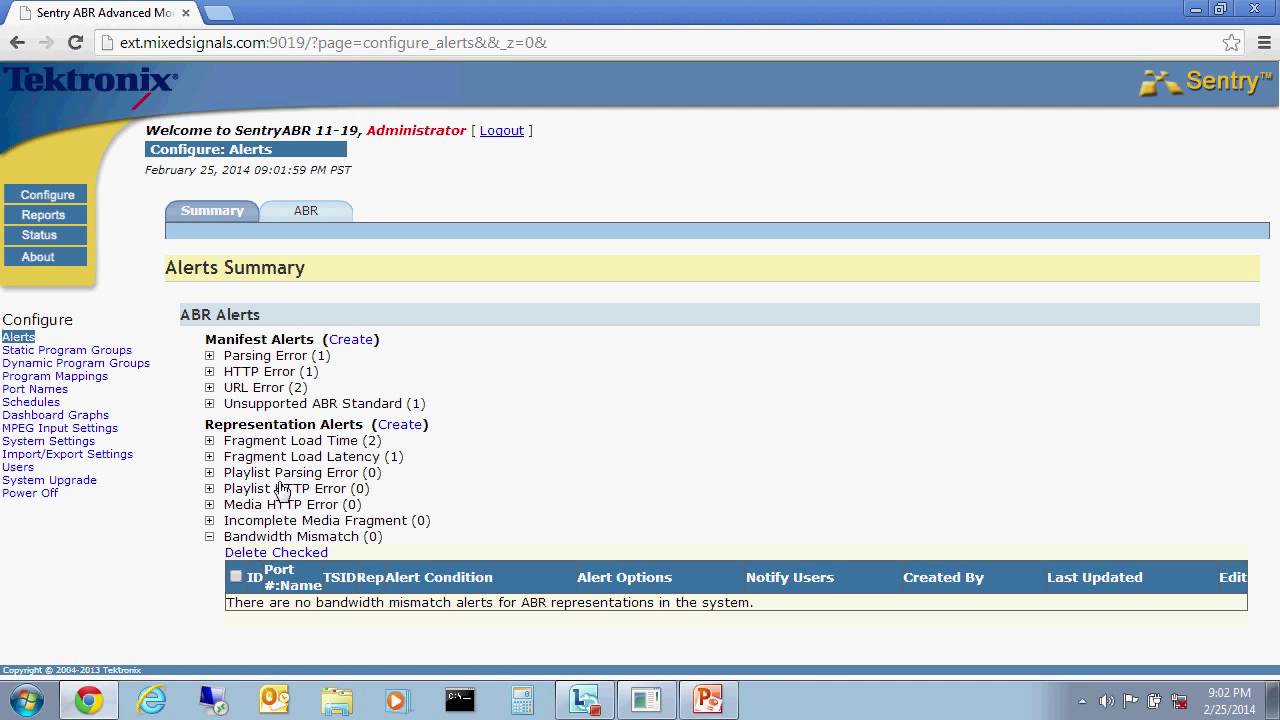
pyautogui.click(400, 424)
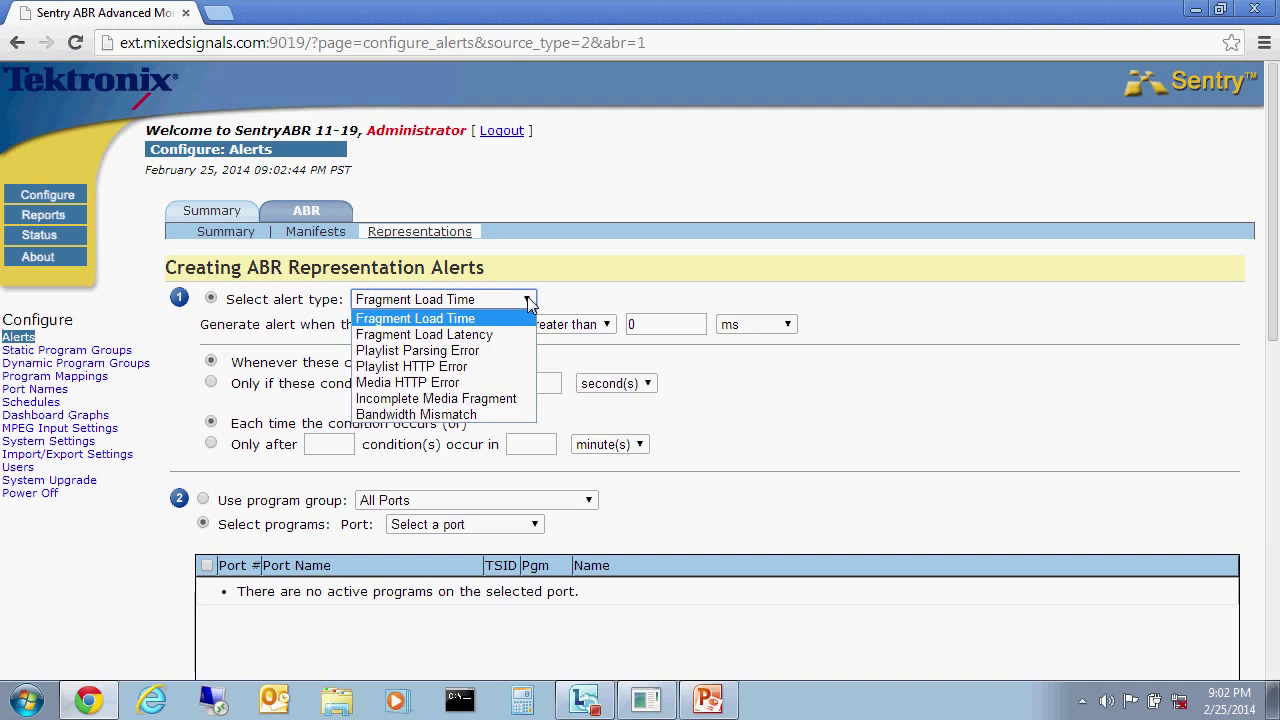
# Make it a Bandwidth Mismatch alert and add the checked Show Time -1 programs from all ports.
pyautogui.click(416, 414)
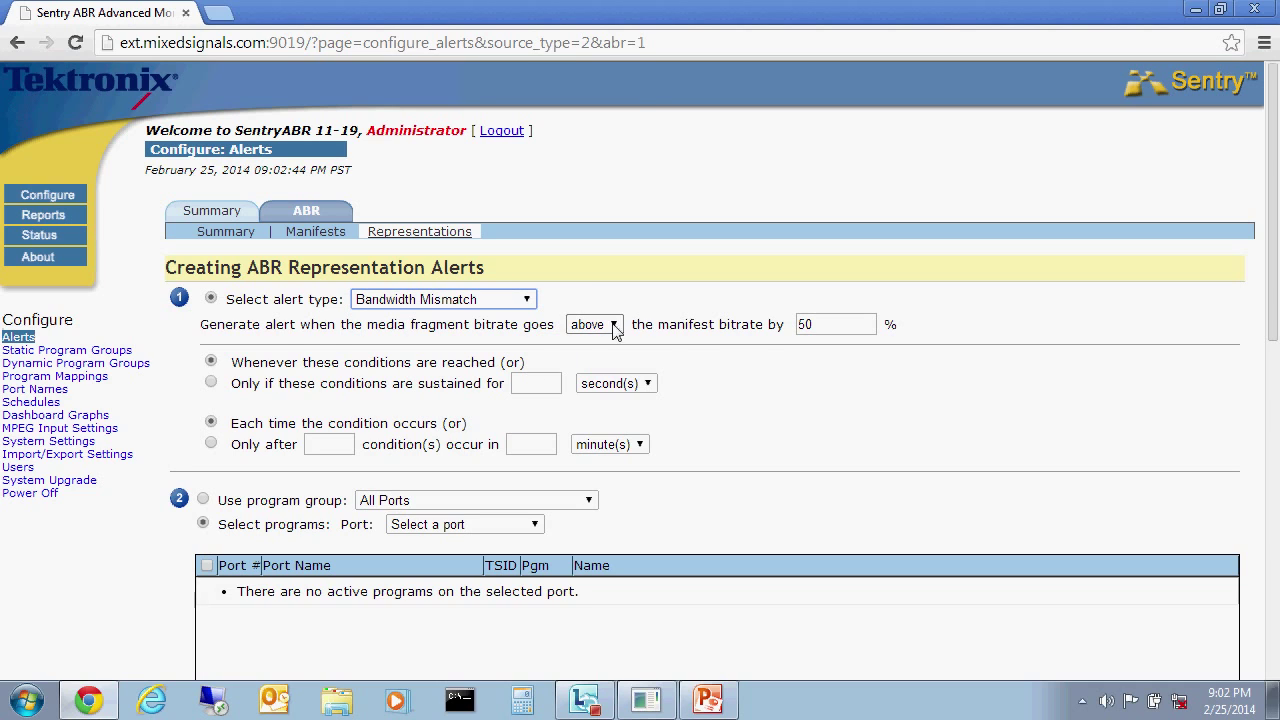
pyautogui.moveTo(420, 340)
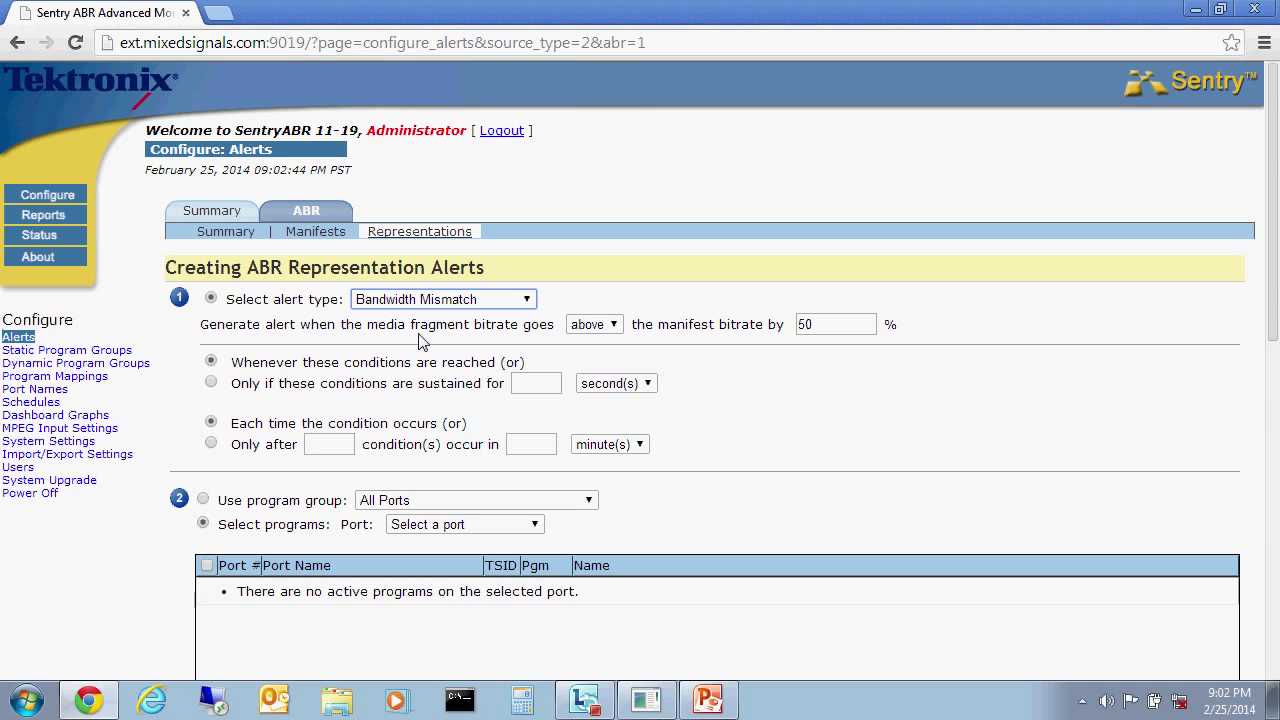
pyautogui.moveTo(750, 328)
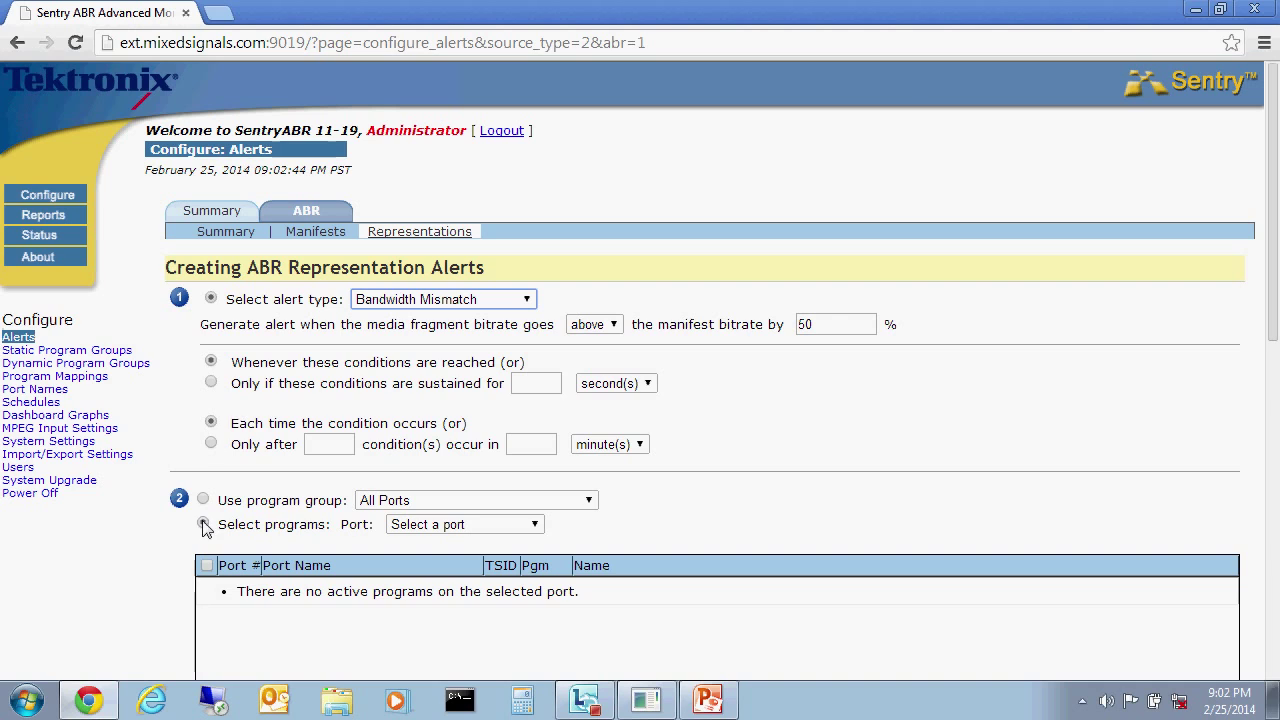
pyautogui.click(204, 524)
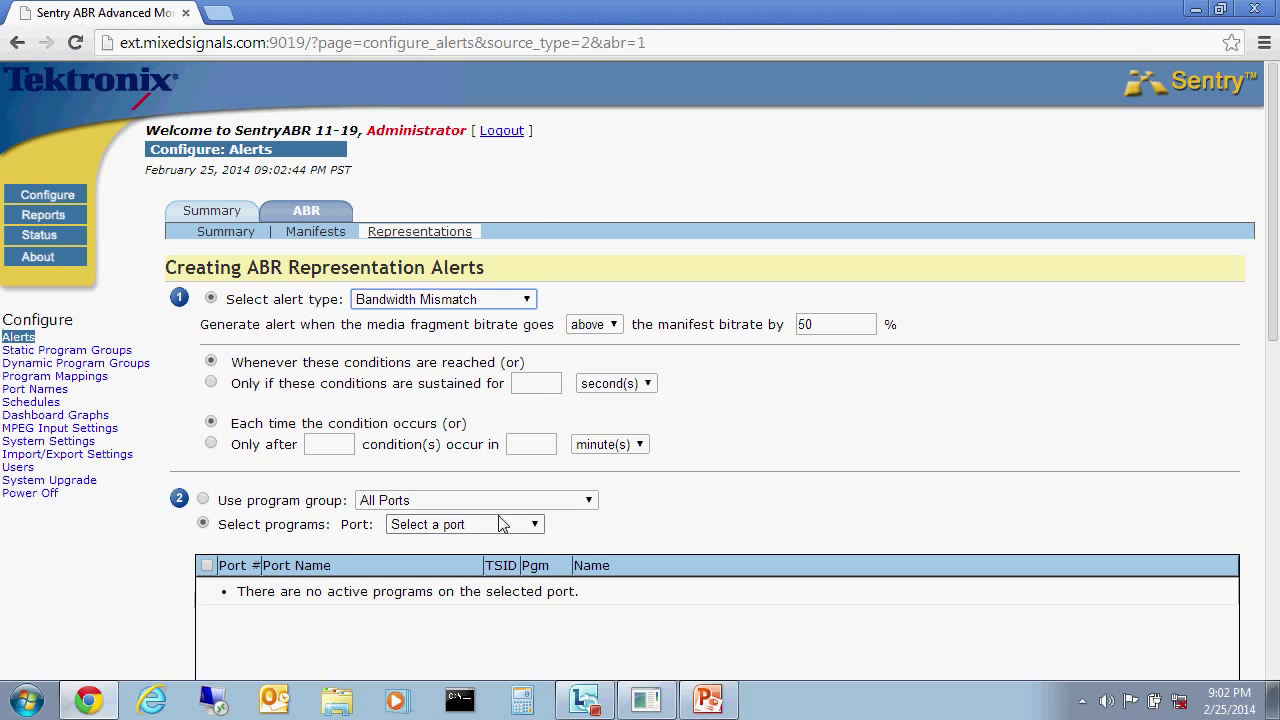
pyautogui.click(464, 524)
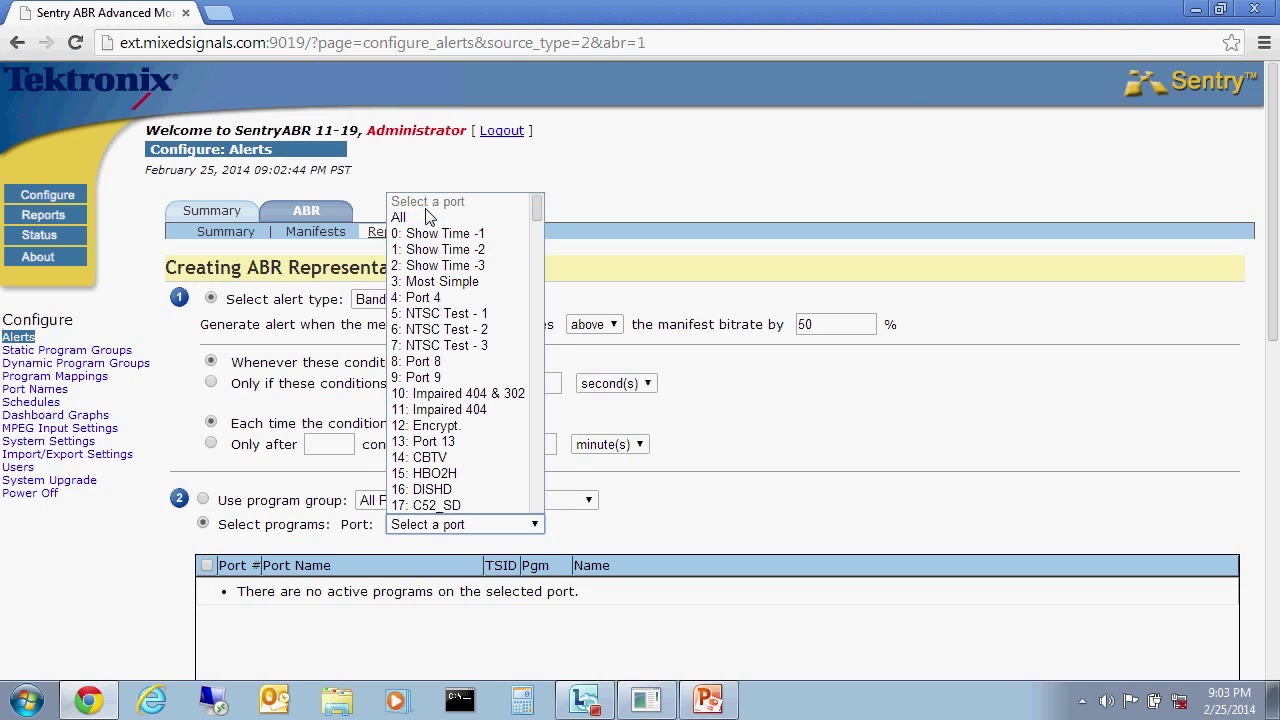
pyautogui.click(398, 216)
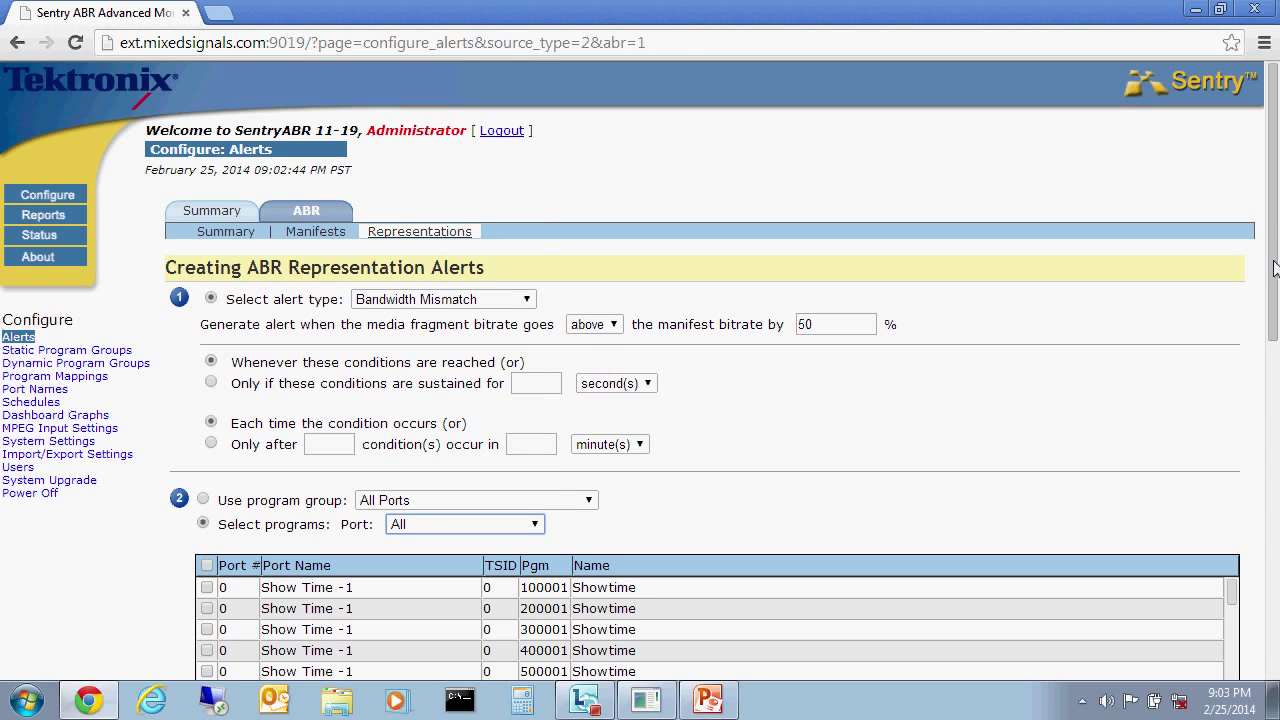
pyautogui.scroll(-3)
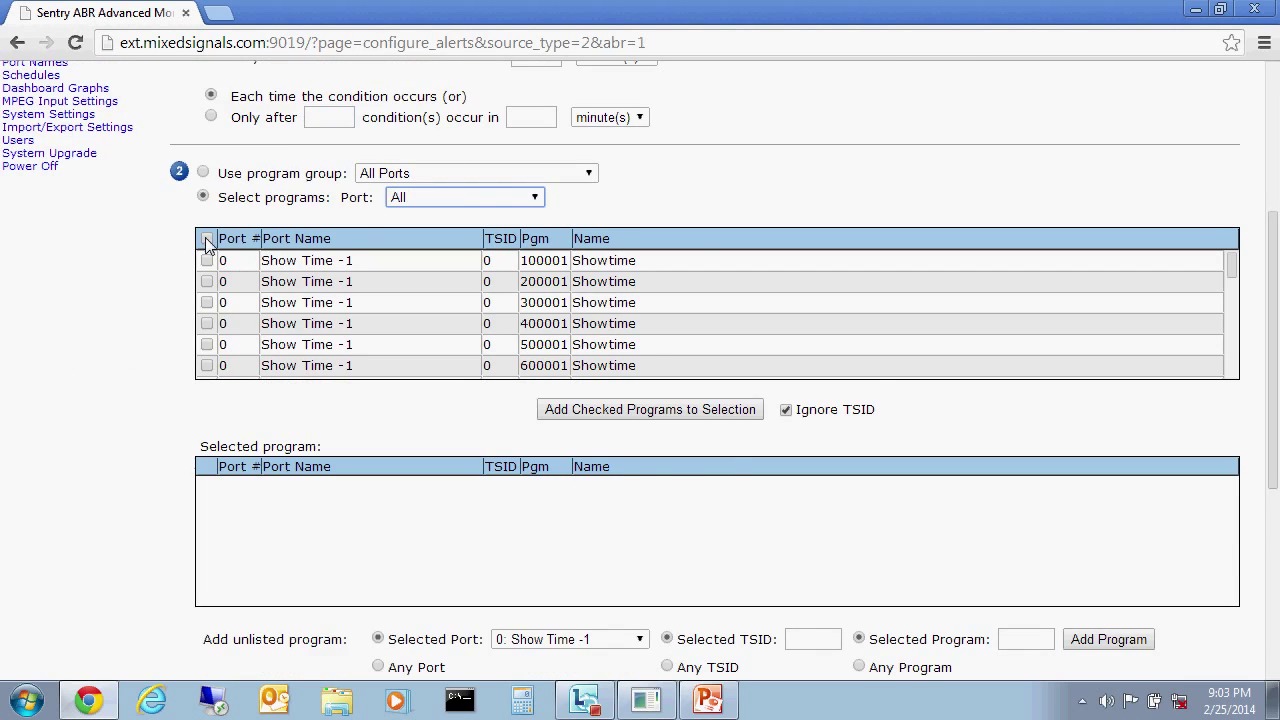
pyautogui.click(648, 408)
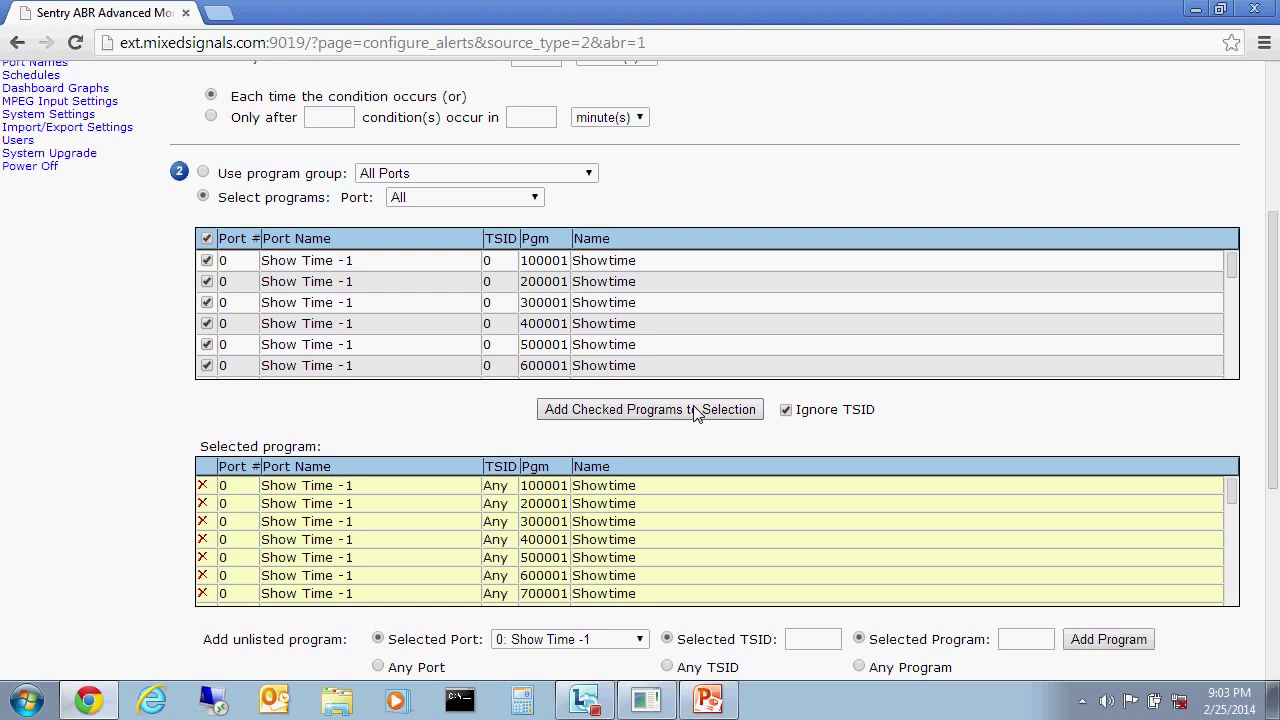
pyautogui.moveTo(1088, 242)
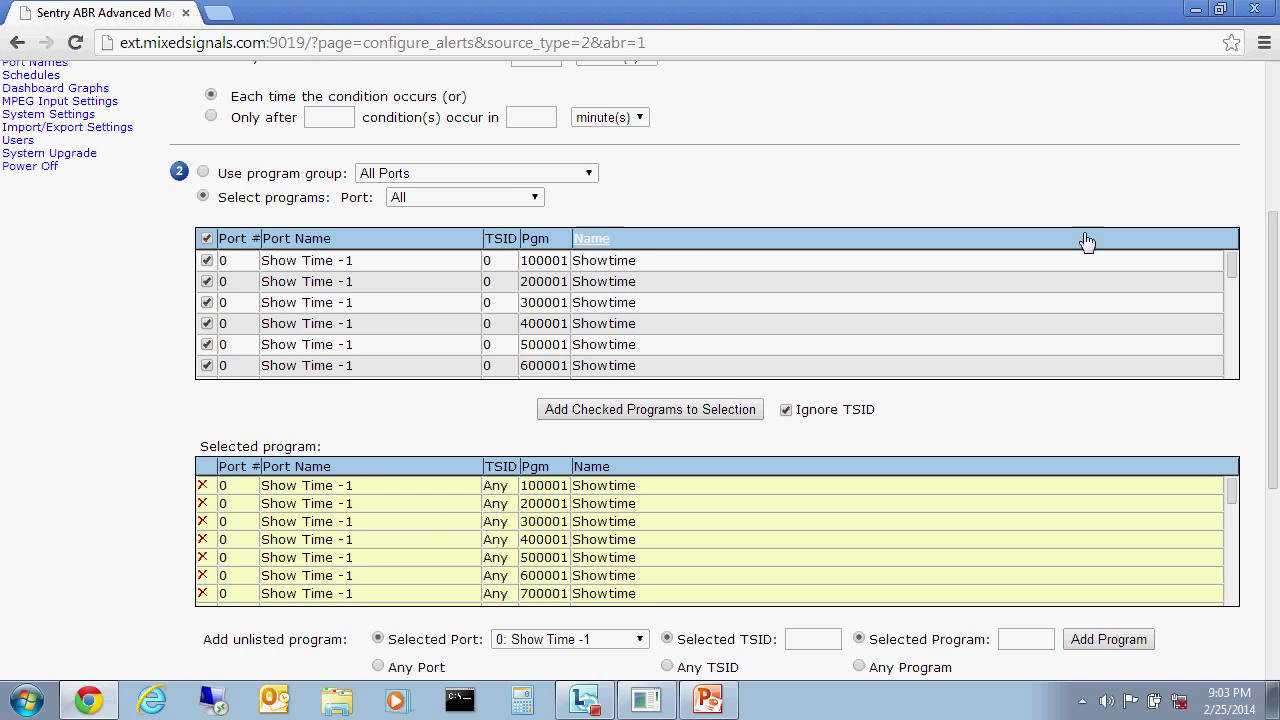
# Have the alert send an SNMP trap and email the checked recipient, then save it.
pyautogui.scroll(-3)
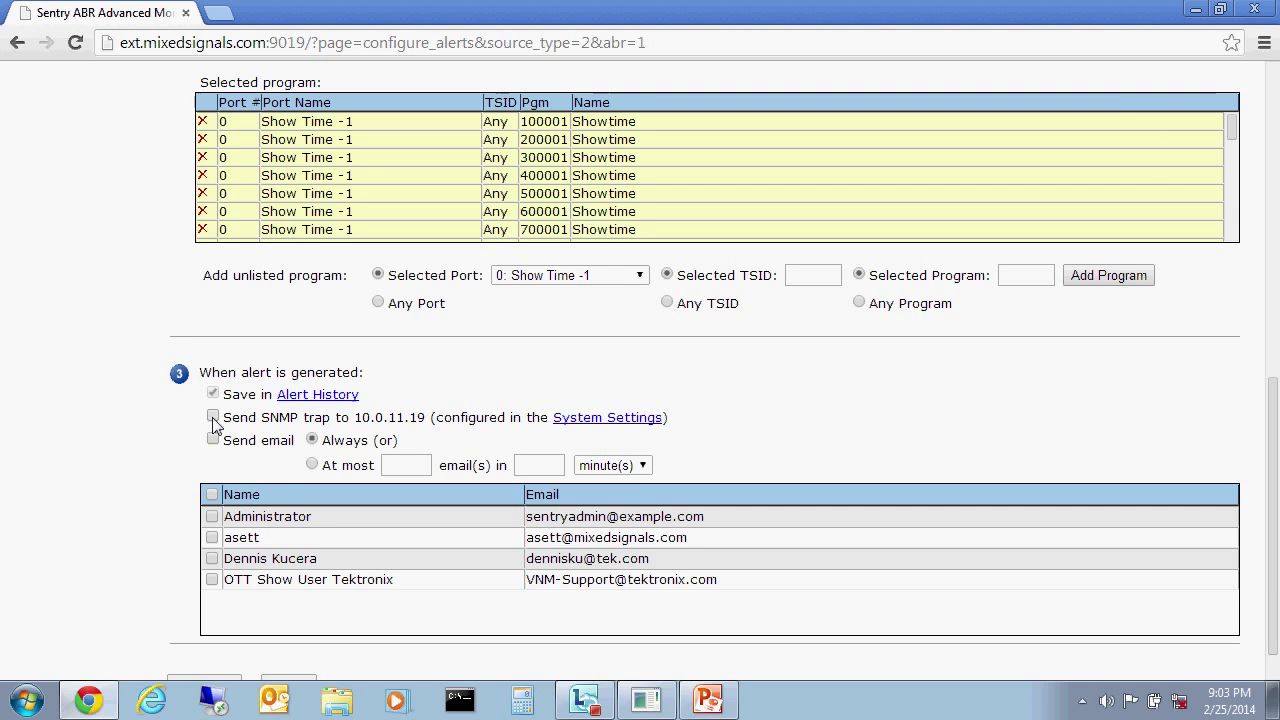
pyautogui.click(212, 414)
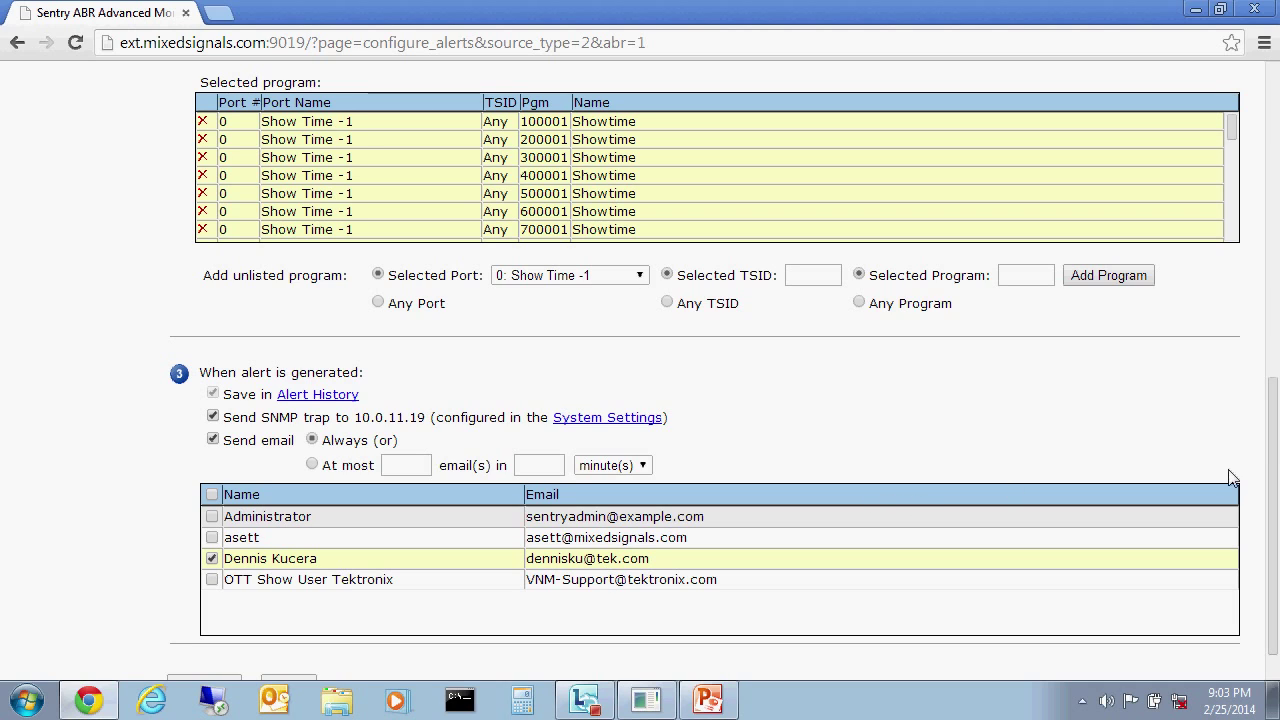
pyautogui.scroll(-3)
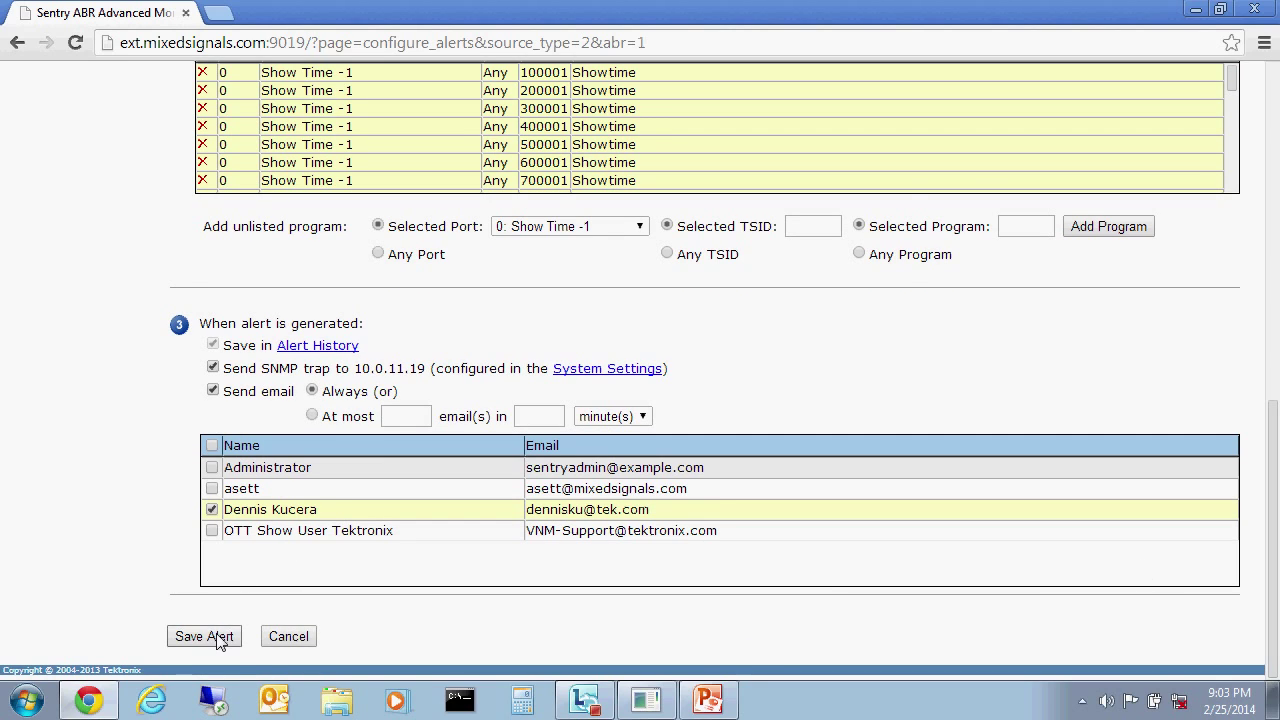
pyautogui.click(204, 636)
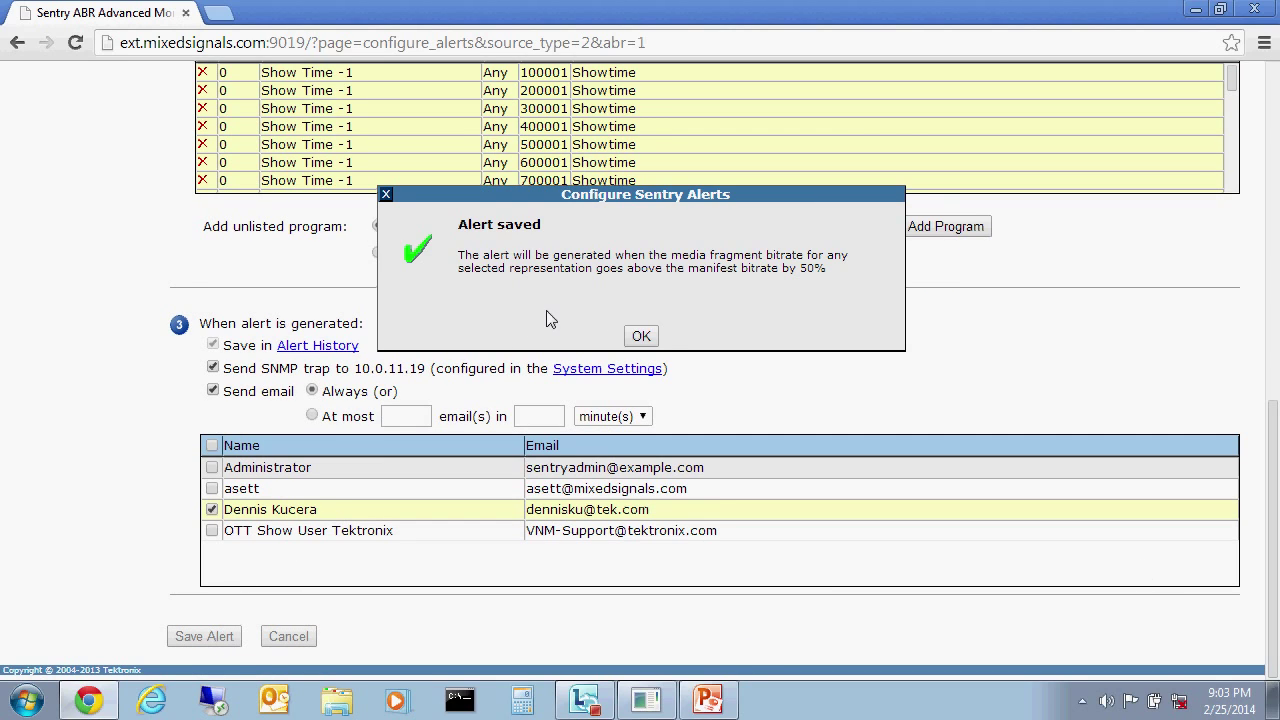
# Dismiss the Alert saved confirmation and collapse the new Bandwidth Mismatch entry in the summary.
pyautogui.click(640, 336)
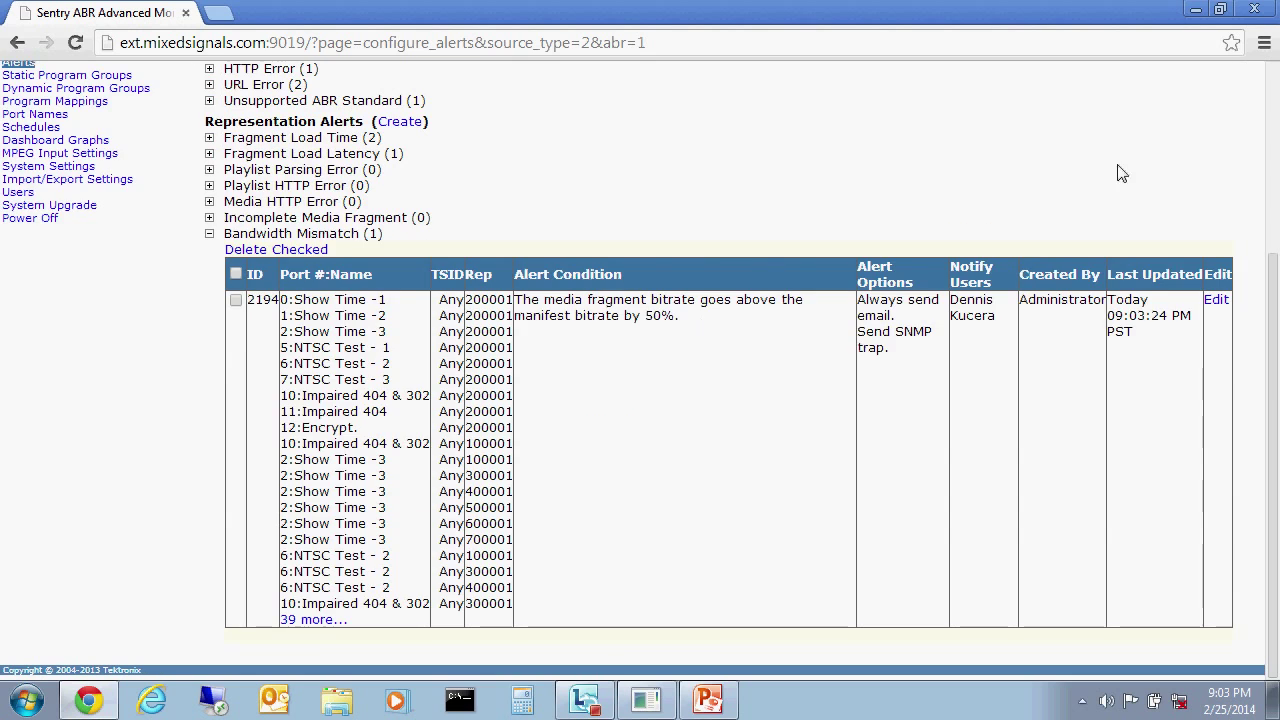
pyautogui.scroll(3)
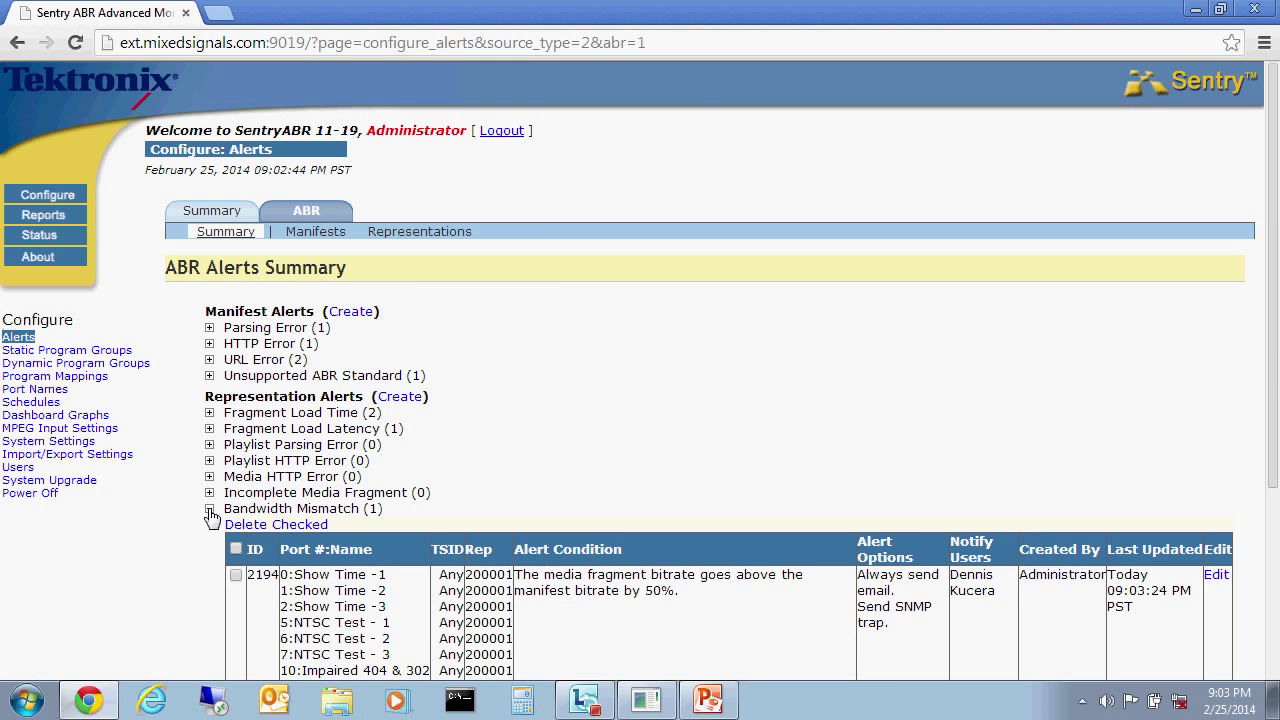
pyautogui.click(210, 508)
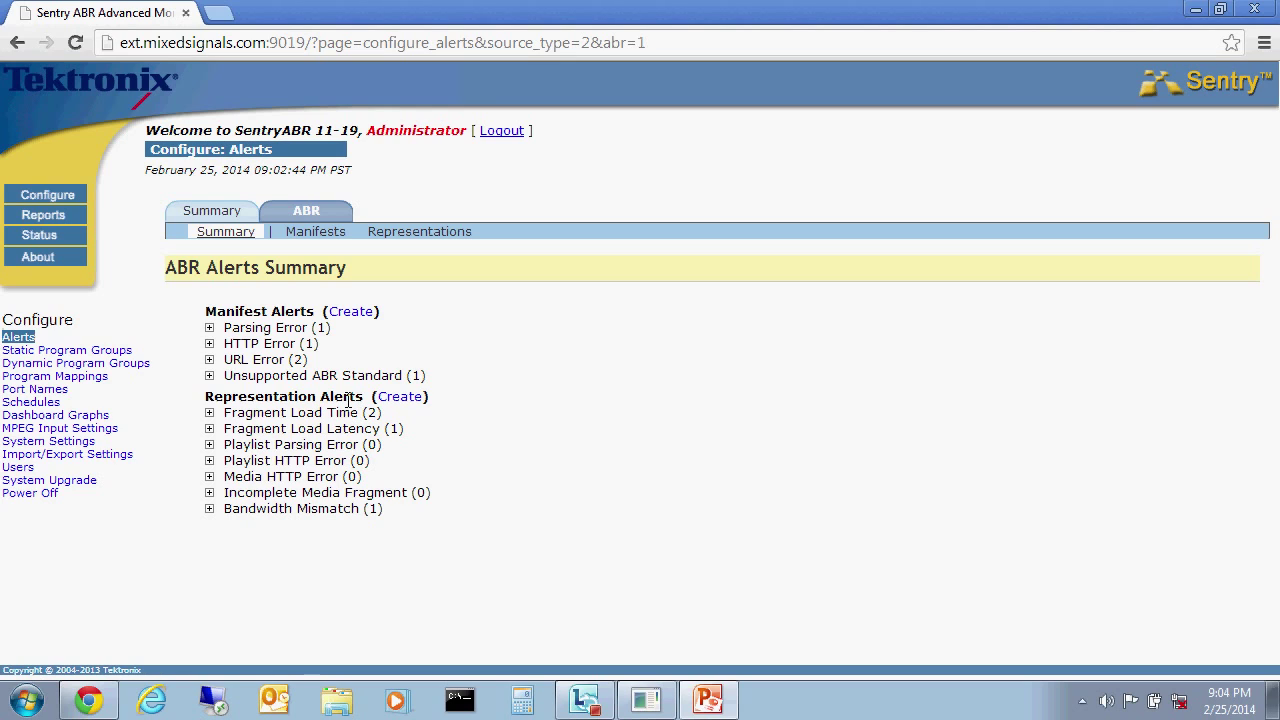
pyautogui.moveTo(398, 418)
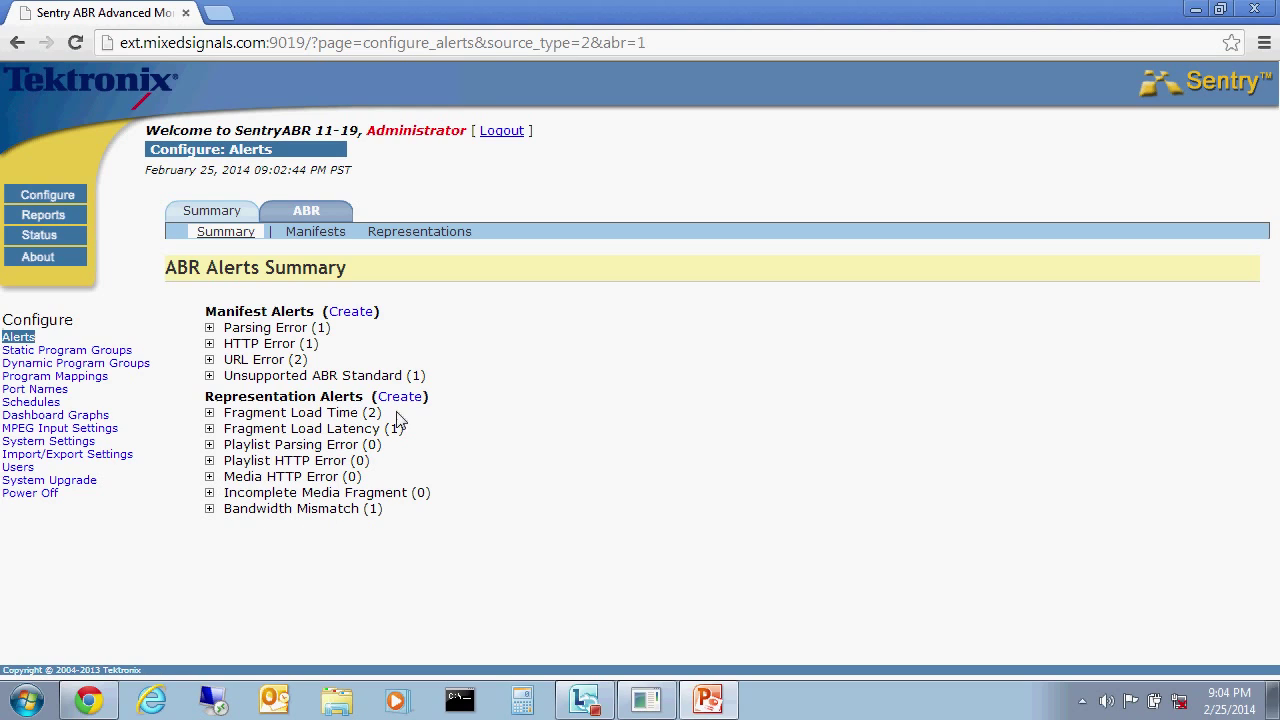
pyautogui.moveTo(290, 520)
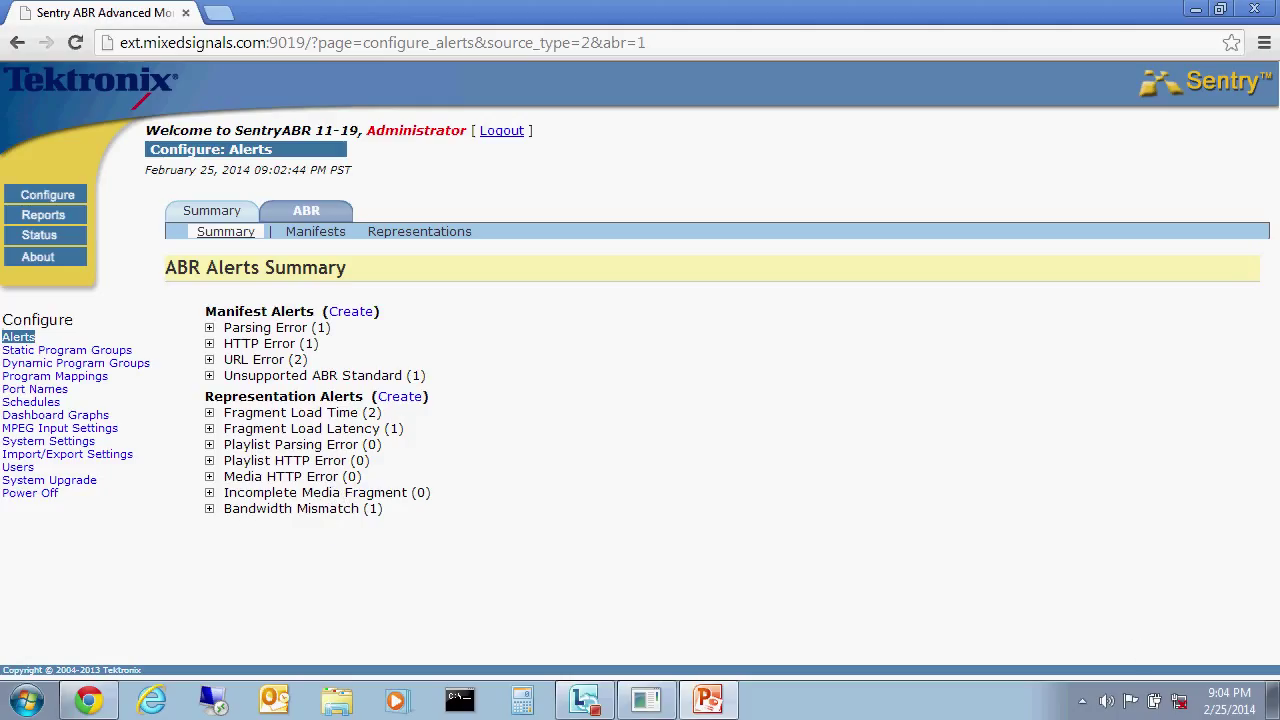
pyautogui.moveTo(44, 256)
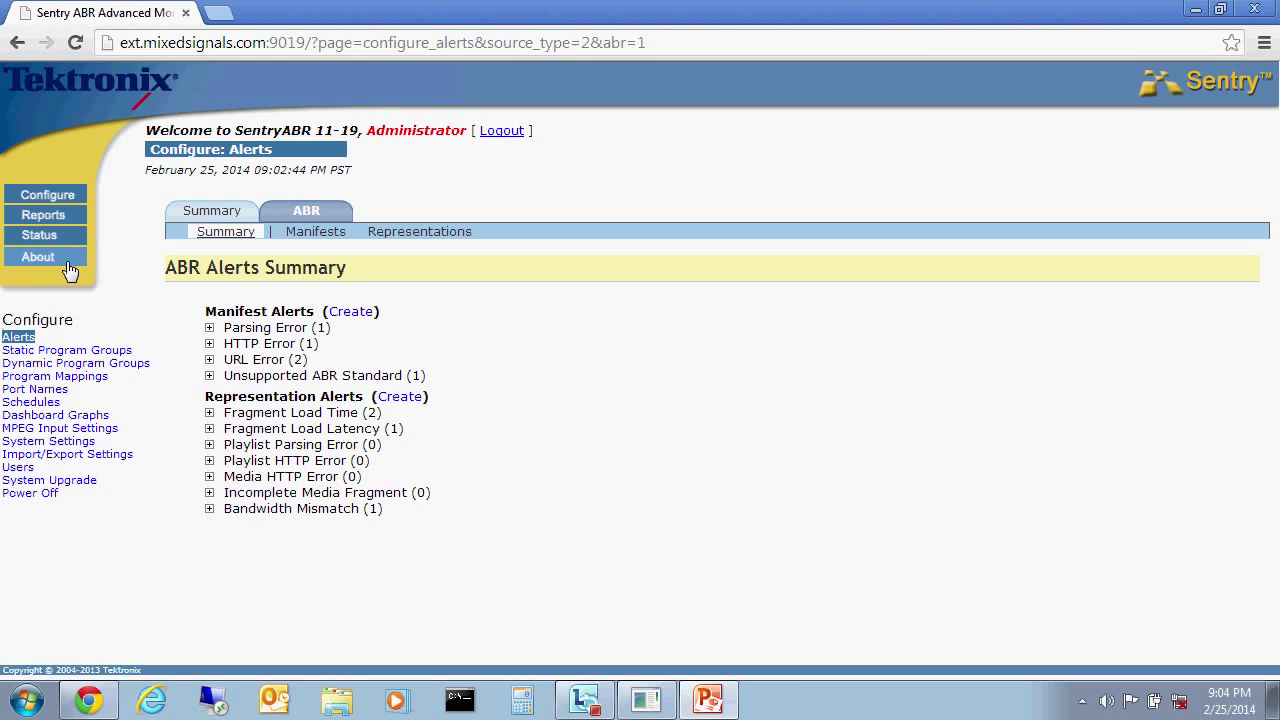
# Show the System Status page with engine, NTP, LAN status and input bitrates.
pyautogui.click(44, 236)
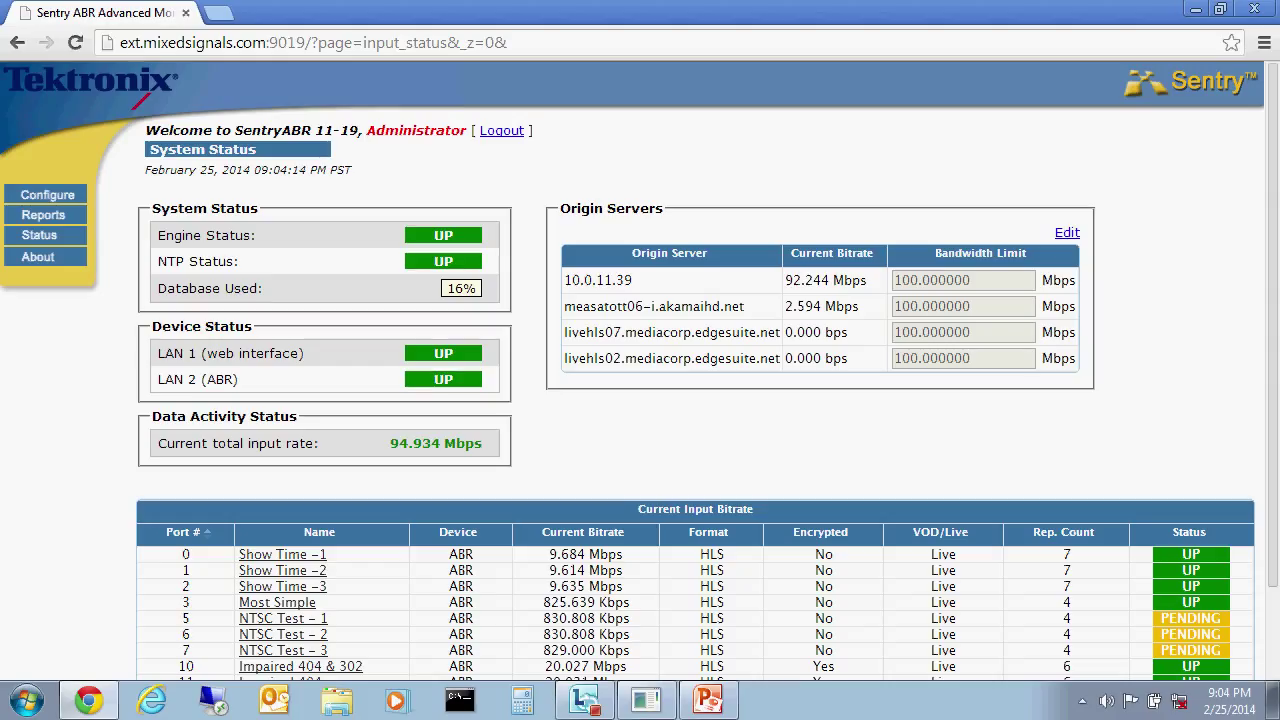
pyautogui.moveTo(810, 304)
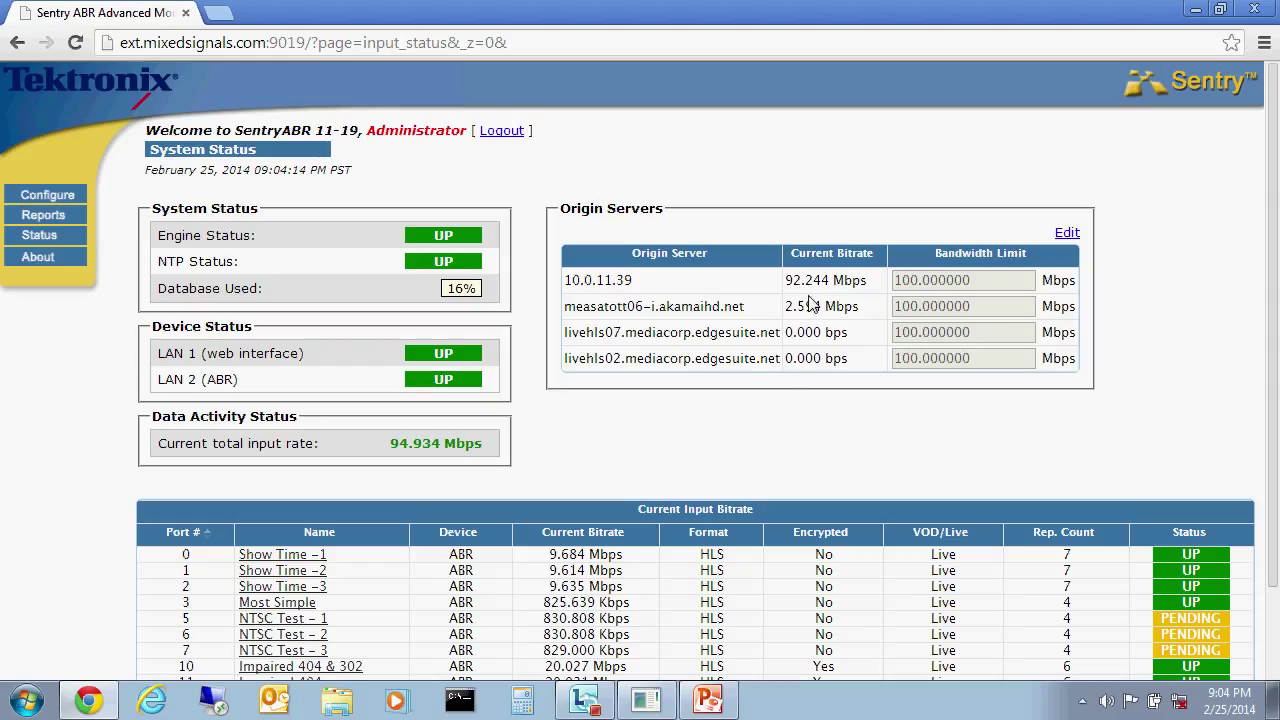
pyautogui.moveTo(608, 572)
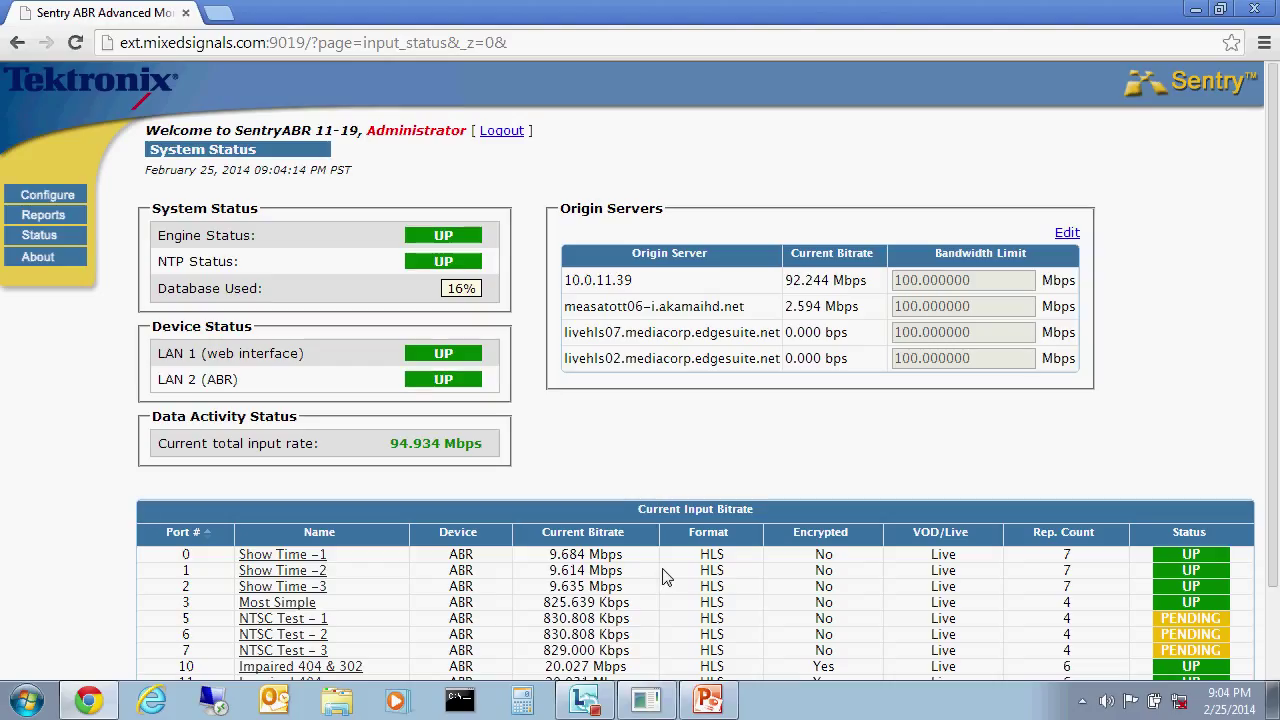
pyautogui.moveTo(516, 572)
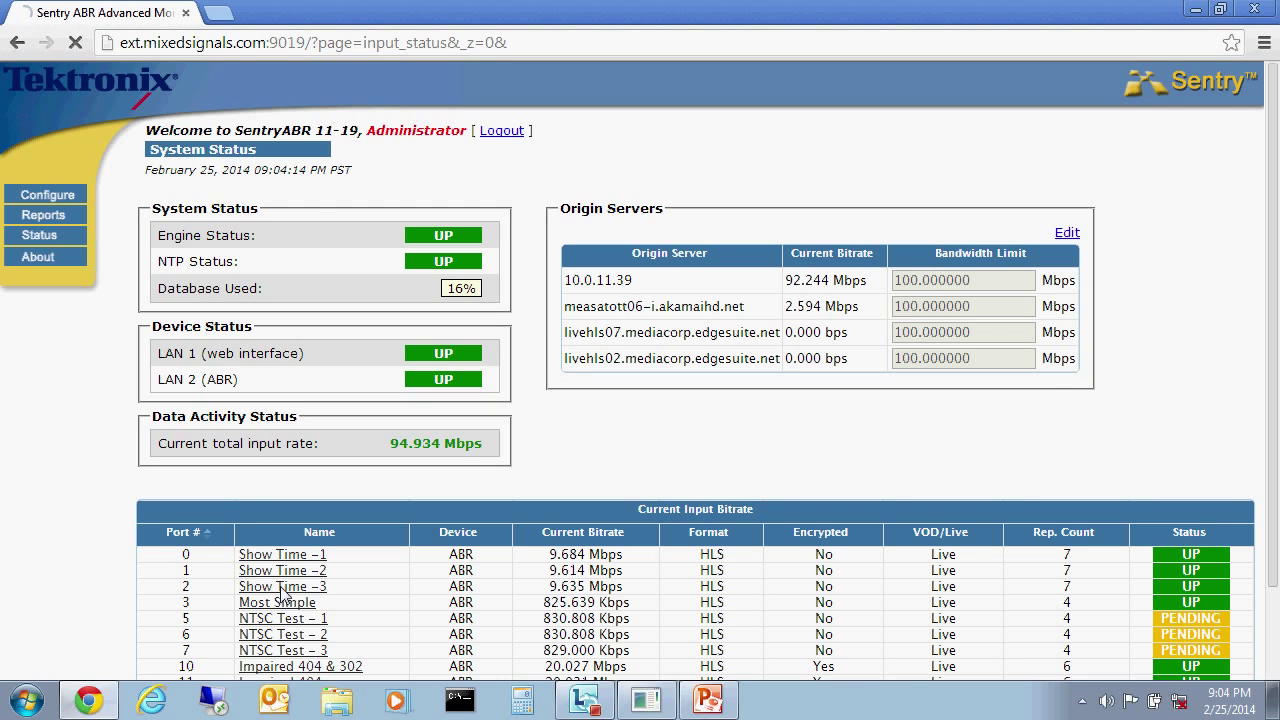
# Show the Media Set Detail report for Show Time -3 over the last hour.
pyautogui.click(282, 586)
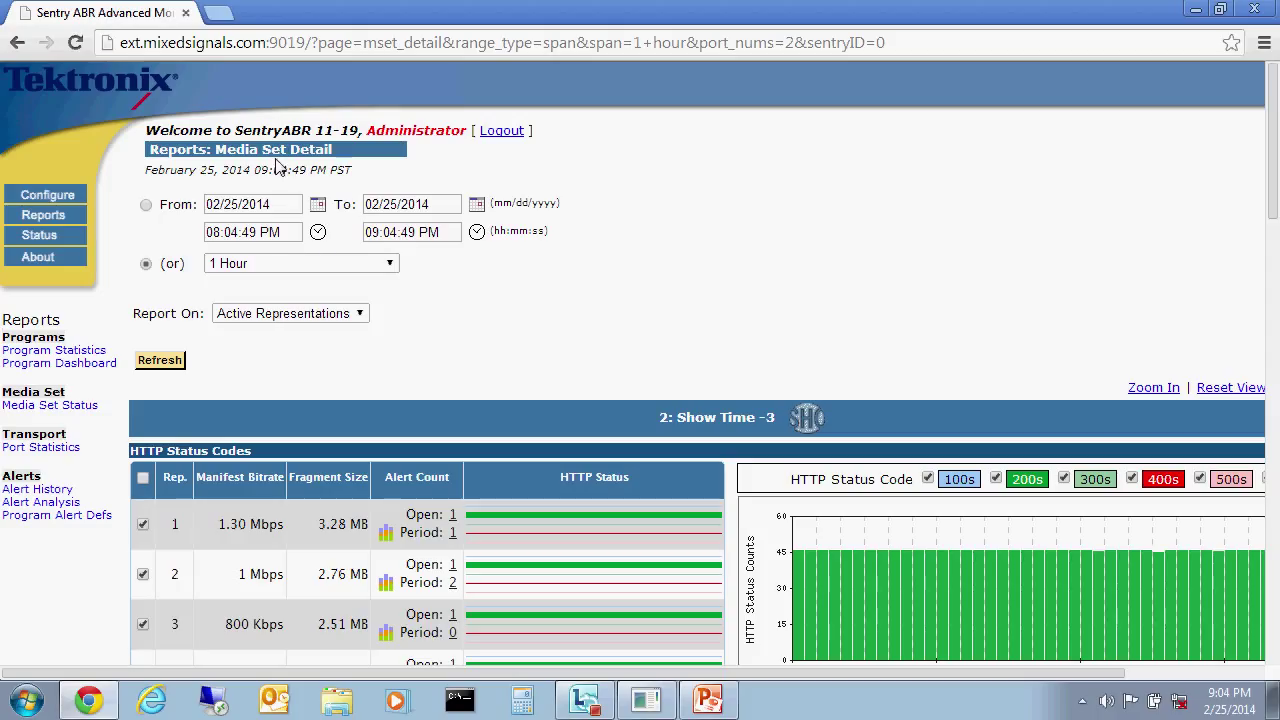
pyautogui.moveTo(276, 432)
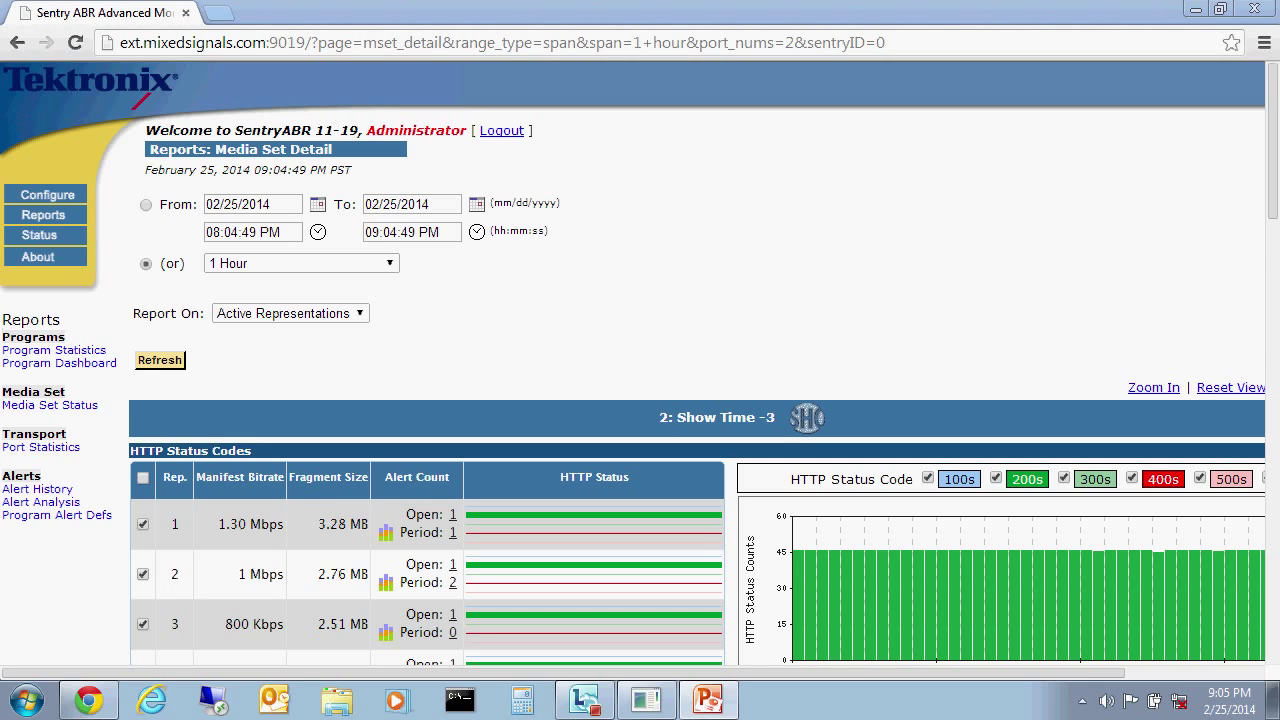
# Show the Media Set Detail report for 10: Impaired 404 & 302, active representations, last hour.
pyautogui.click(46, 194)
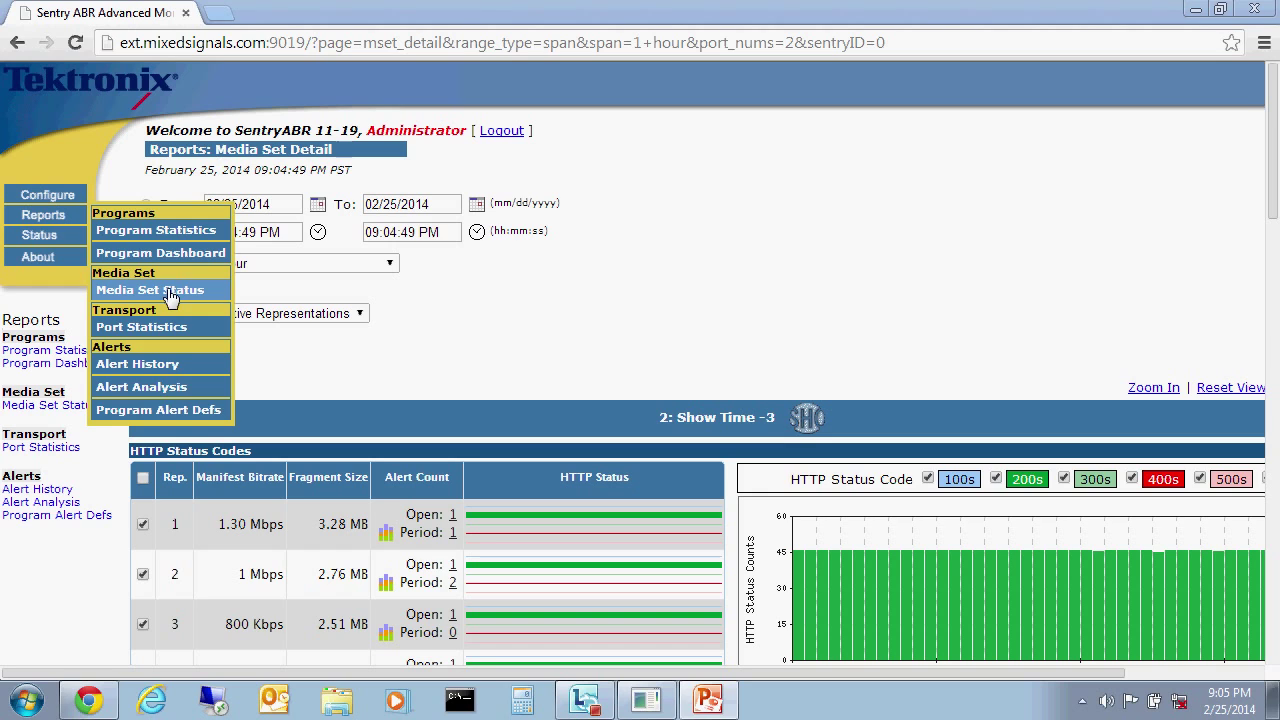
pyautogui.click(160, 290)
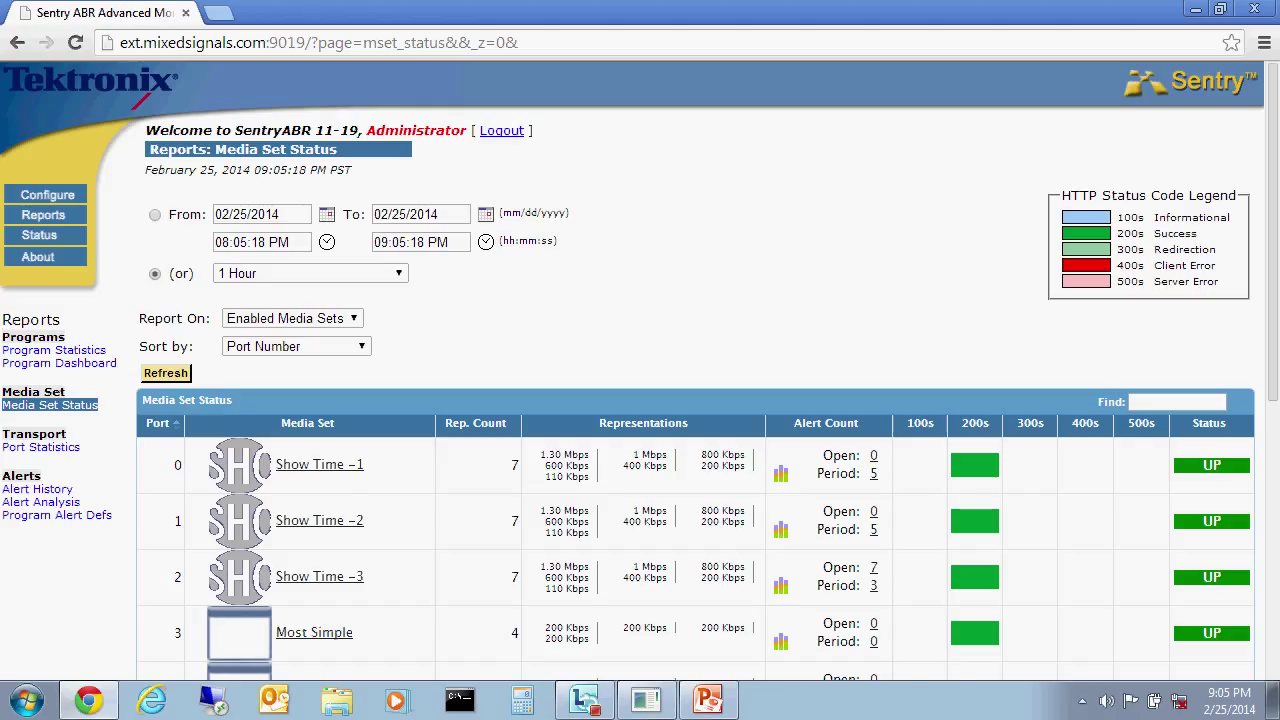
pyautogui.moveTo(968, 472)
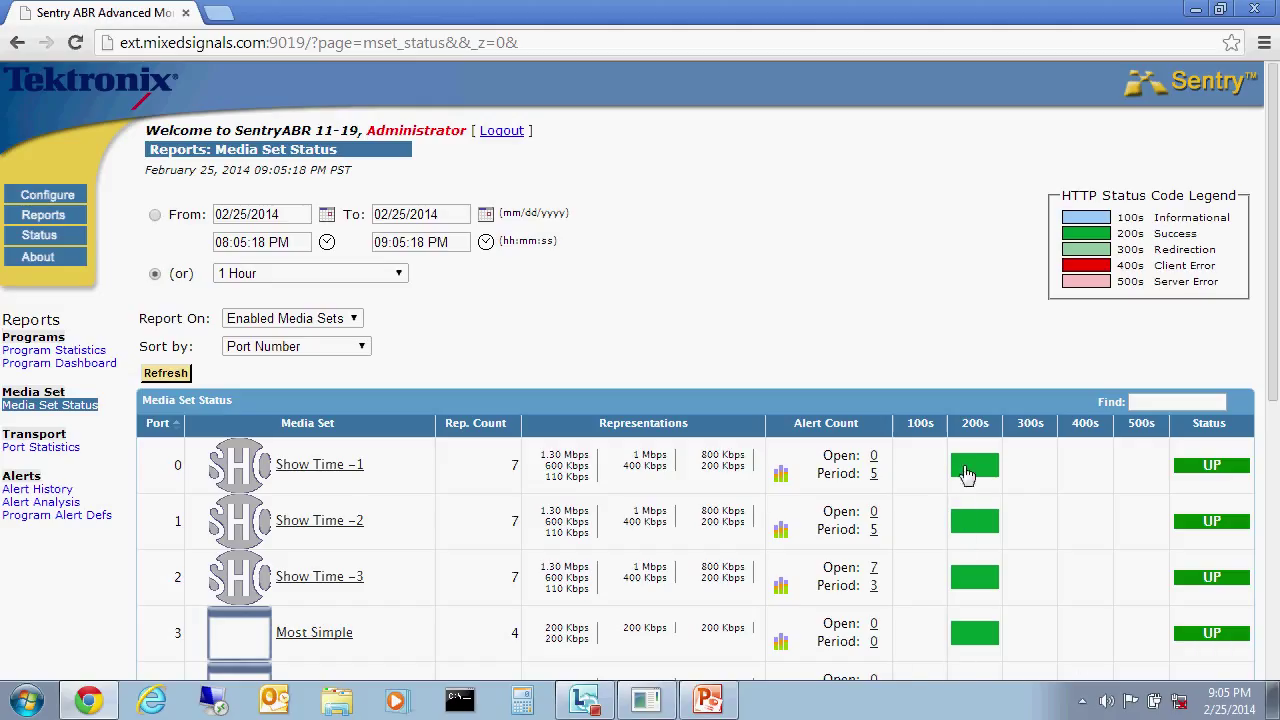
pyautogui.moveTo(976, 464)
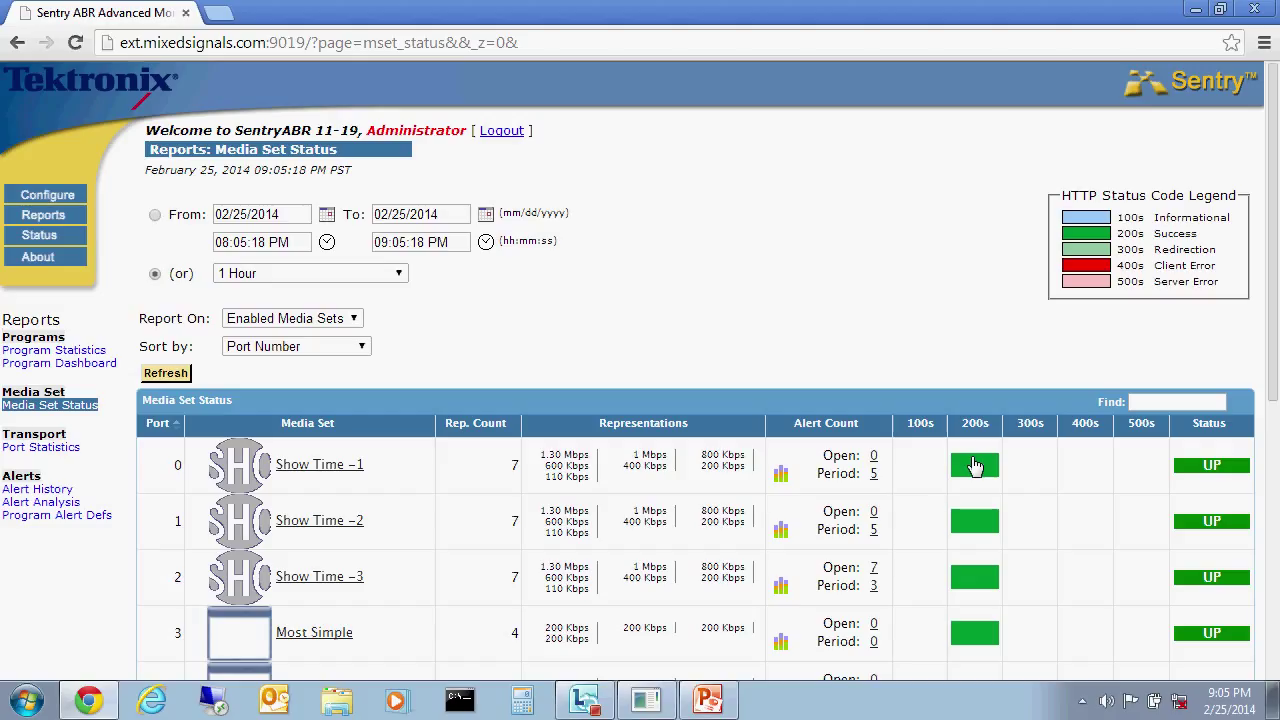
pyautogui.moveTo(1104, 244)
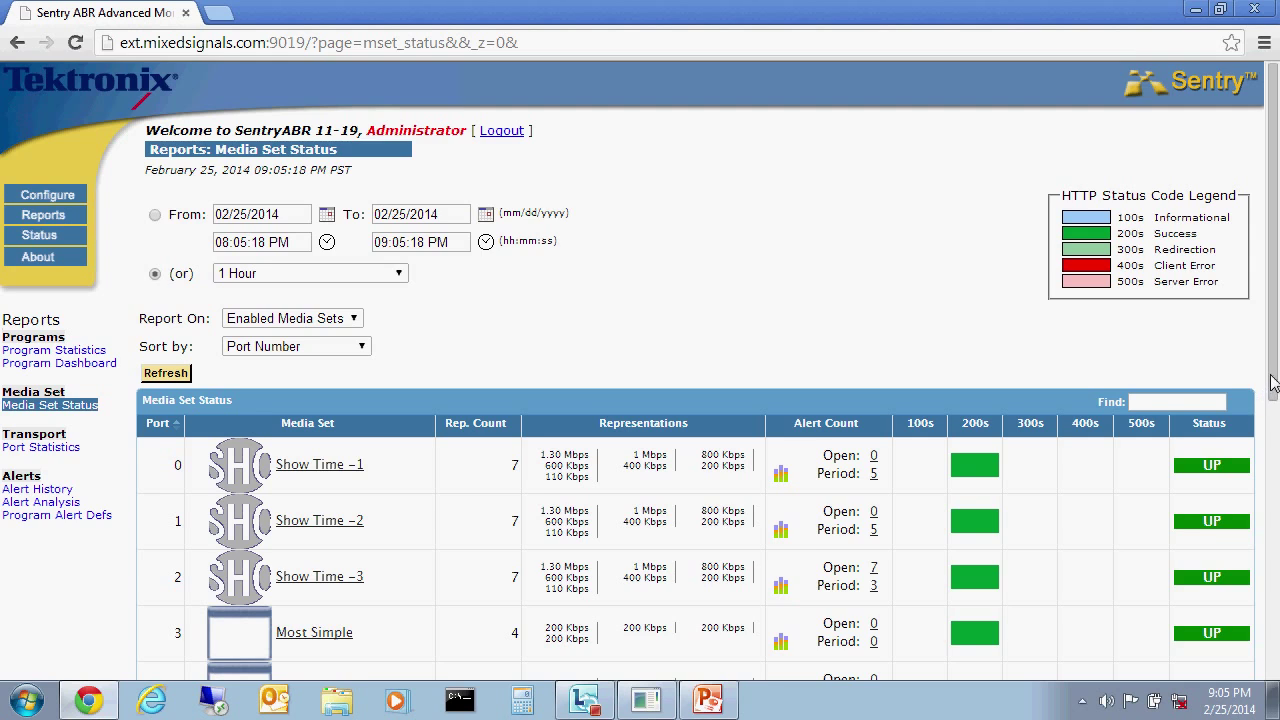
pyautogui.scroll(-3)
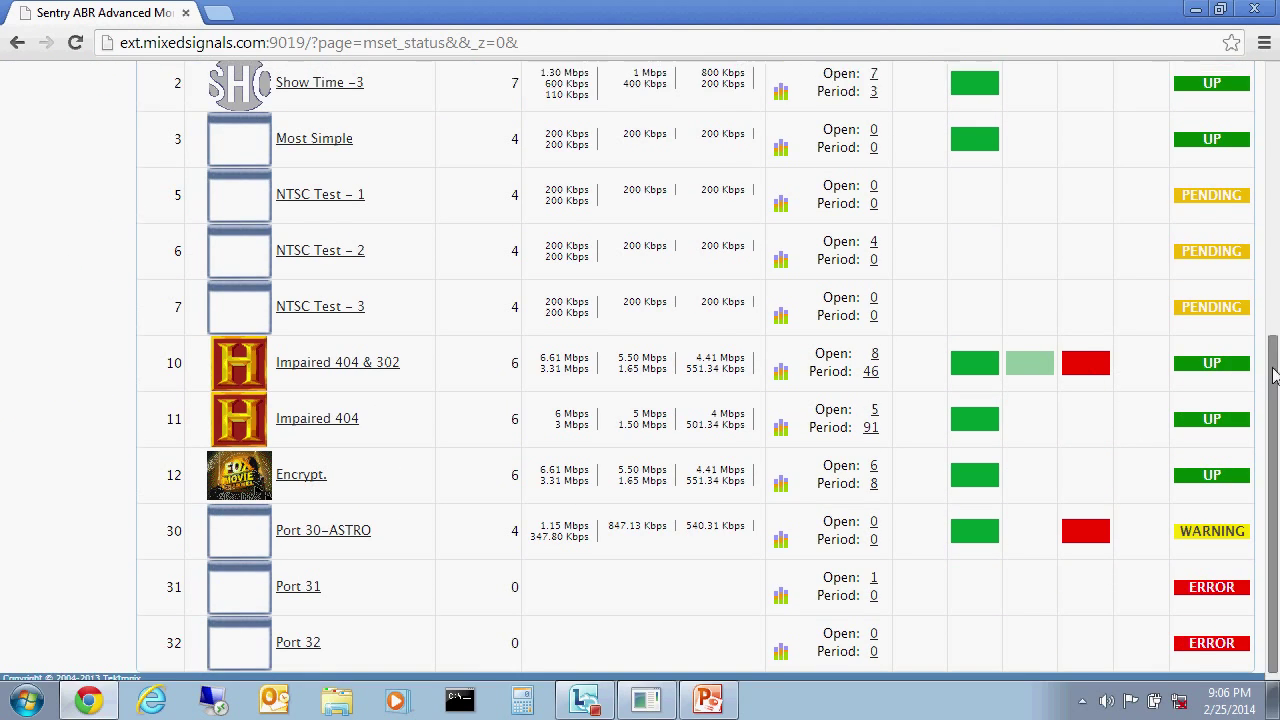
pyautogui.scroll(3)
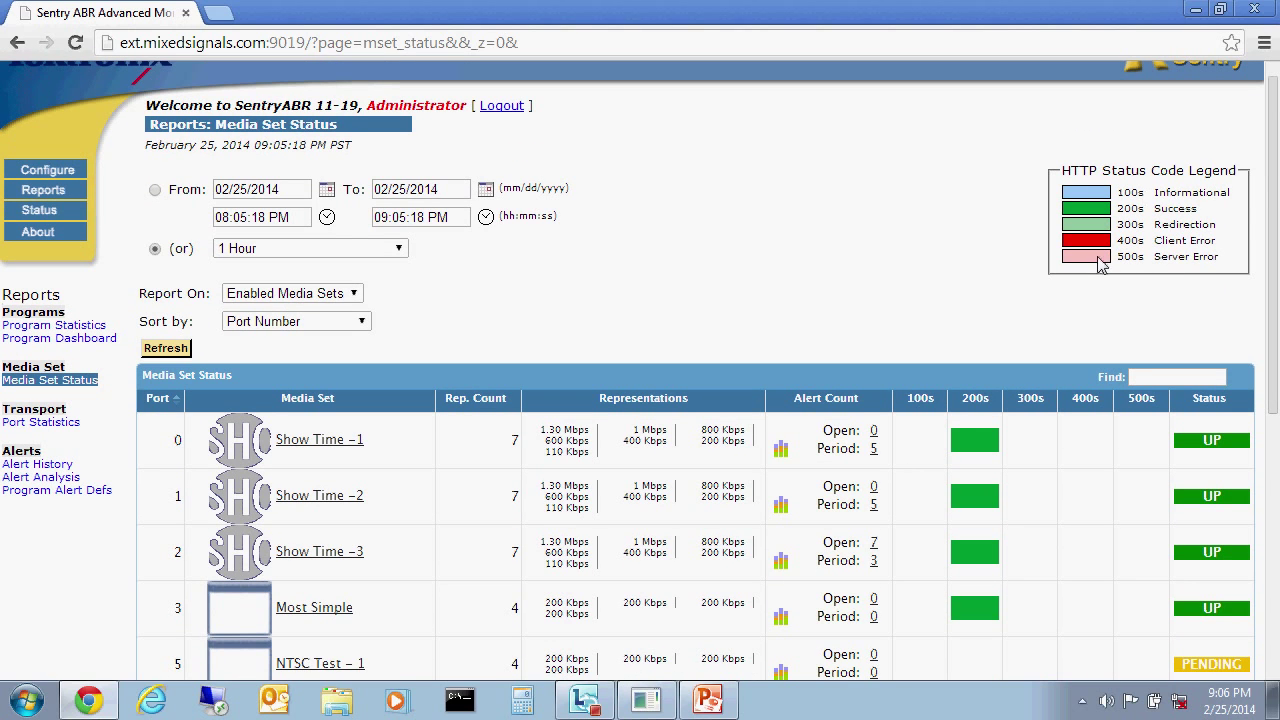
pyautogui.scroll(-3)
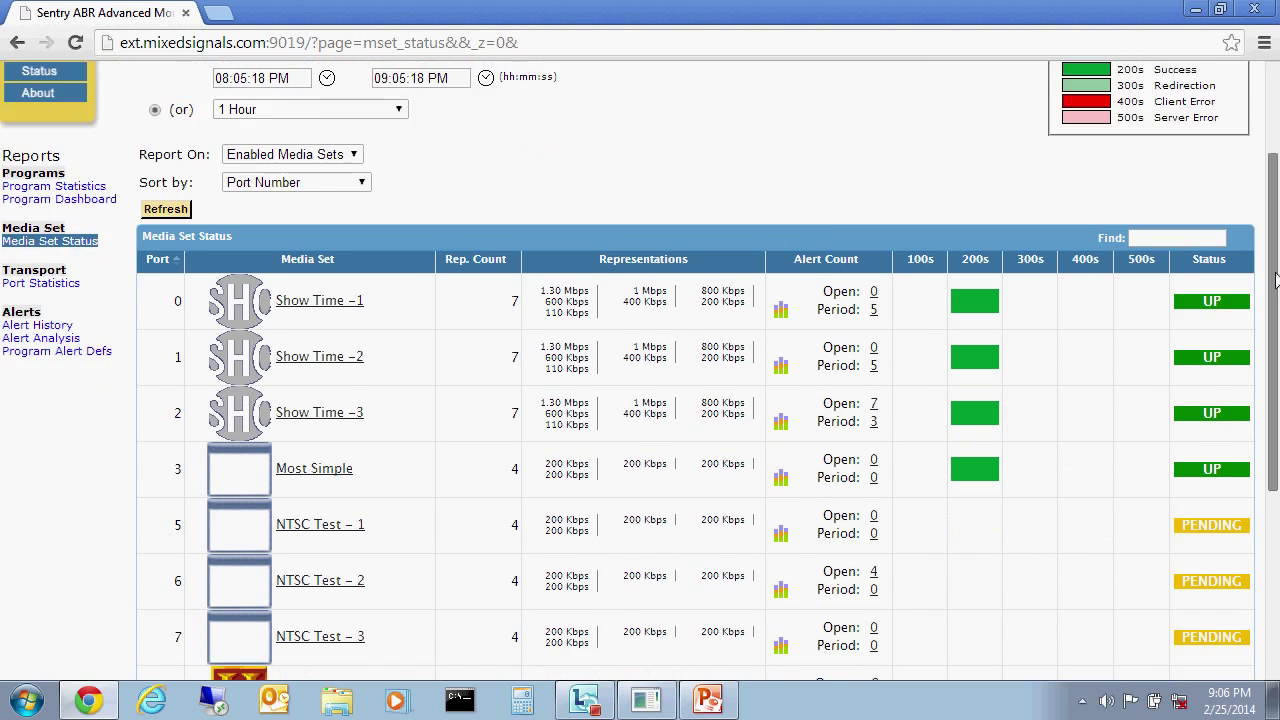
pyautogui.scroll(-3)
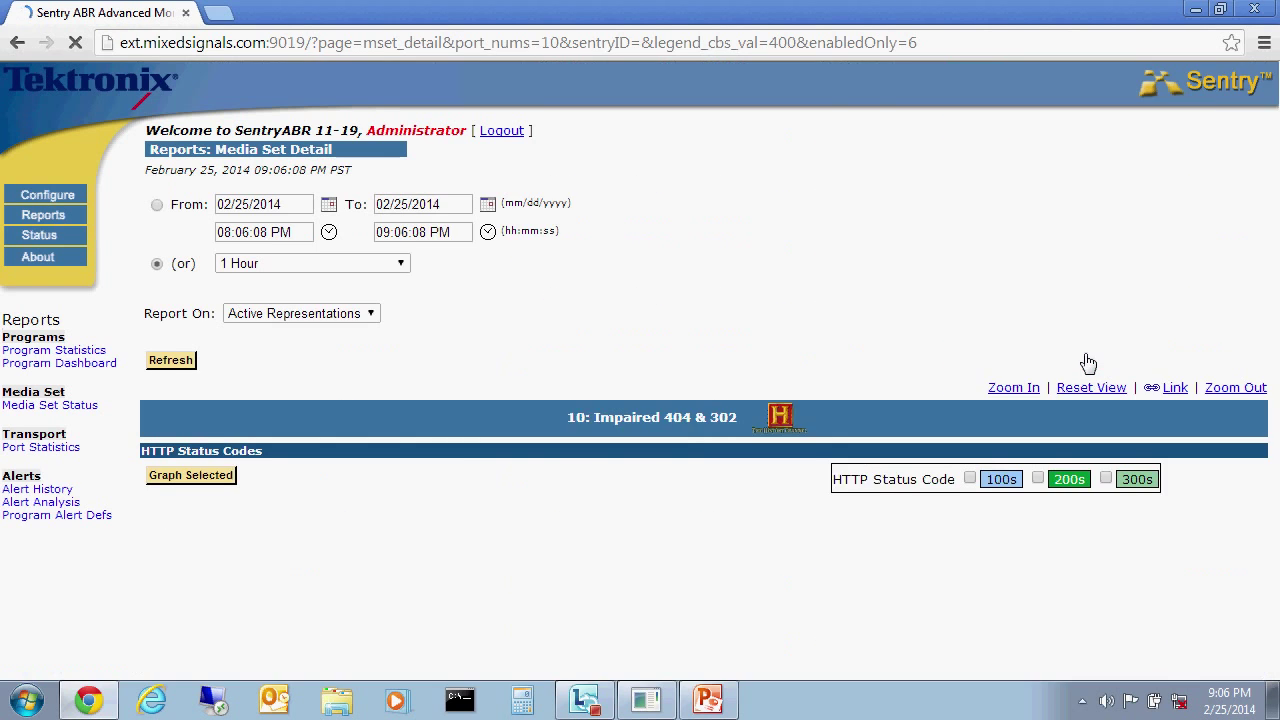
# Review the loaded Impaired 404 & 302 report's HTTP Status Codes chart and Representations Statistics table.
pyautogui.click(170, 360)
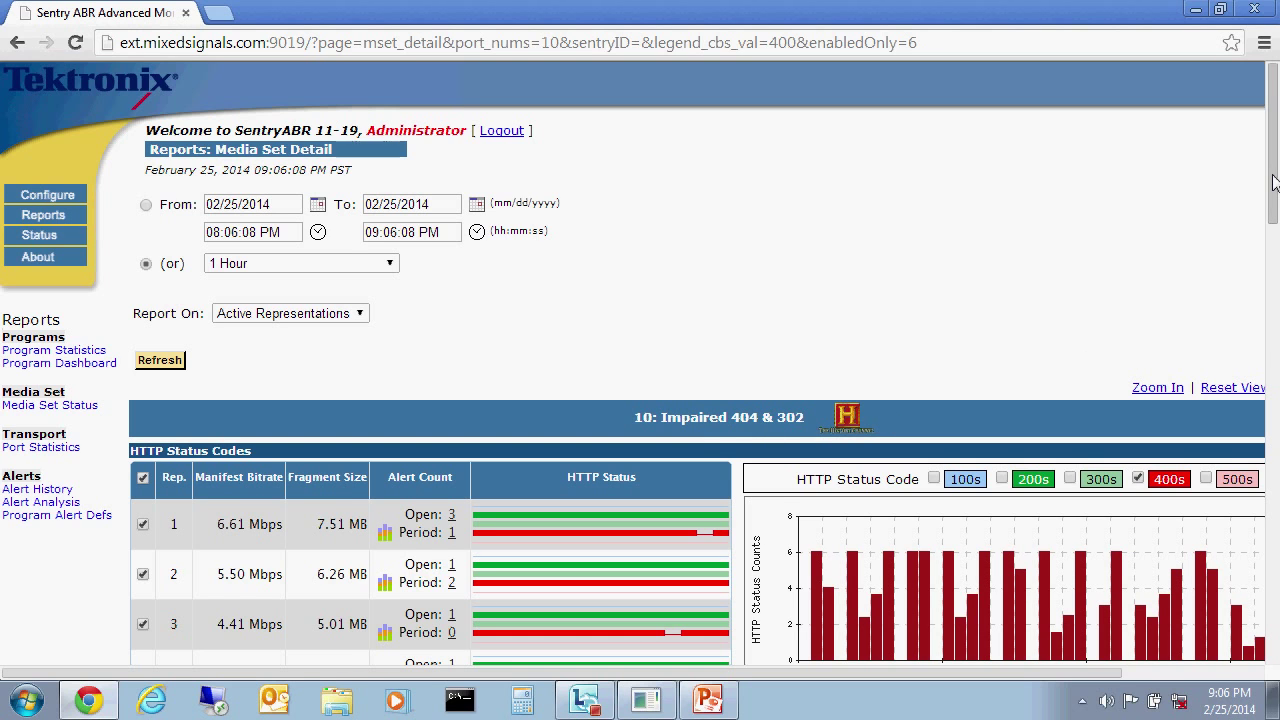
pyautogui.scroll(-3)
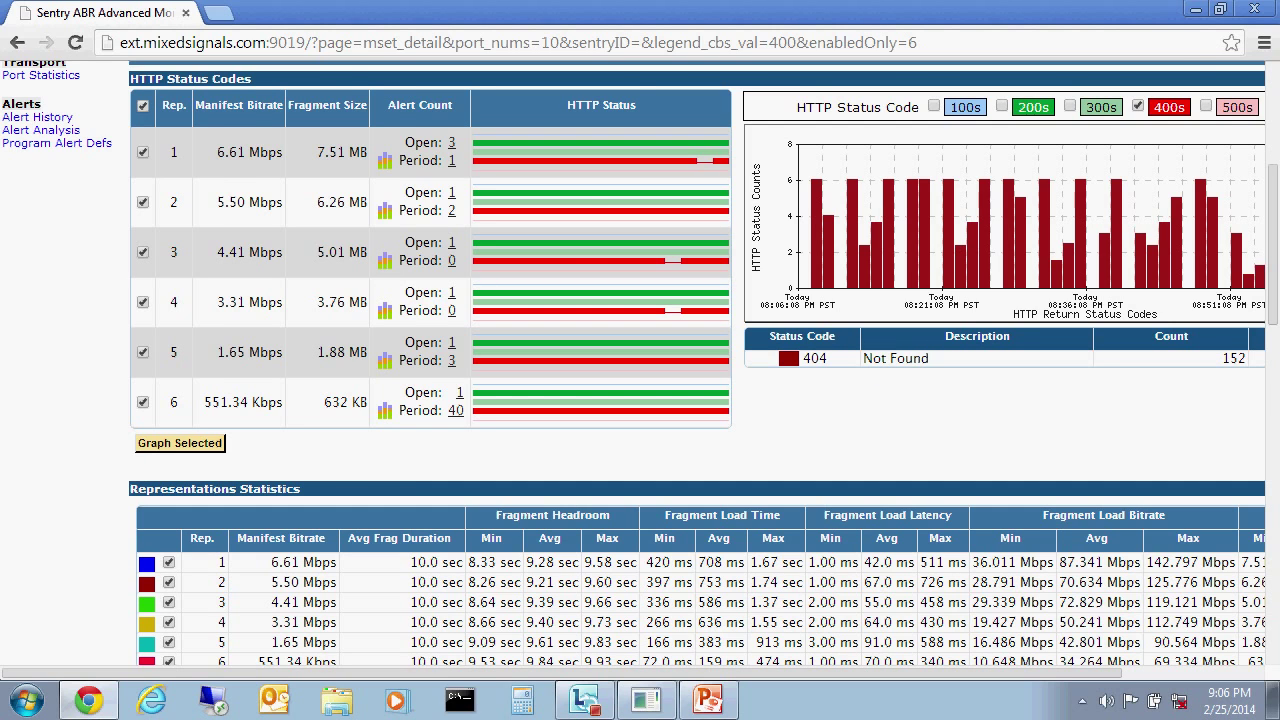
pyautogui.scroll(3)
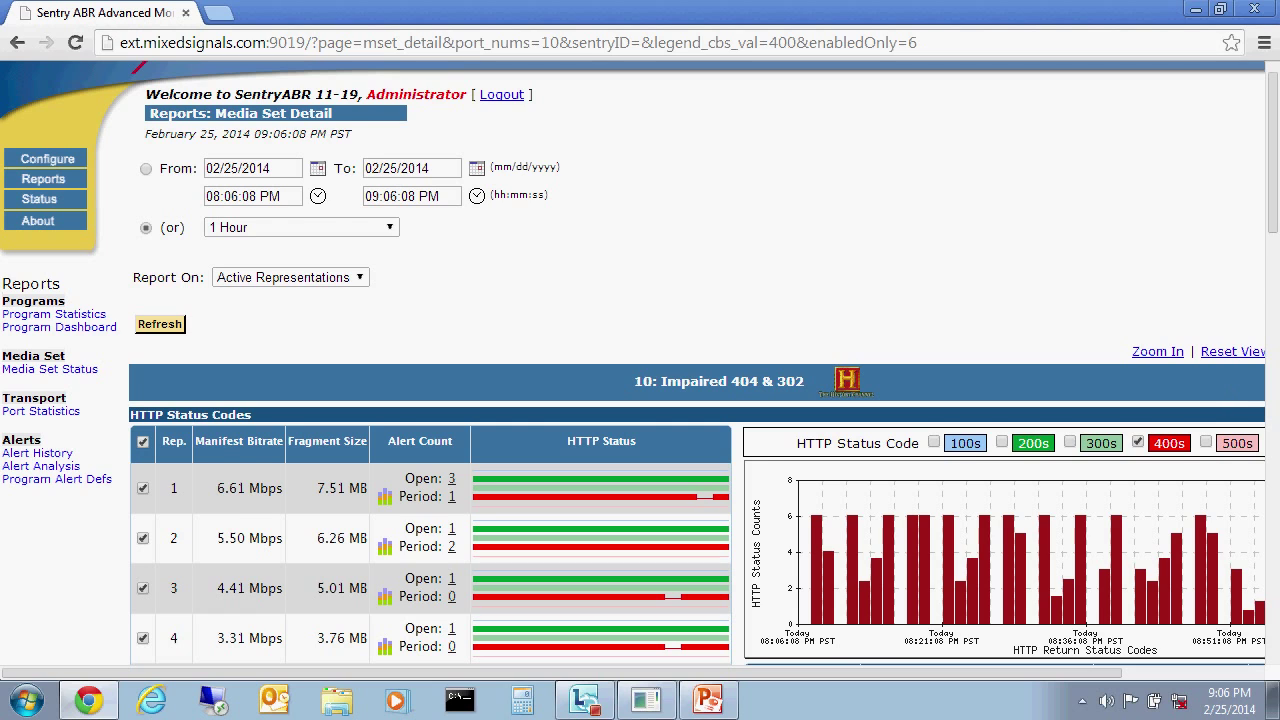
pyautogui.scroll(-3)
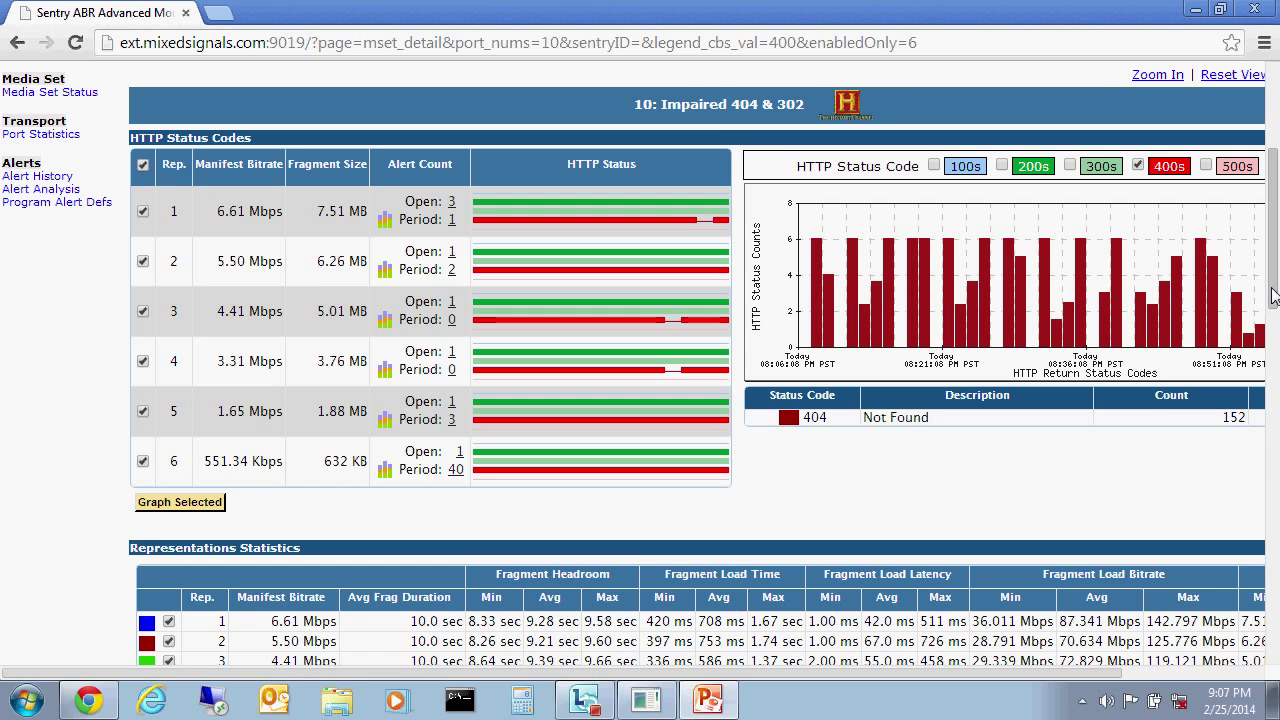
# Redraw the report graphs for representations 1 and 6 only via Graph Selected.
pyautogui.scroll(-3)
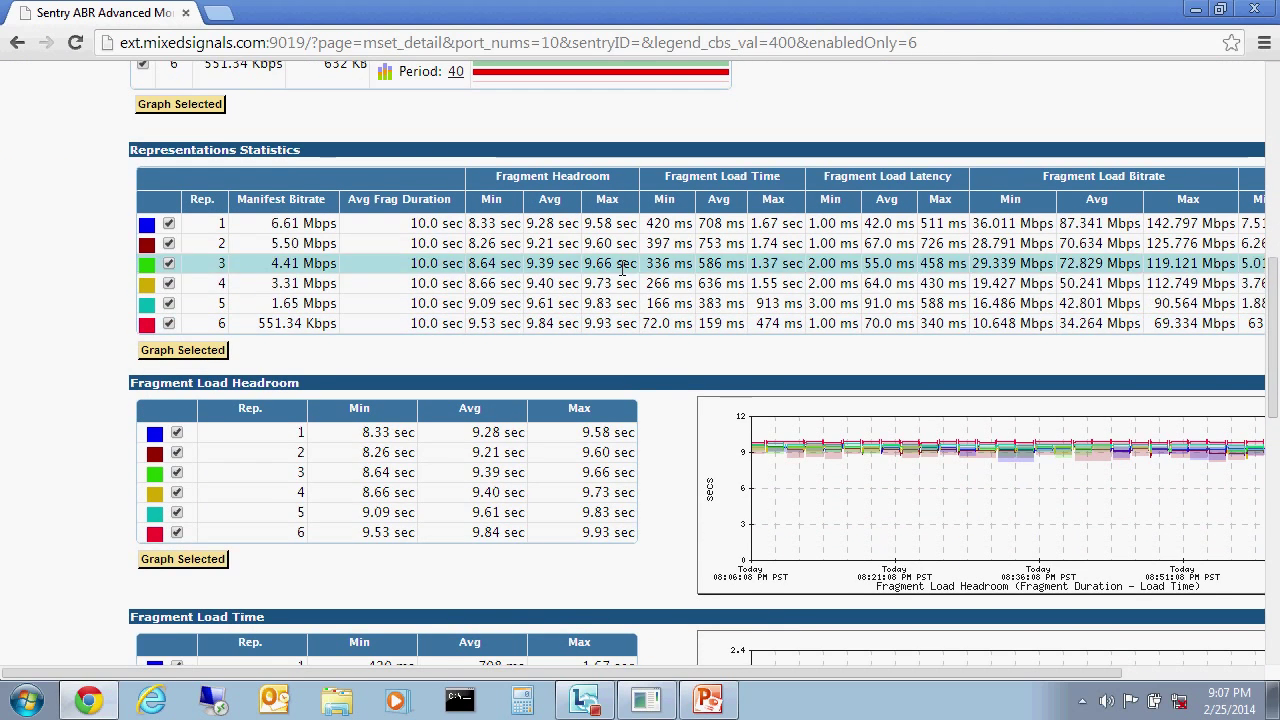
pyautogui.moveTo(170, 244)
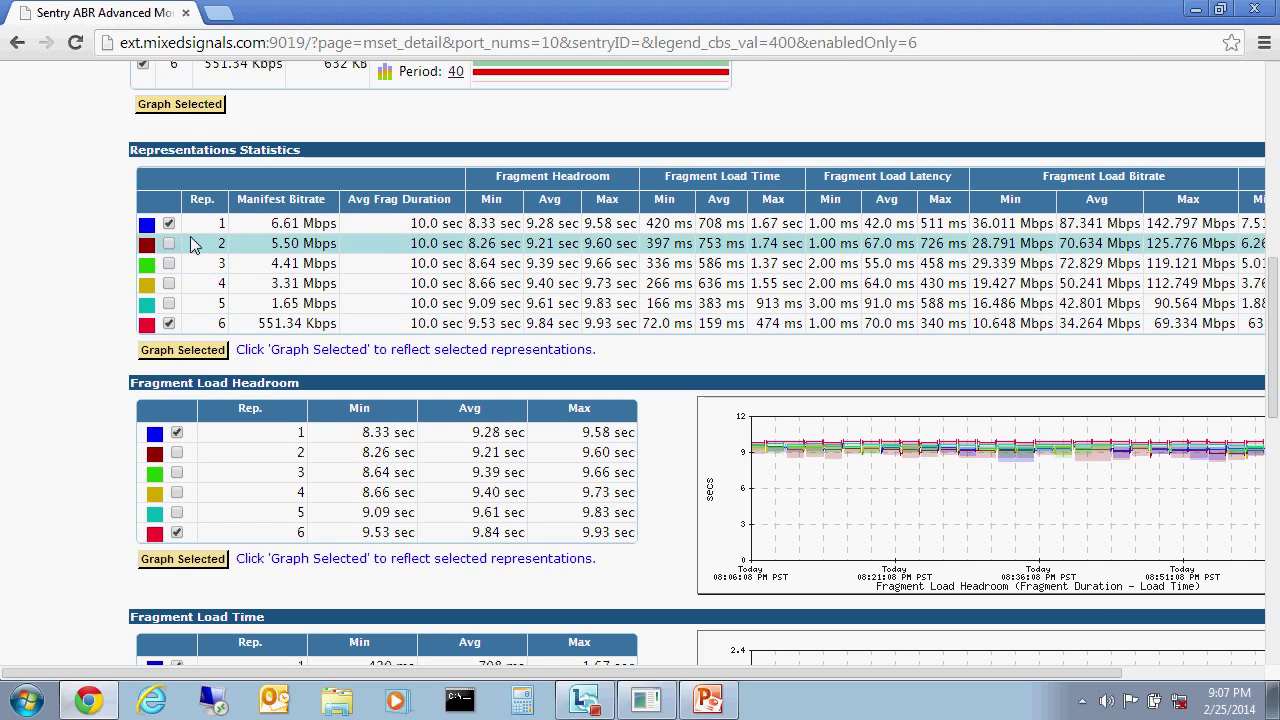
pyautogui.click(182, 350)
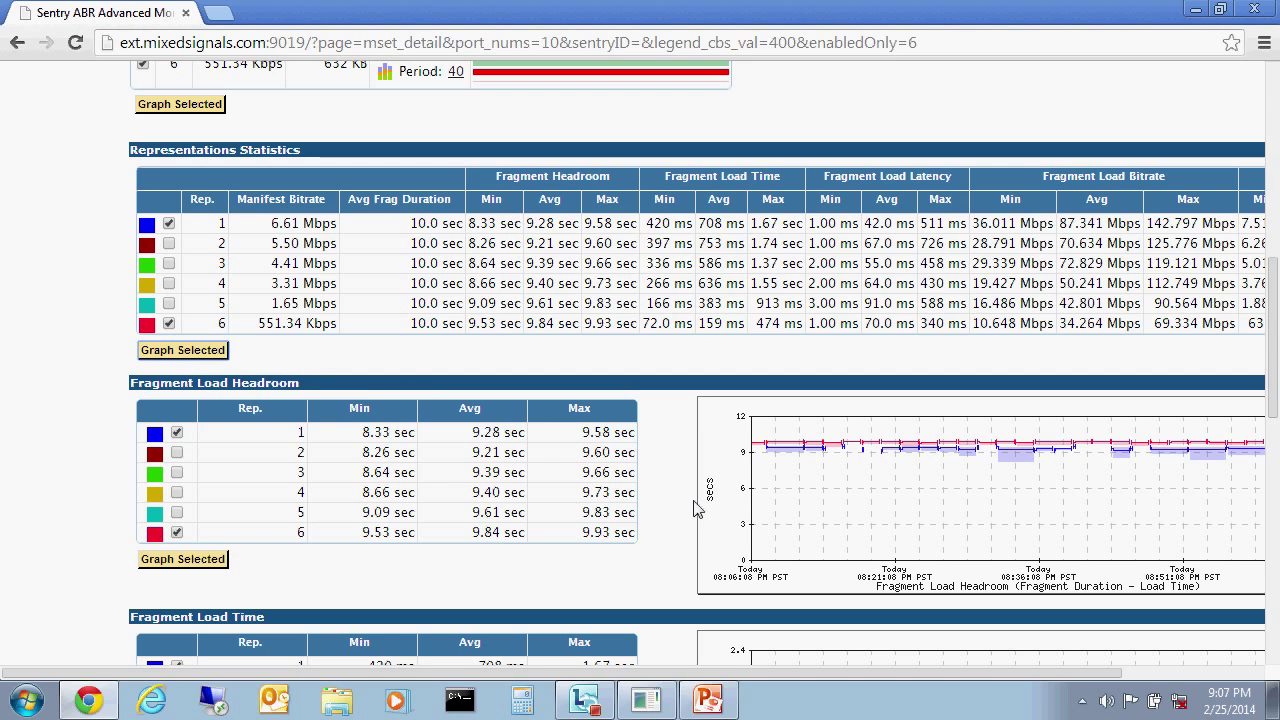
pyautogui.moveTo(768, 452)
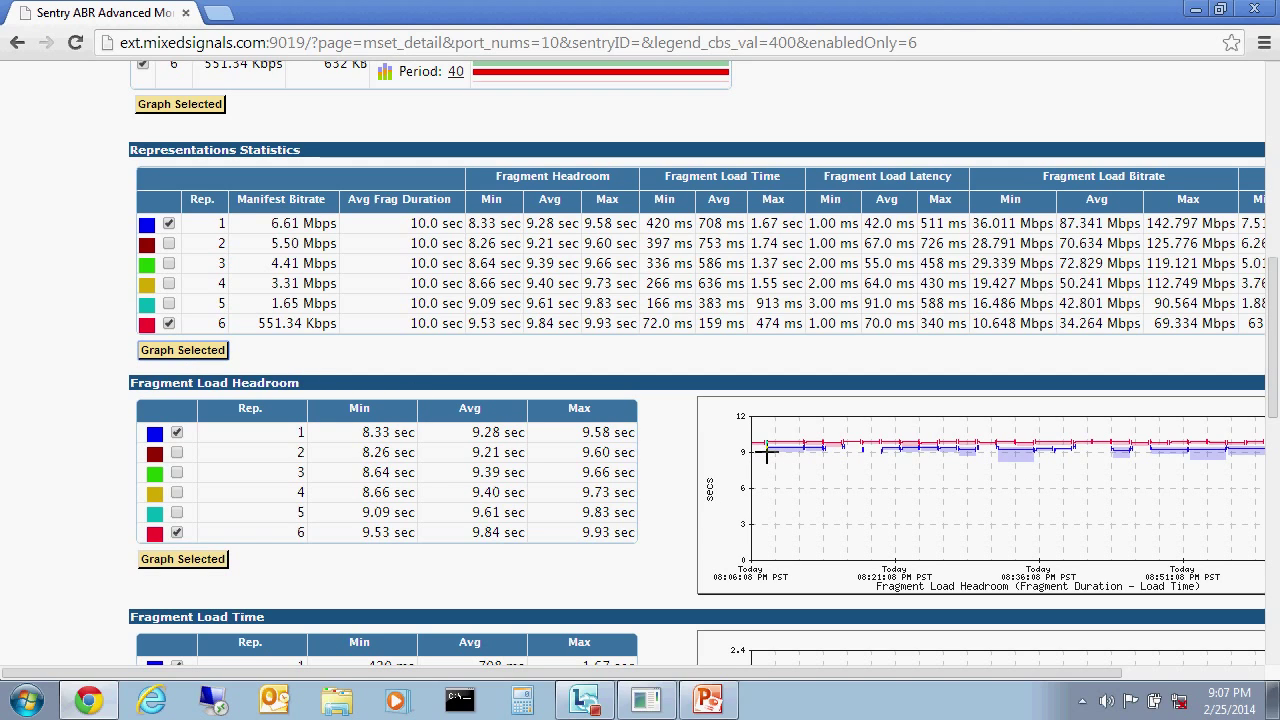
pyautogui.moveTo(776, 442)
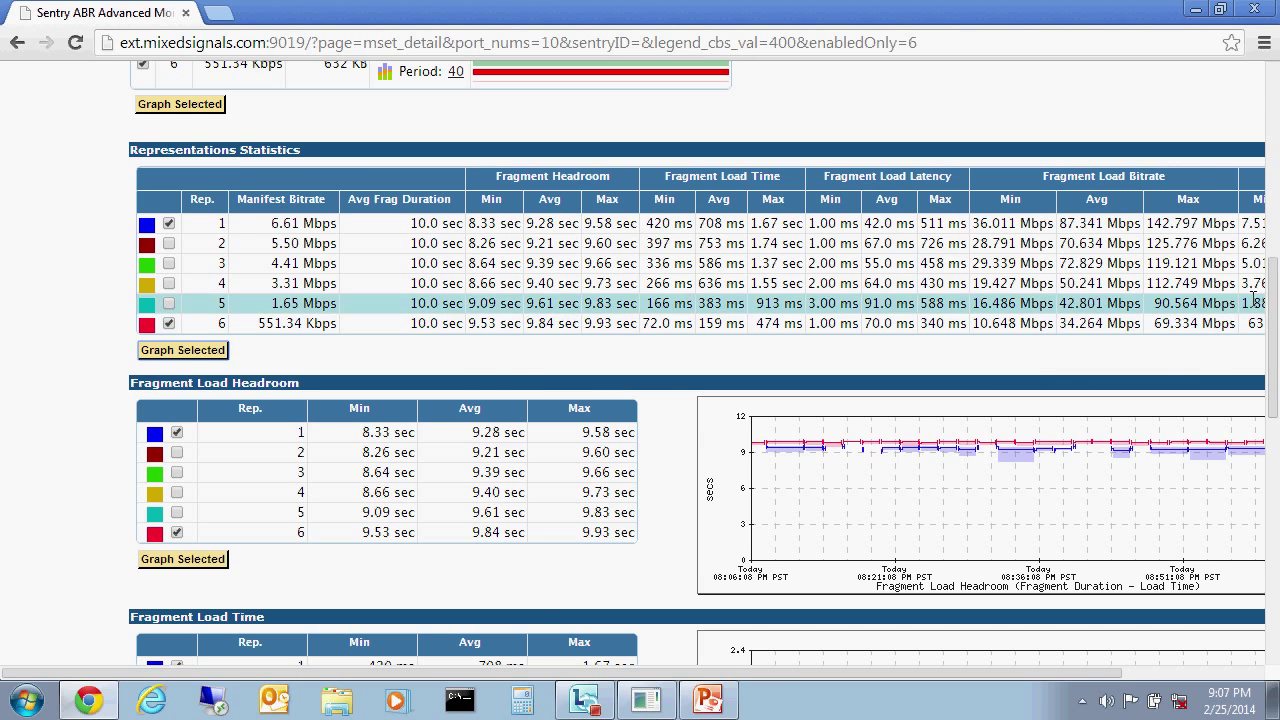
pyautogui.scroll(-3)
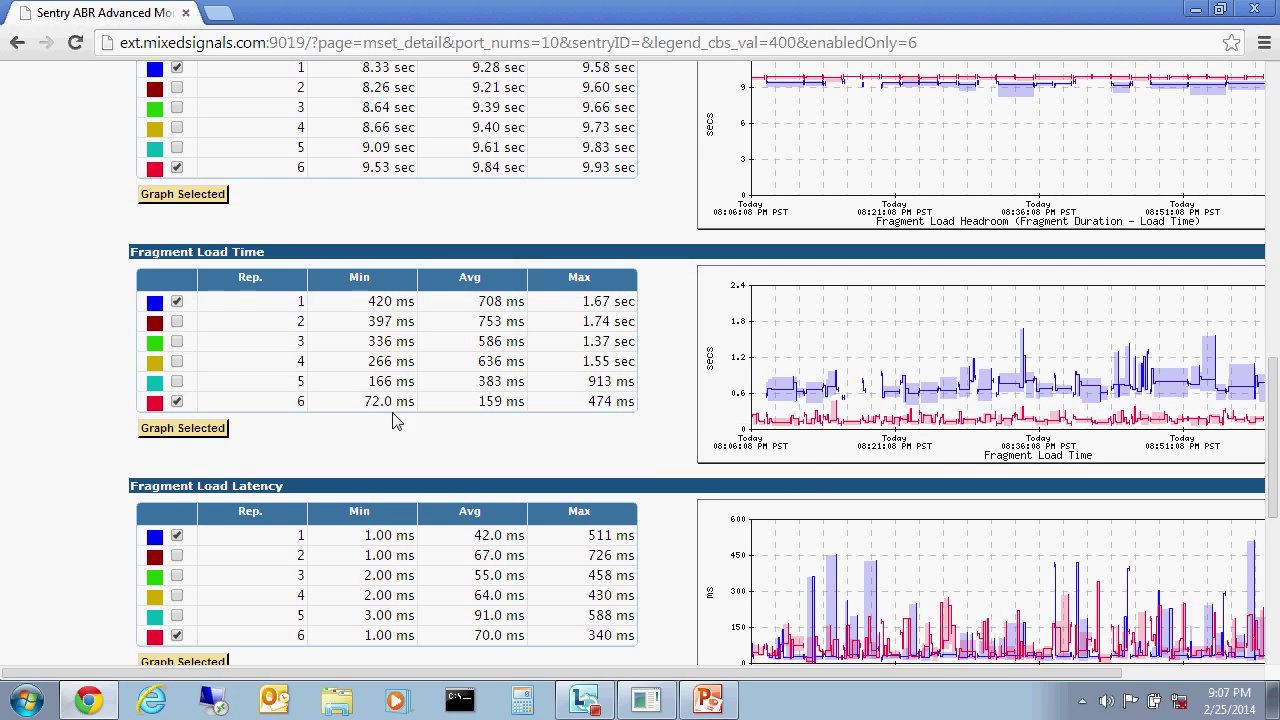
pyautogui.moveTo(776, 424)
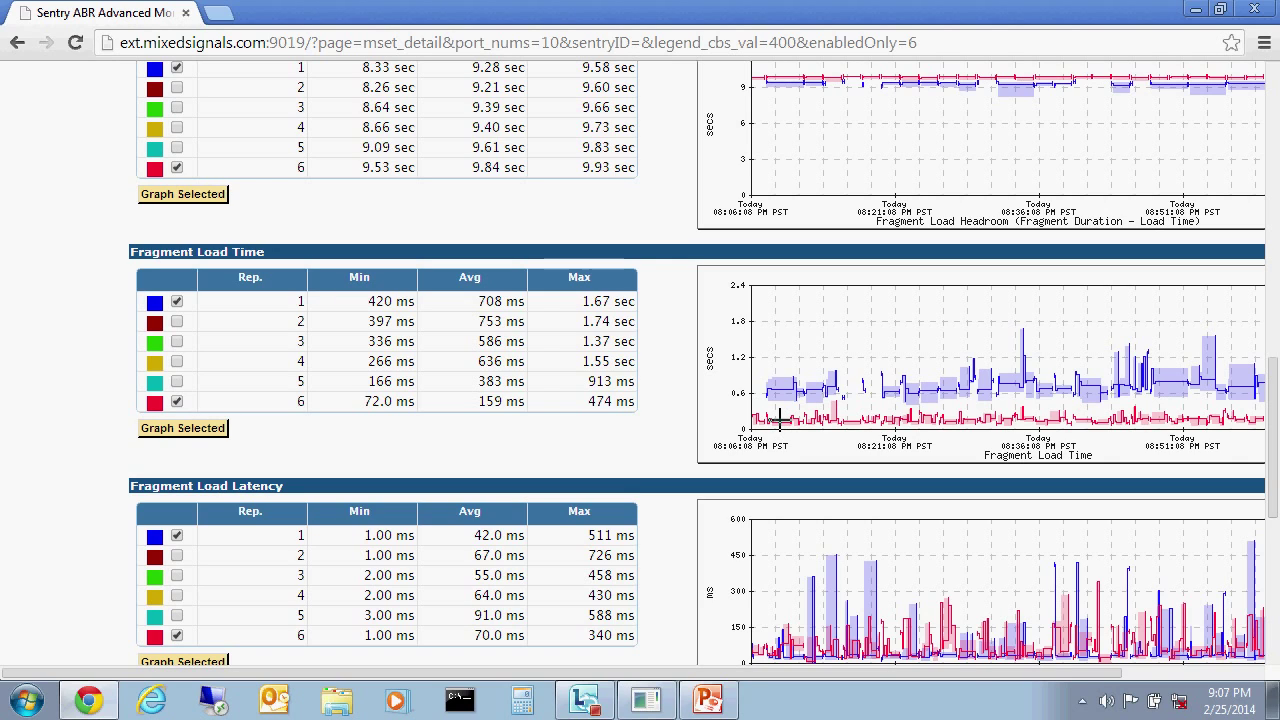
pyautogui.moveTo(778, 390)
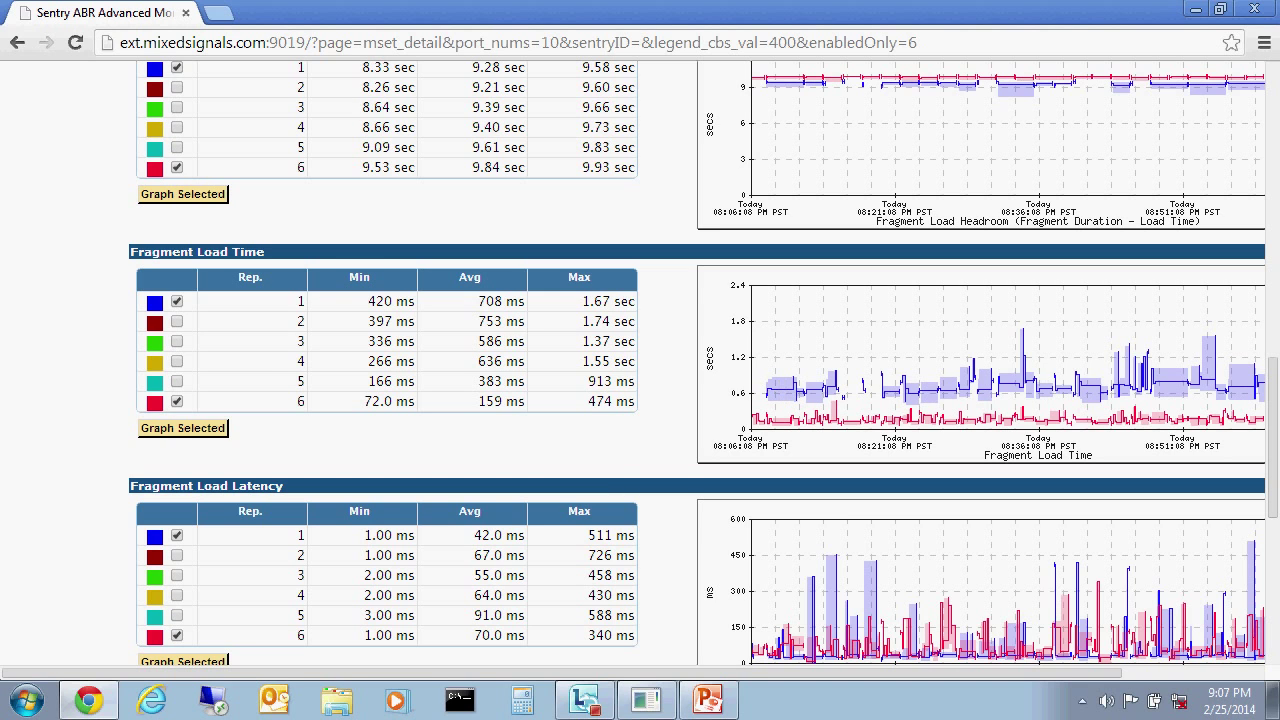
# Review the Fragment Load, bitrate and Fragment Size graphs, returning to HTTP status codes.
pyautogui.scroll(-3)
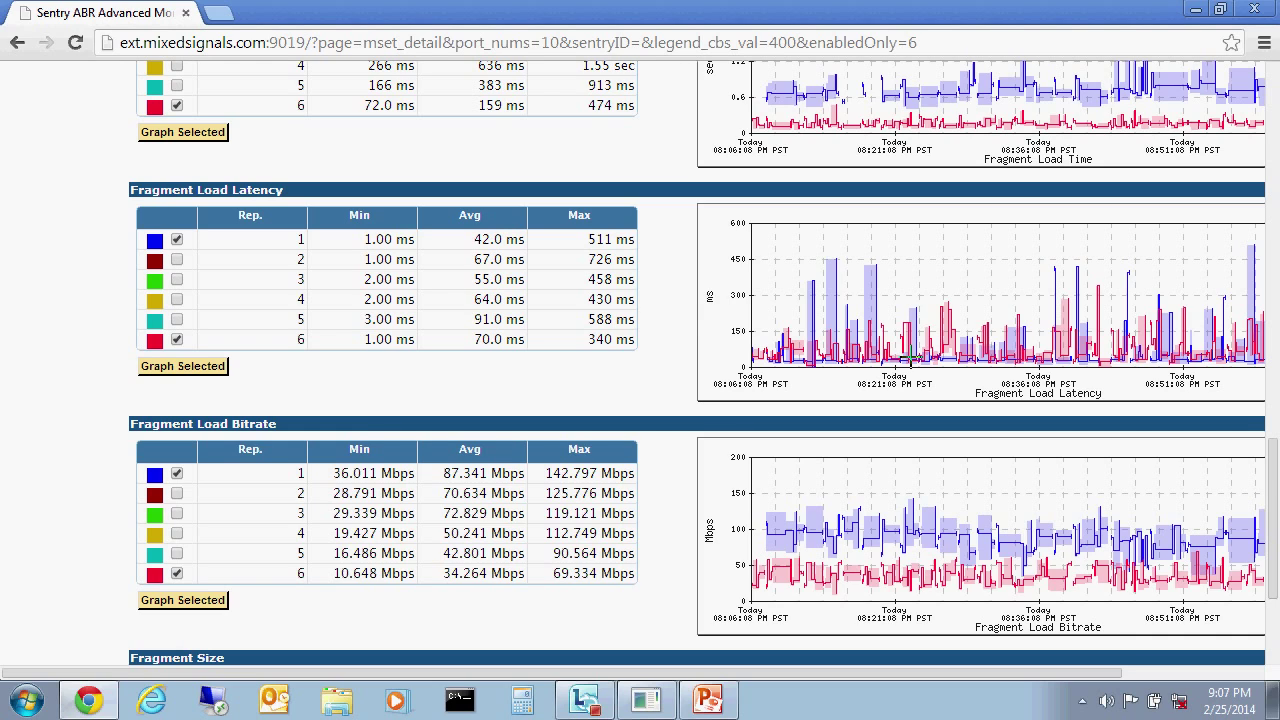
pyautogui.moveTo(768, 590)
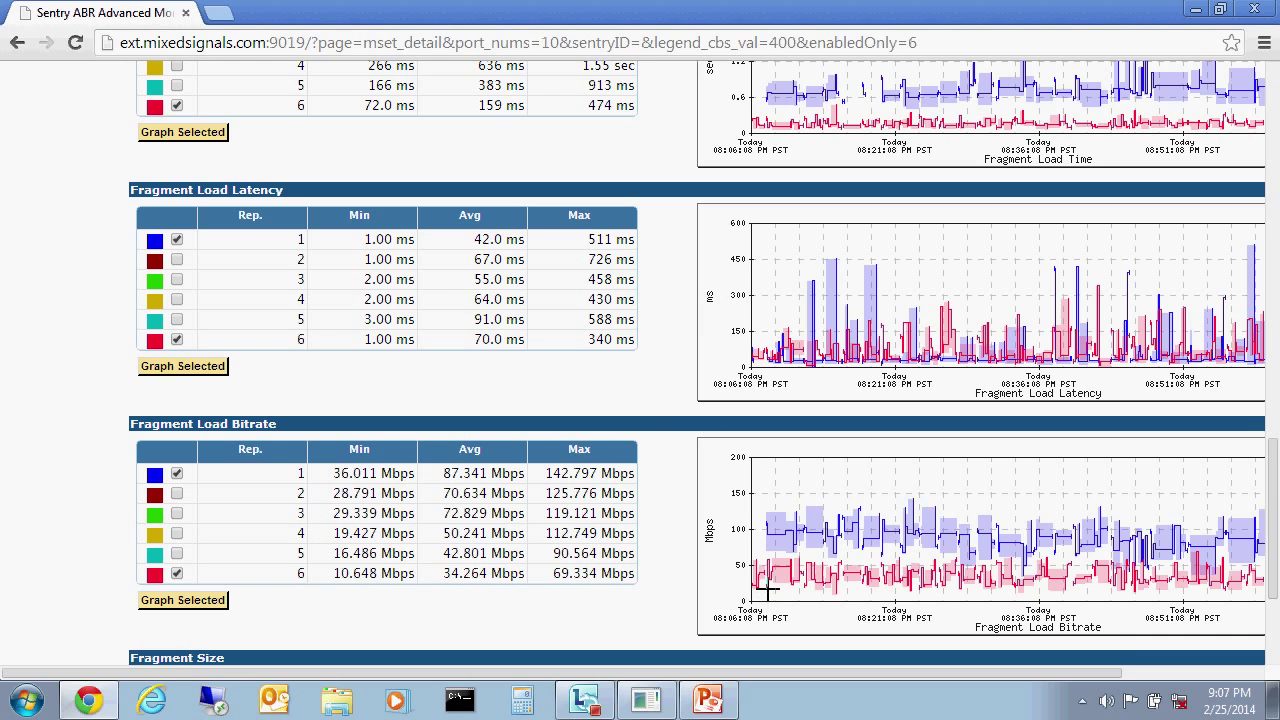
pyautogui.moveTo(776, 528)
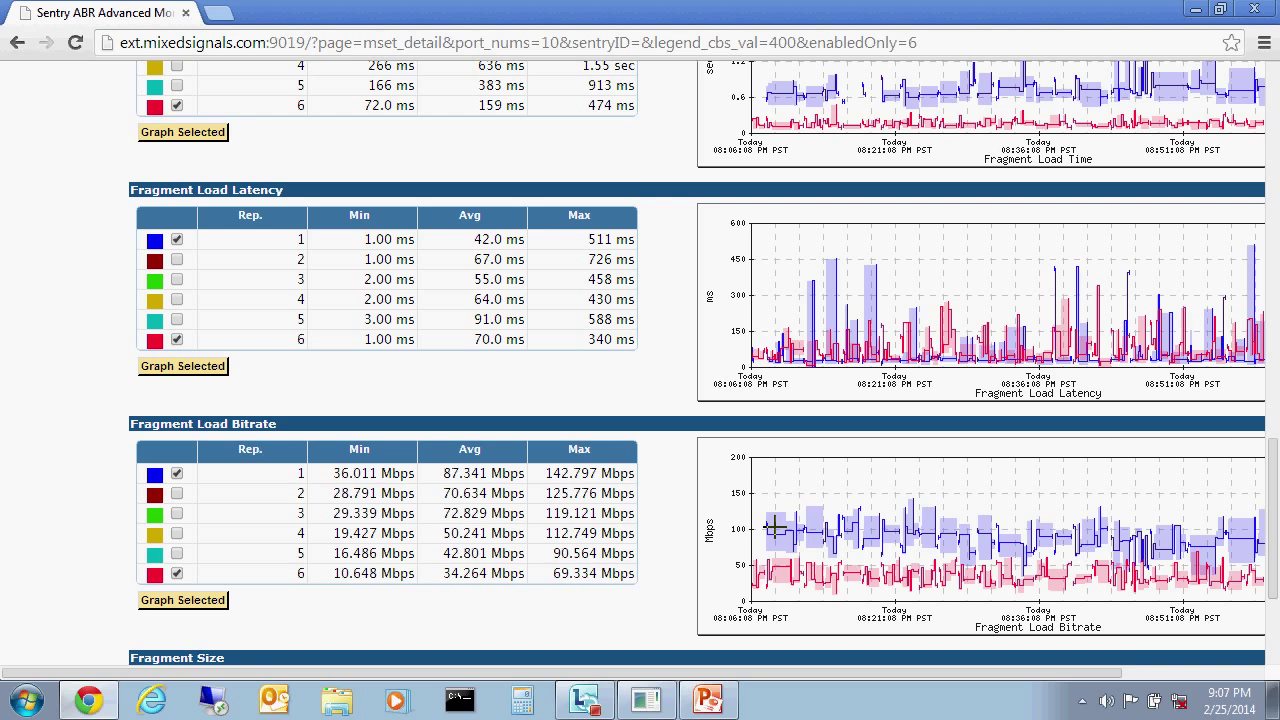
pyautogui.moveTo(1046, 504)
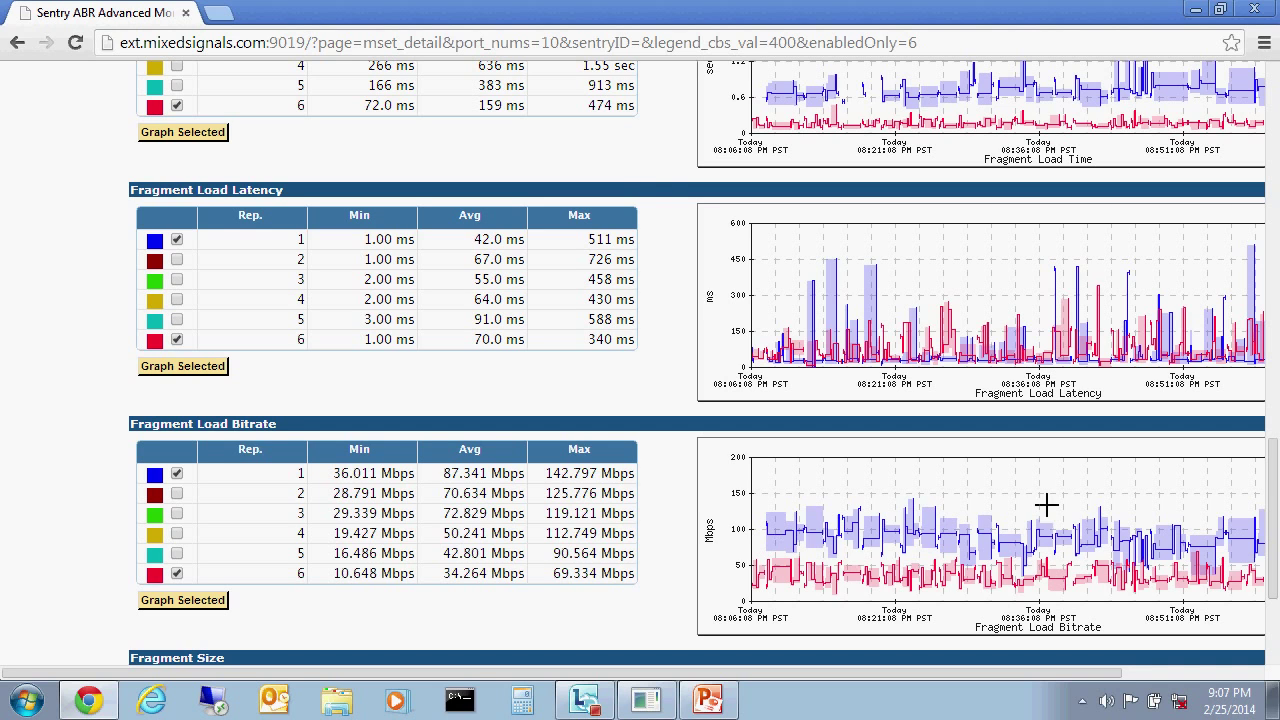
pyautogui.scroll(-3)
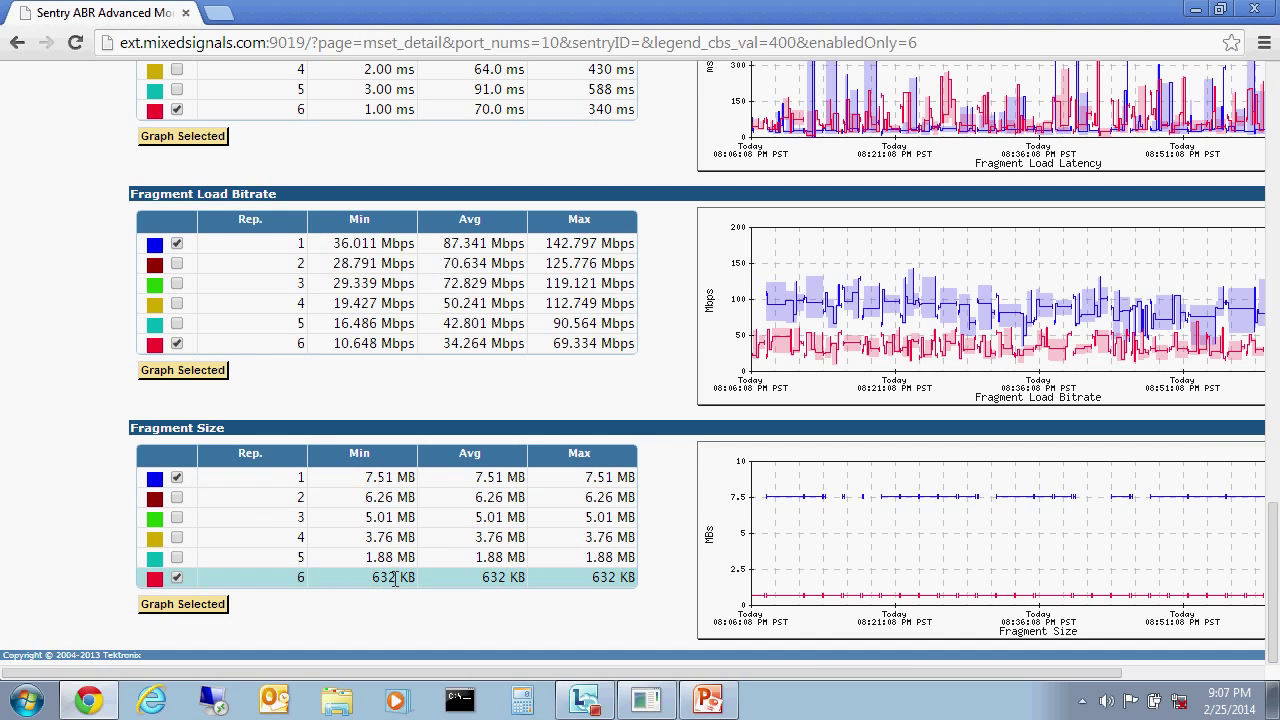
pyautogui.moveTo(808, 596)
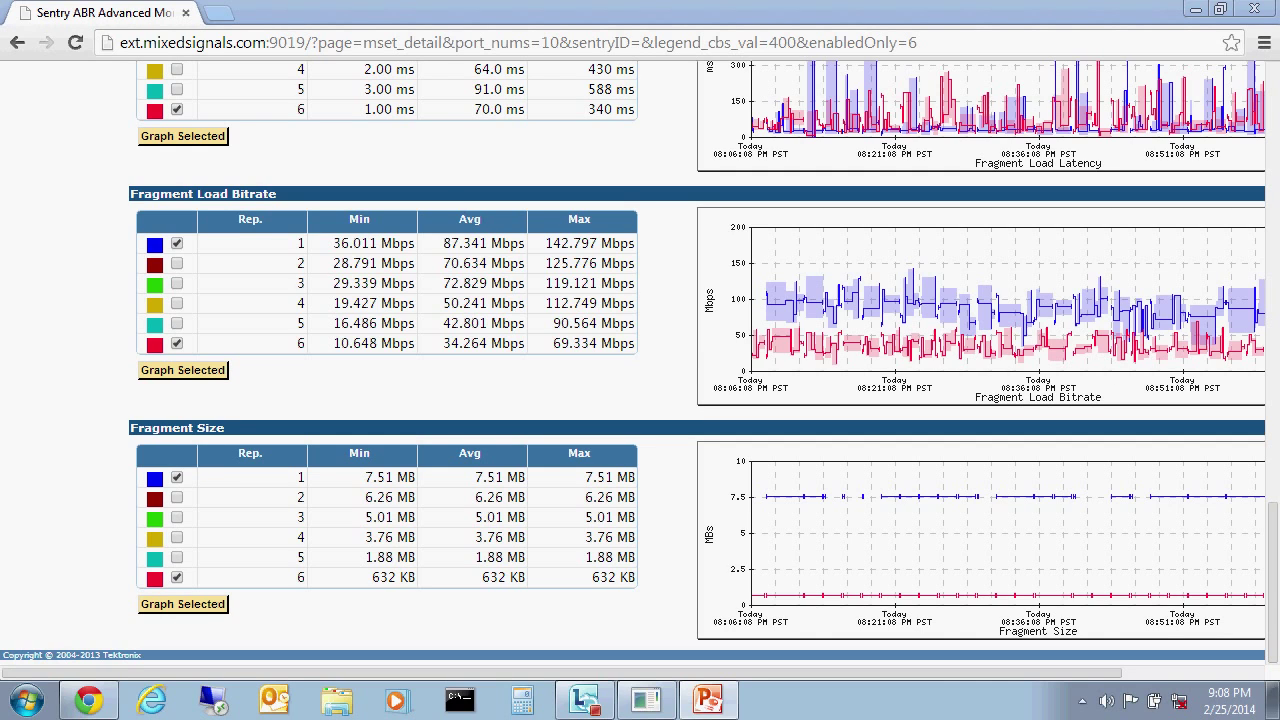
pyautogui.scroll(3)
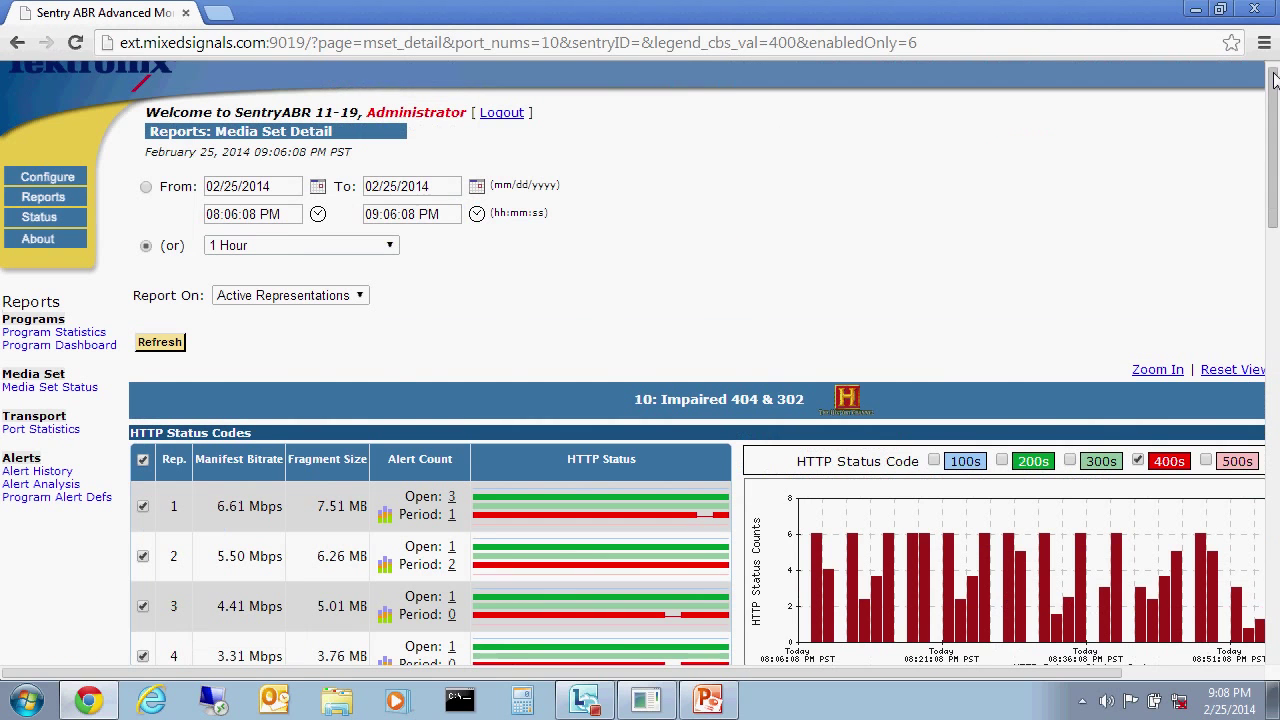
# Go to the Program Statistics reports page from the Reports menu.
pyautogui.click(44, 196)
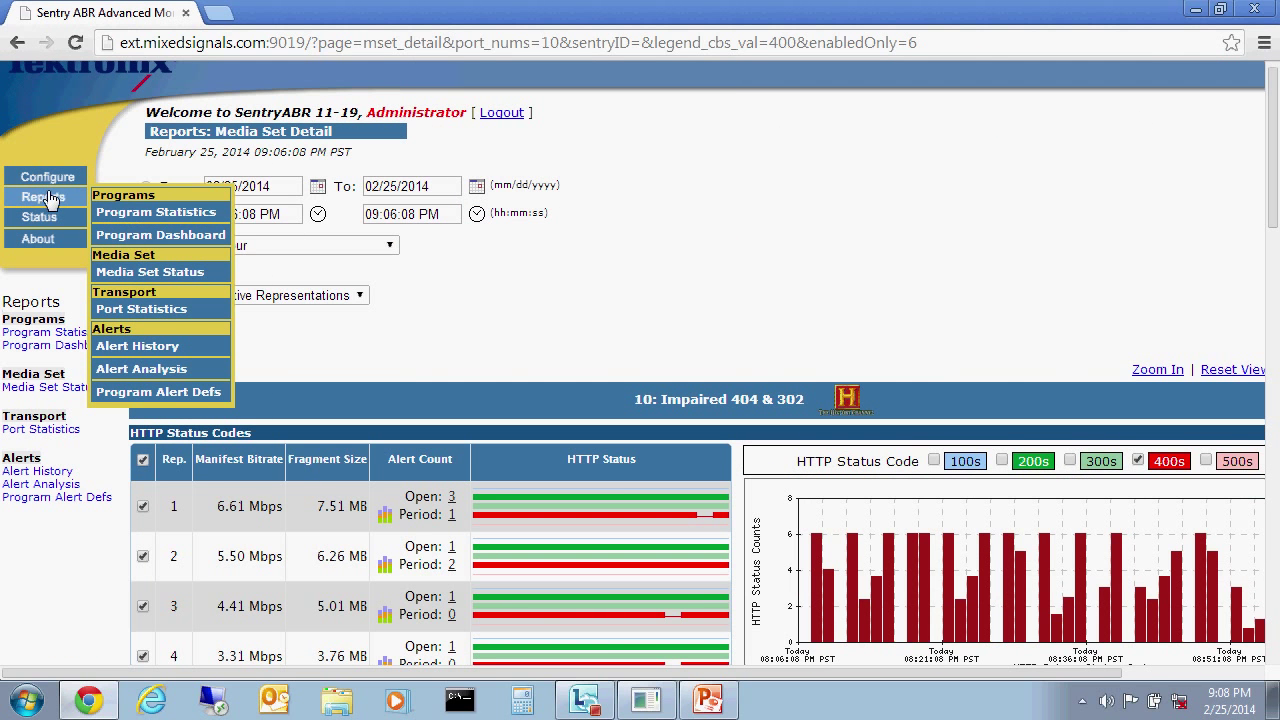
pyautogui.click(158, 212)
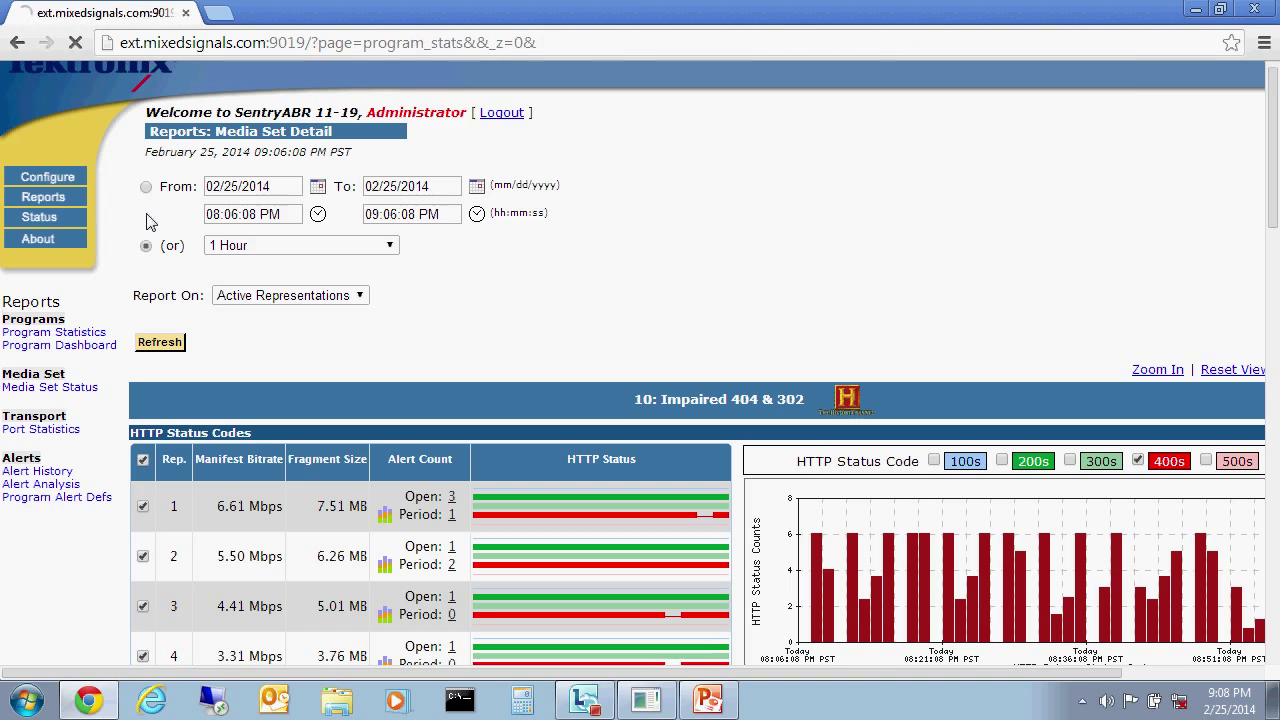
pyautogui.click(54, 332)
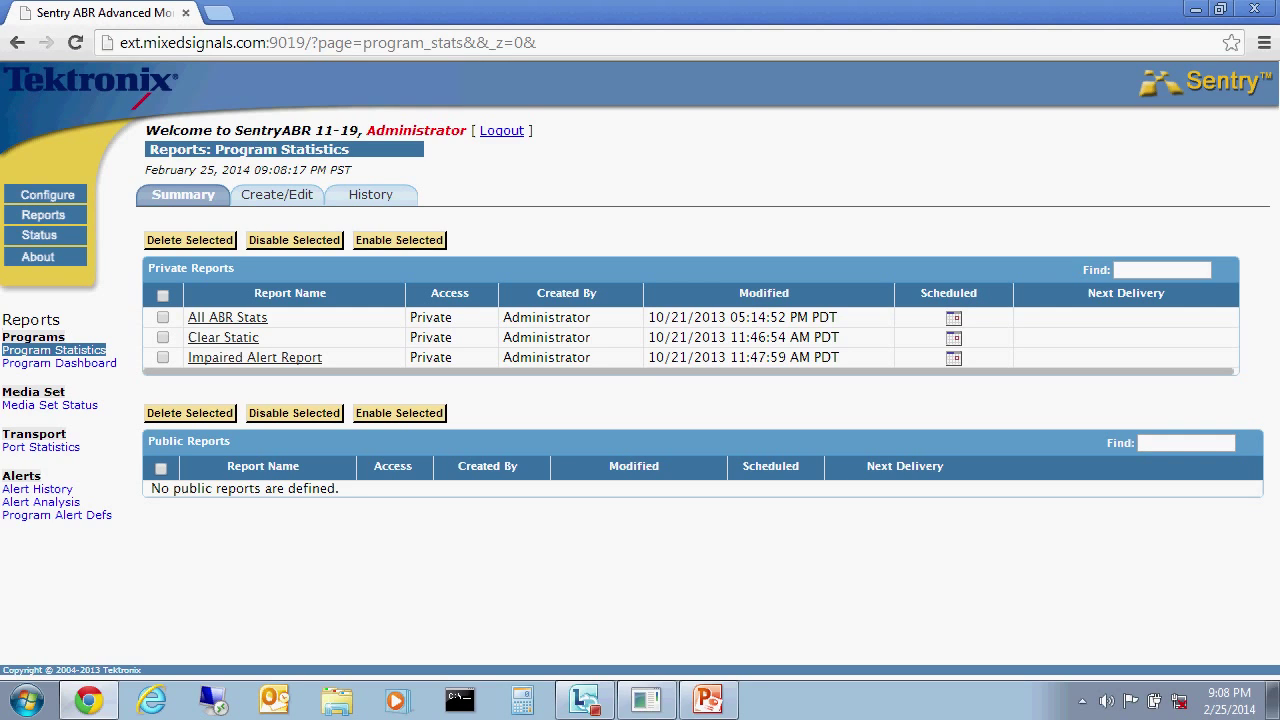
pyautogui.moveTo(146, 492)
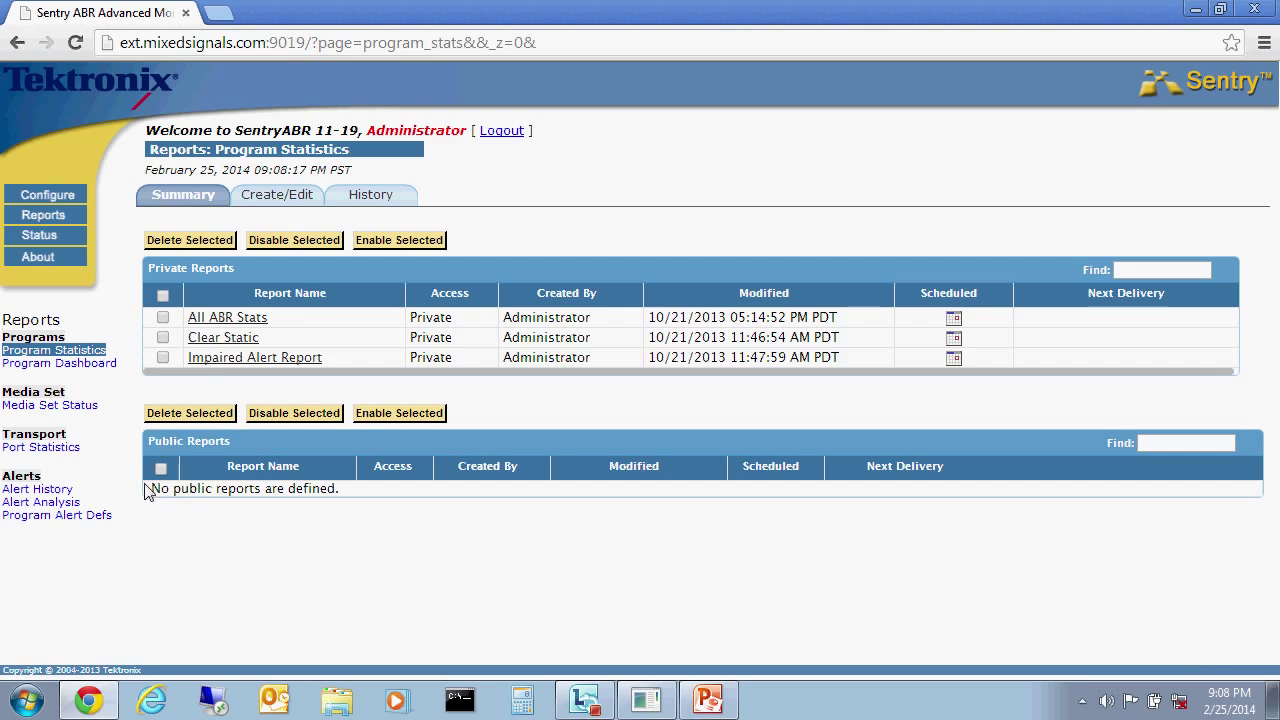
pyautogui.moveTo(238, 336)
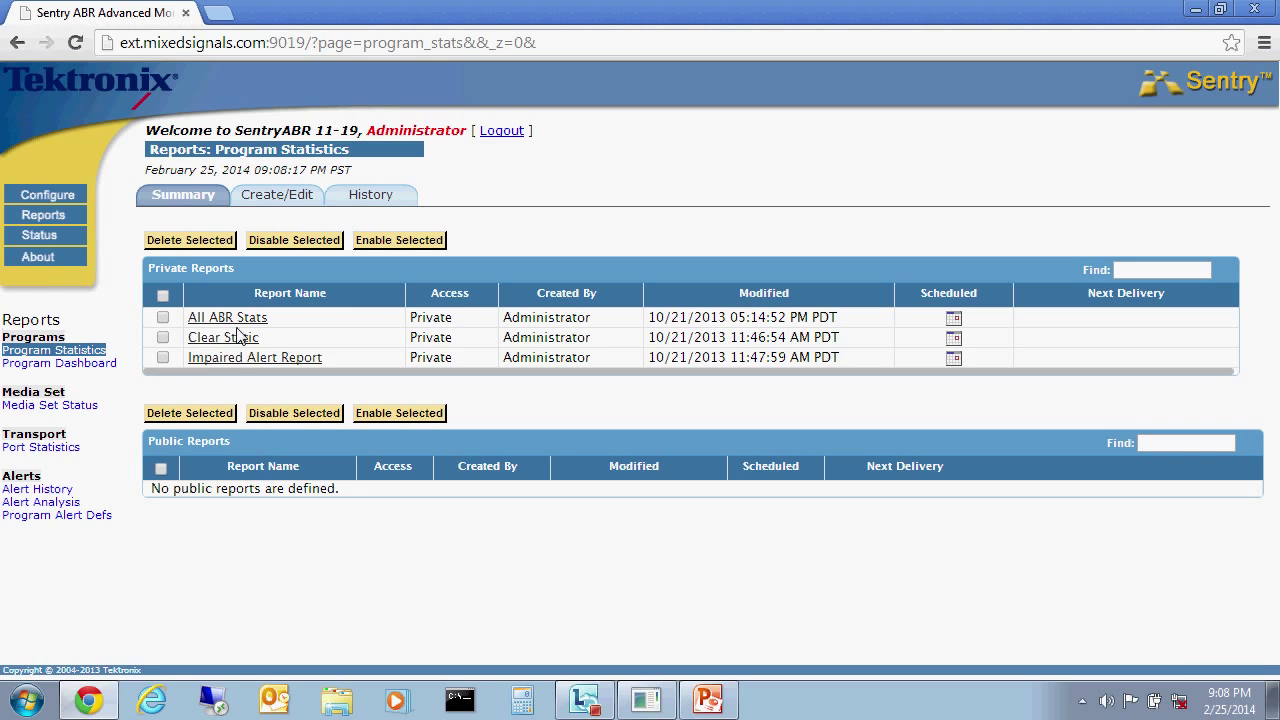
pyautogui.moveTo(240, 324)
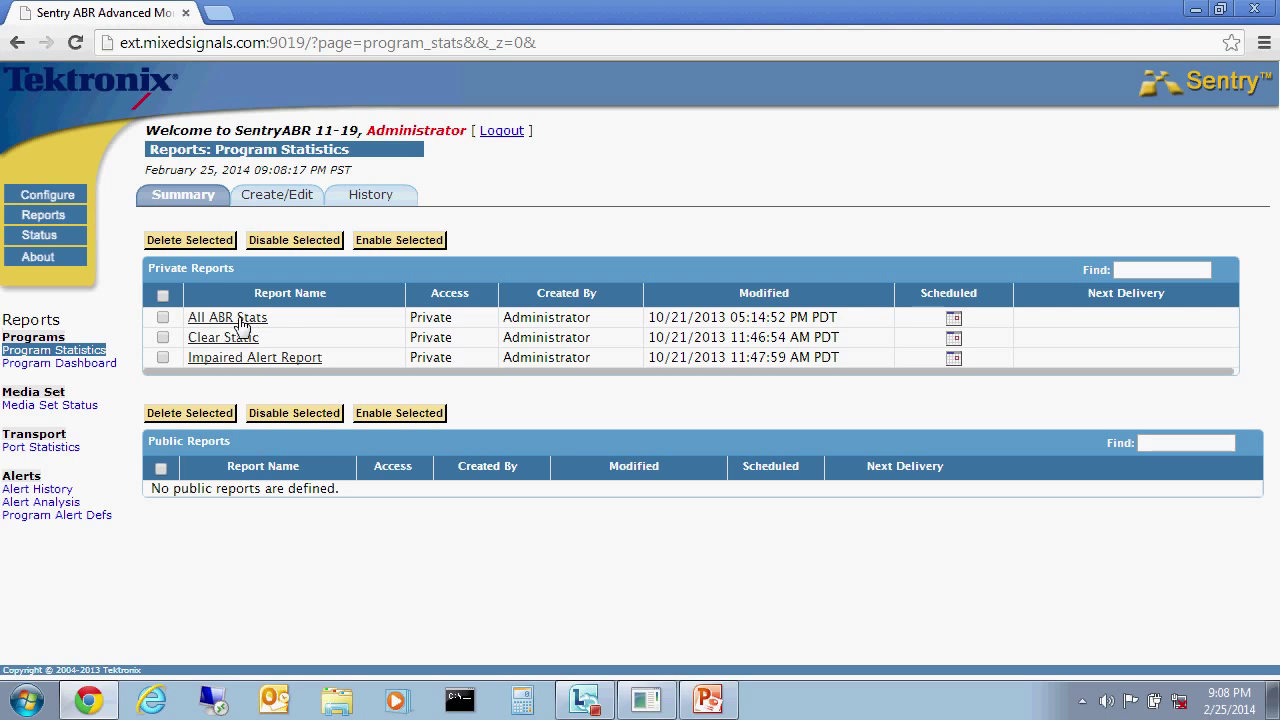
# Run the saved All ABR Stats report and review its 59-program results table.
pyautogui.click(226, 316)
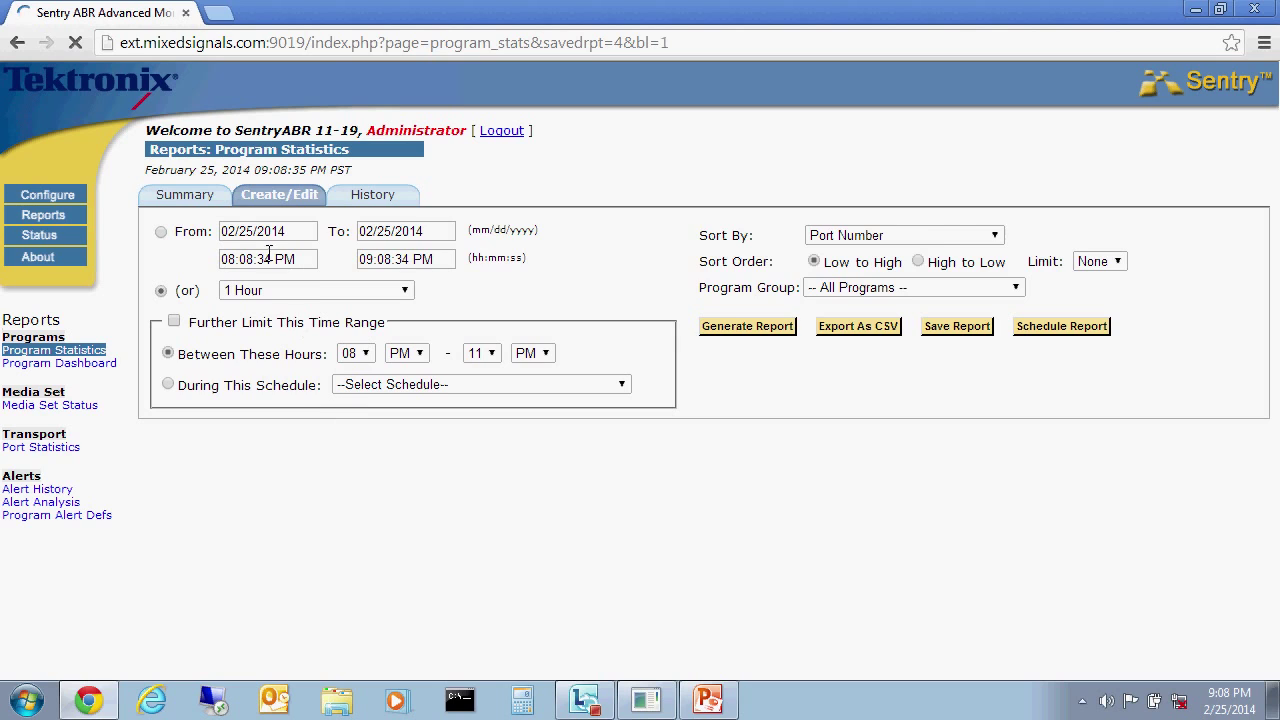
pyautogui.click(748, 326)
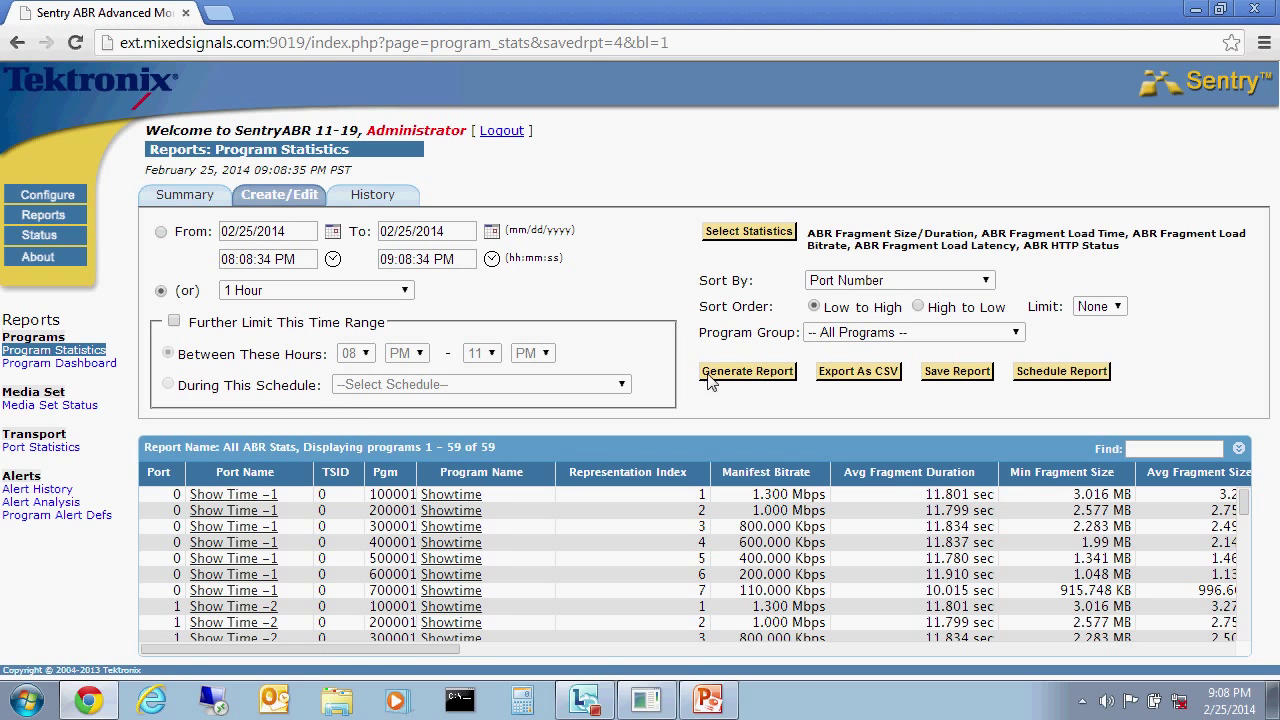
pyautogui.moveTo(508, 610)
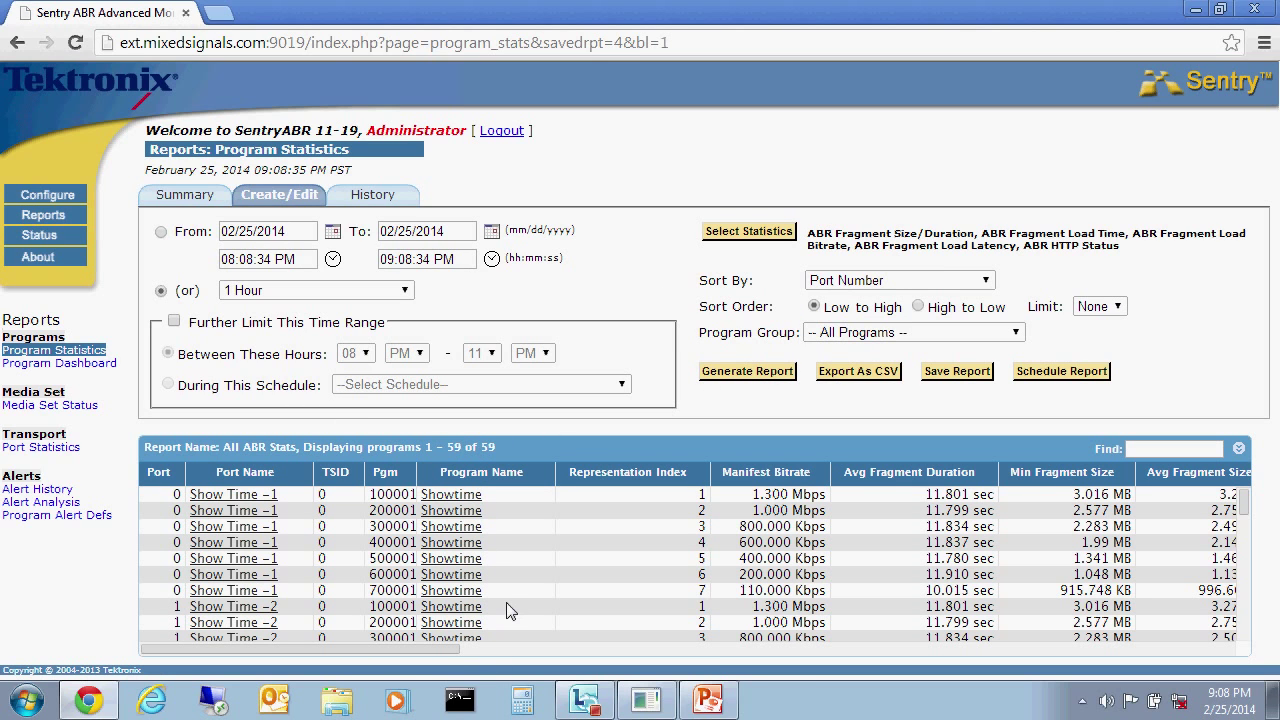
pyautogui.moveTo(1236, 700)
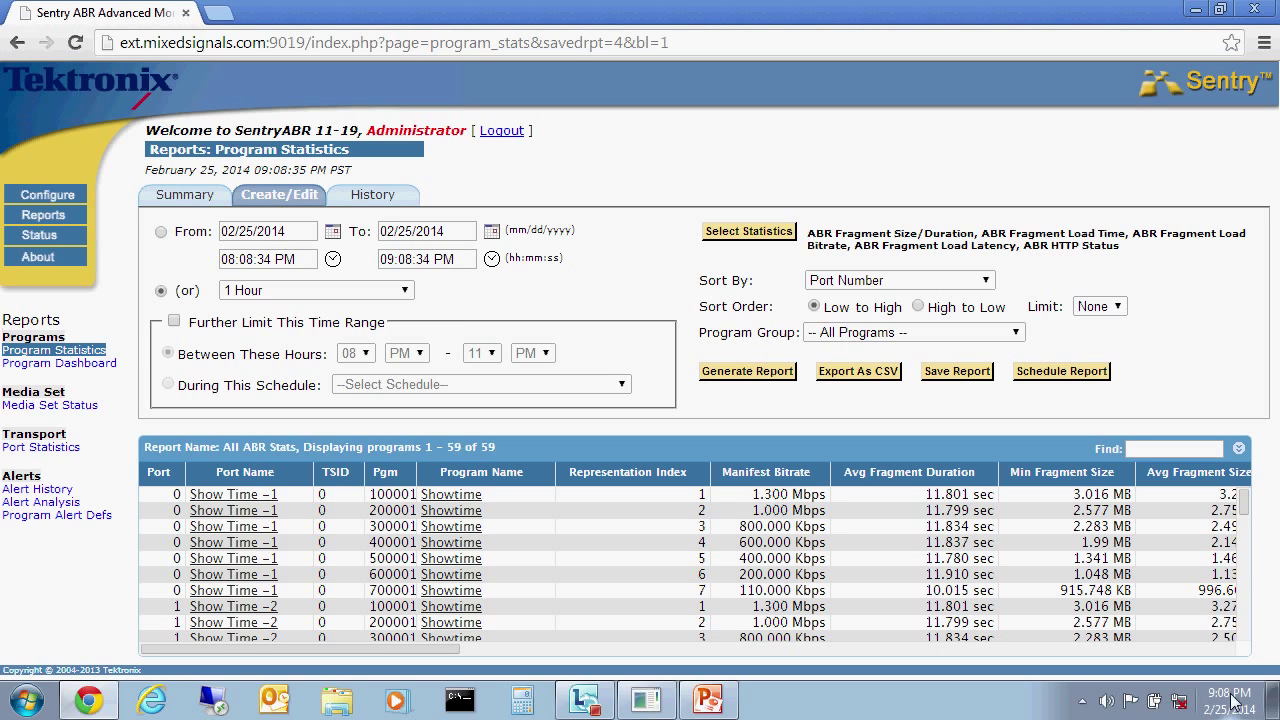
pyautogui.scroll(-3)
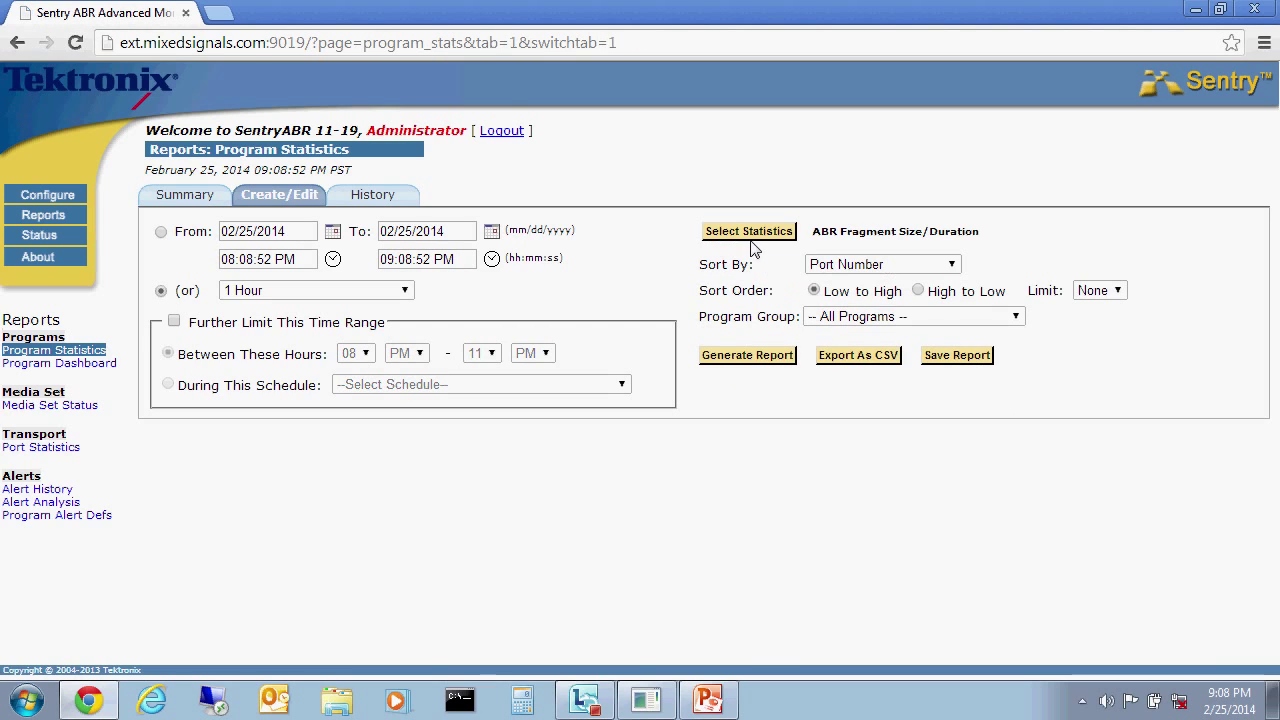
# Select Fragment Size/Duration, Load Time and Load Latency statistics for the new report.
pyautogui.click(748, 232)
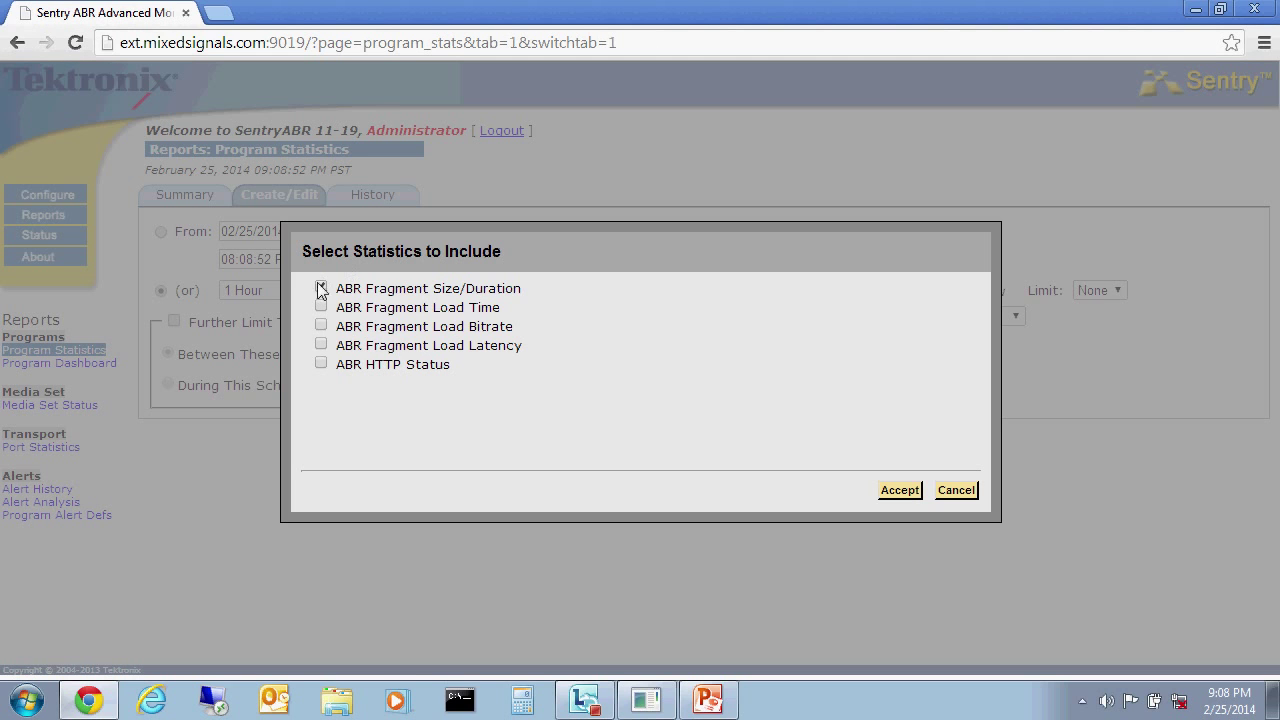
pyautogui.click(320, 288)
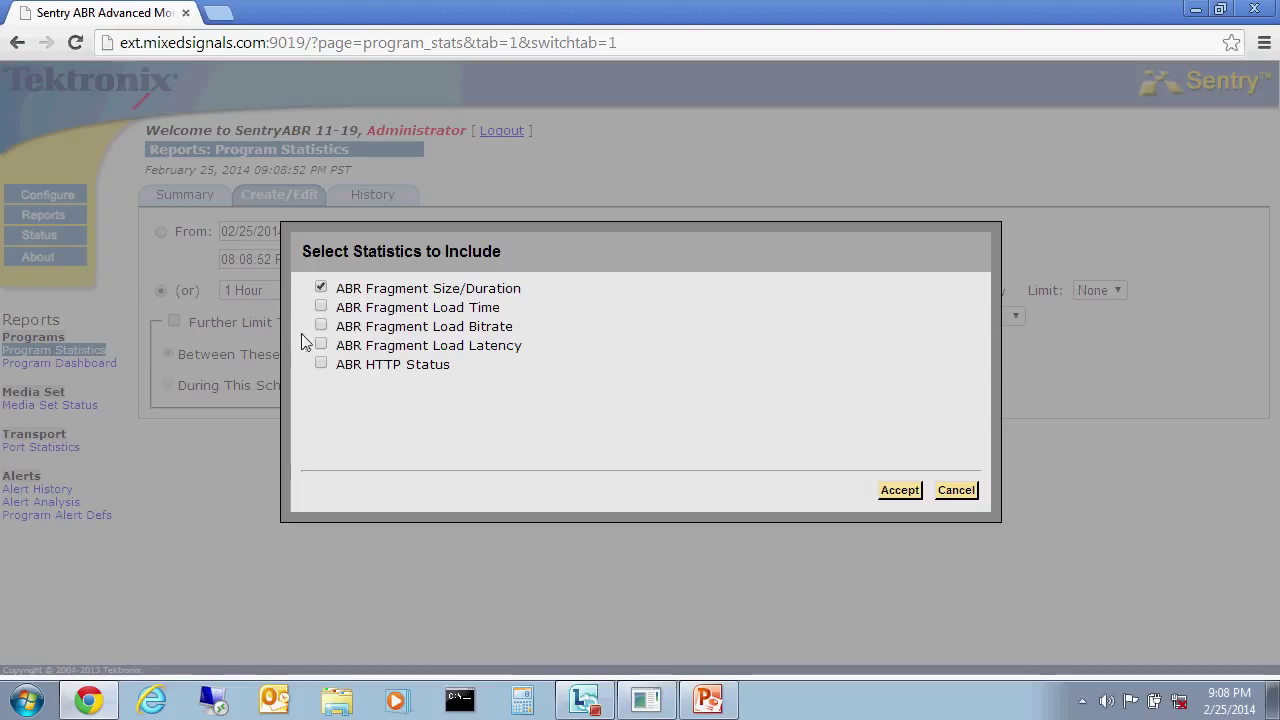
pyautogui.click(320, 308)
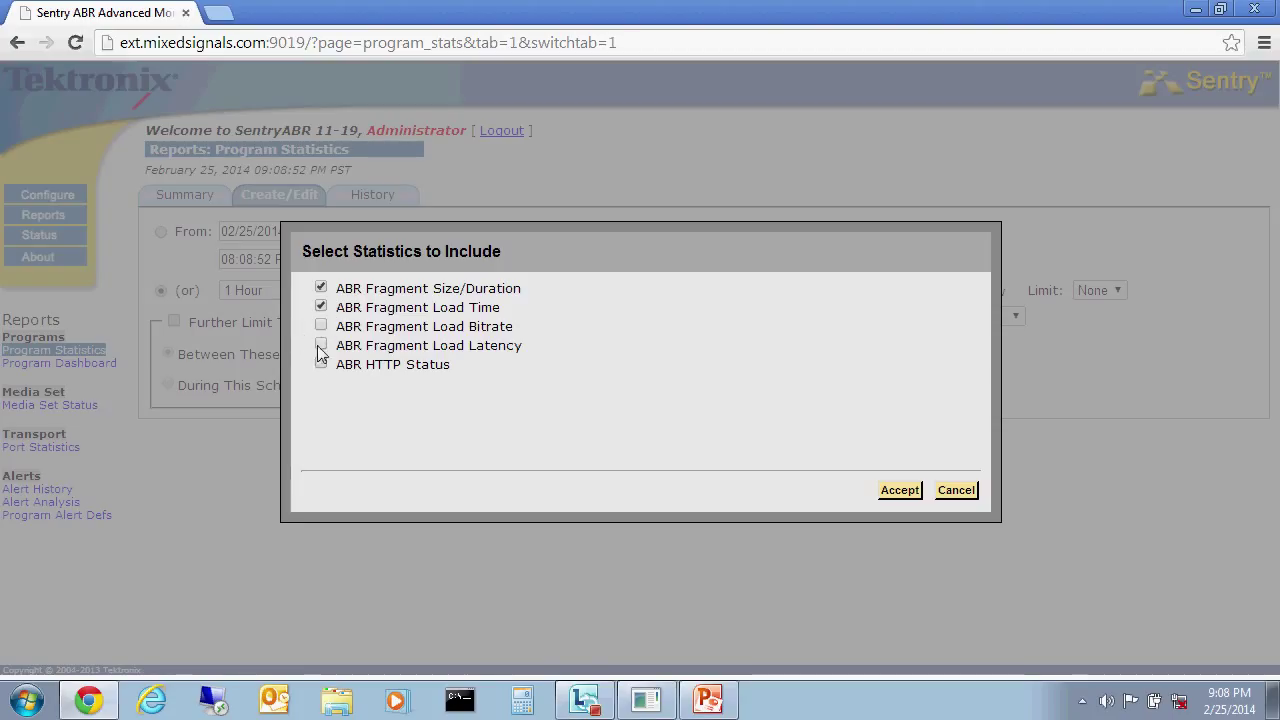
pyautogui.click(898, 490)
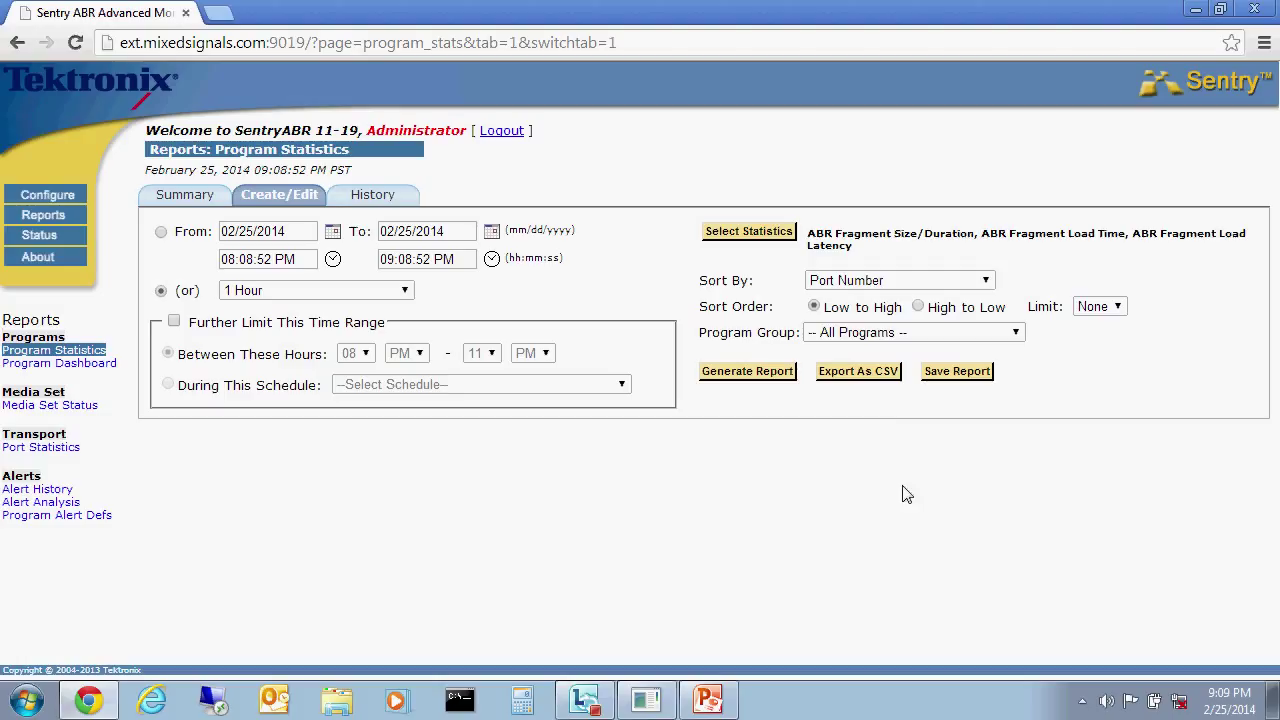
pyautogui.click(912, 332)
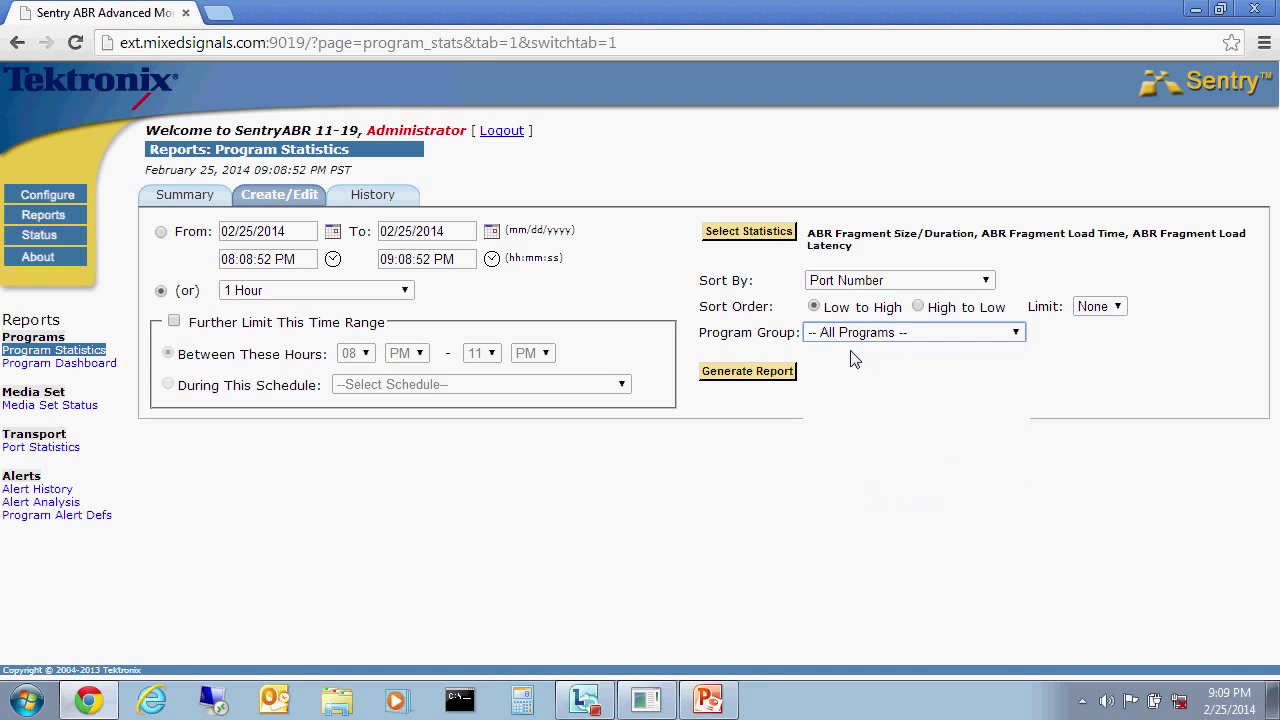
# Limit the report to the last 5 minutes and generate it.
pyautogui.click(748, 370)
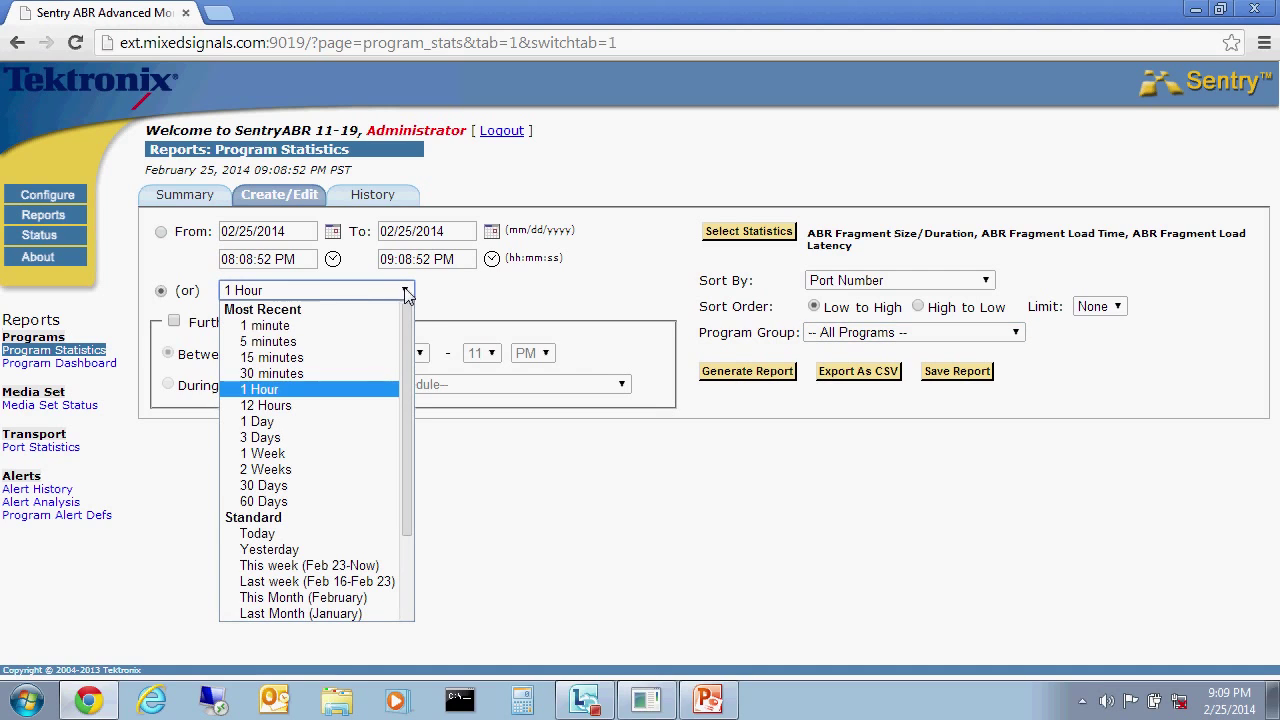
pyautogui.click(268, 340)
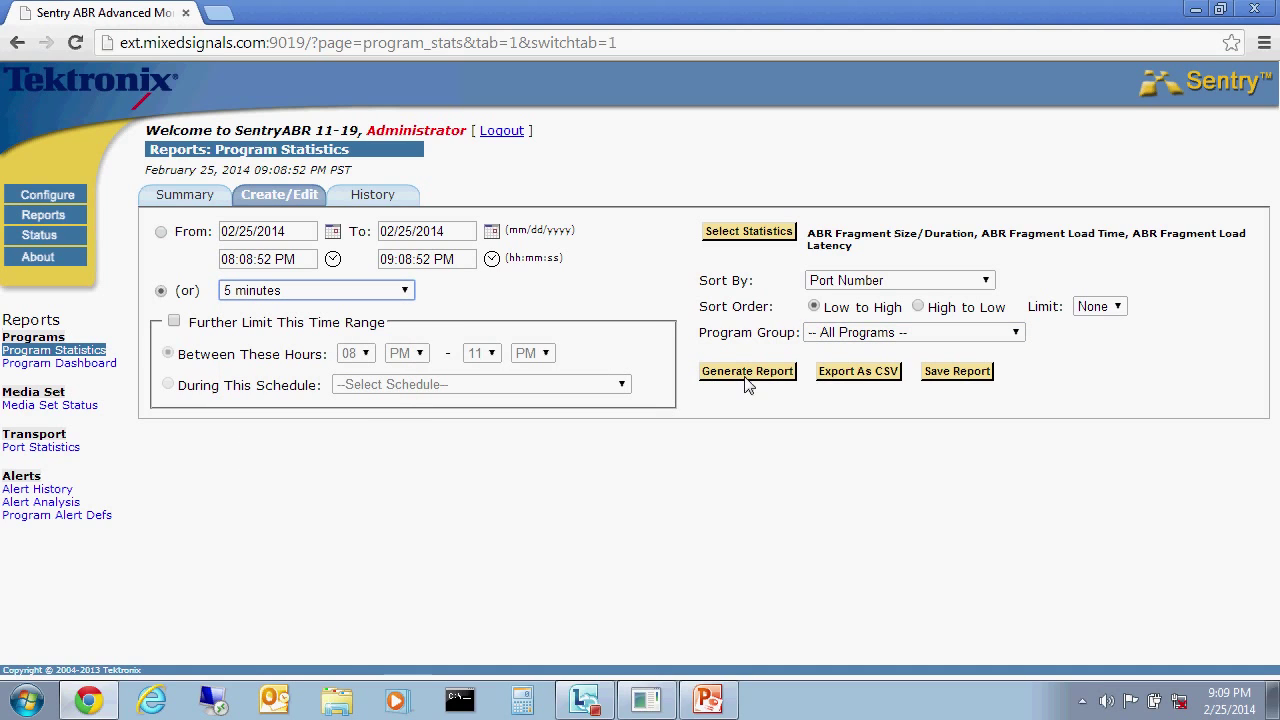
pyautogui.click(748, 370)
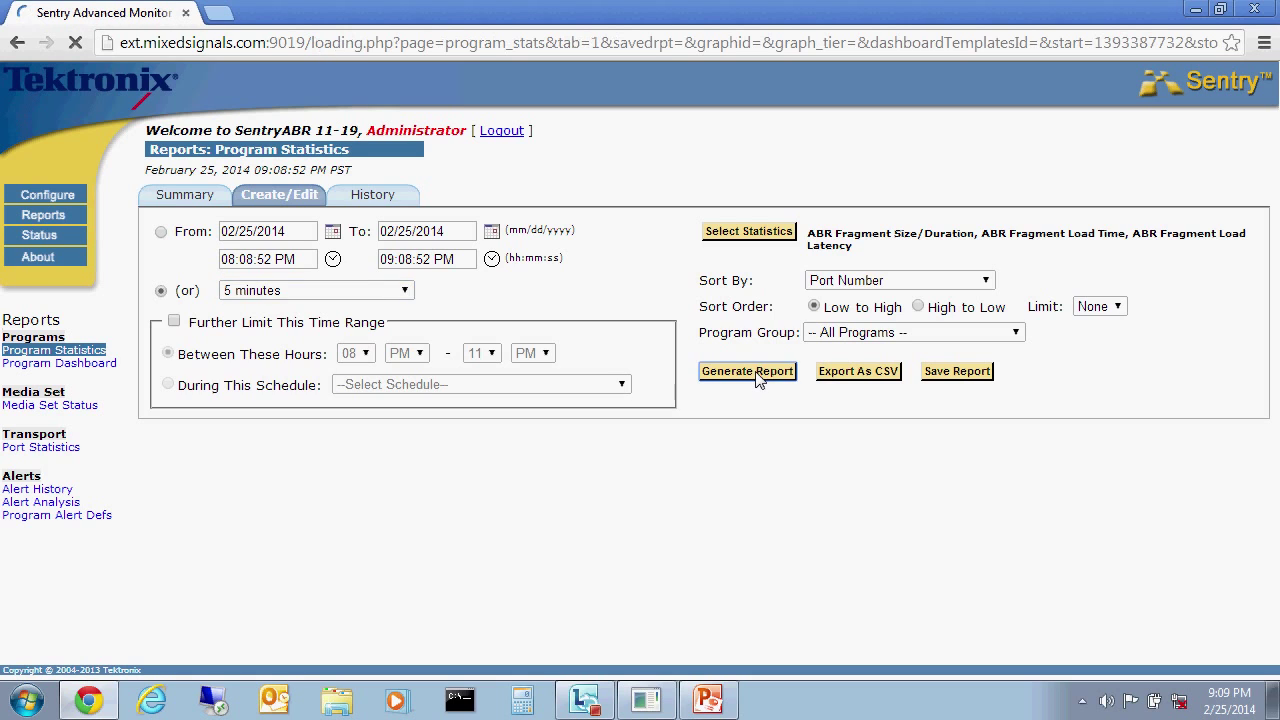
# Review the loaded 5-minute report's 59-program fragment statistics table.
pyautogui.click(748, 370)
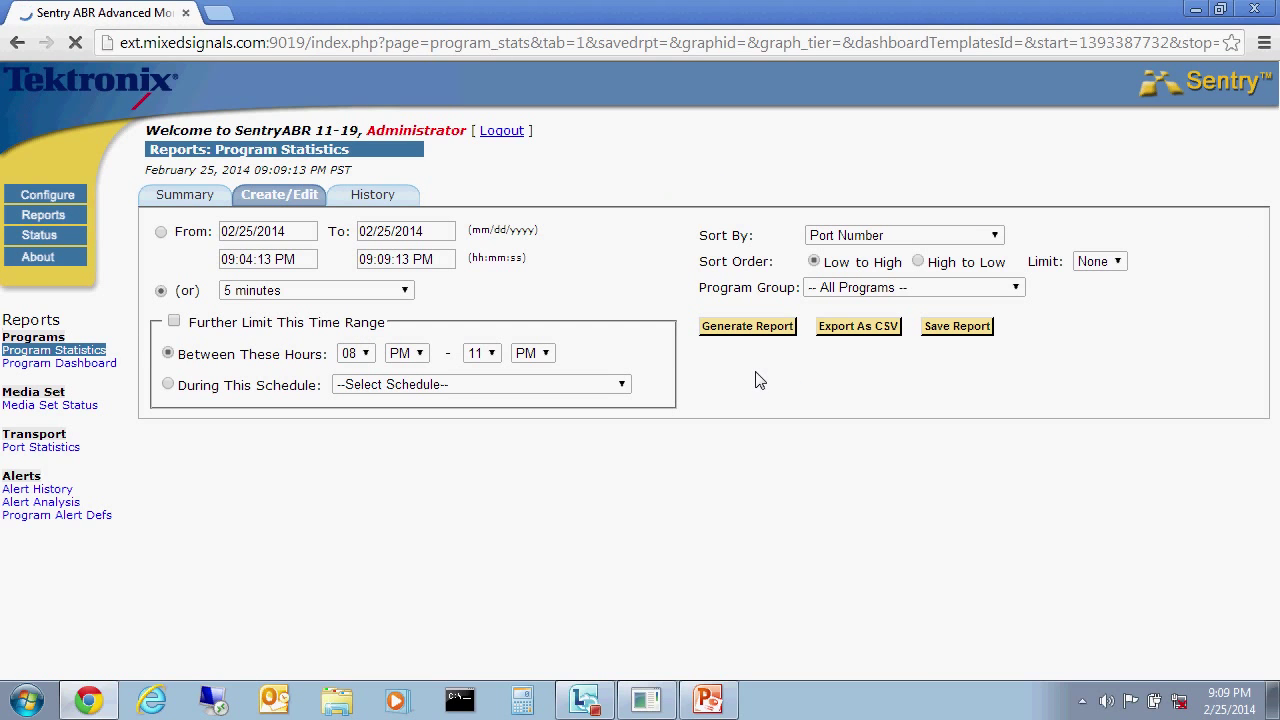
pyautogui.click(748, 326)
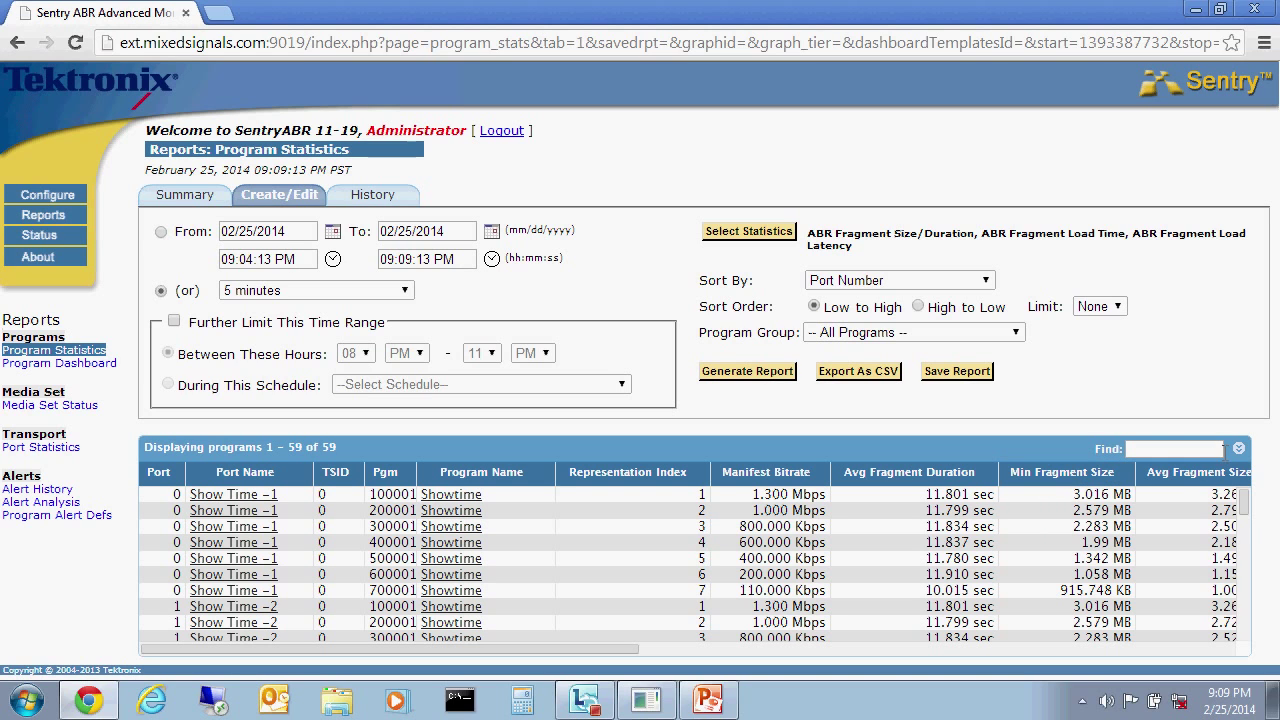
pyautogui.scroll(-3)
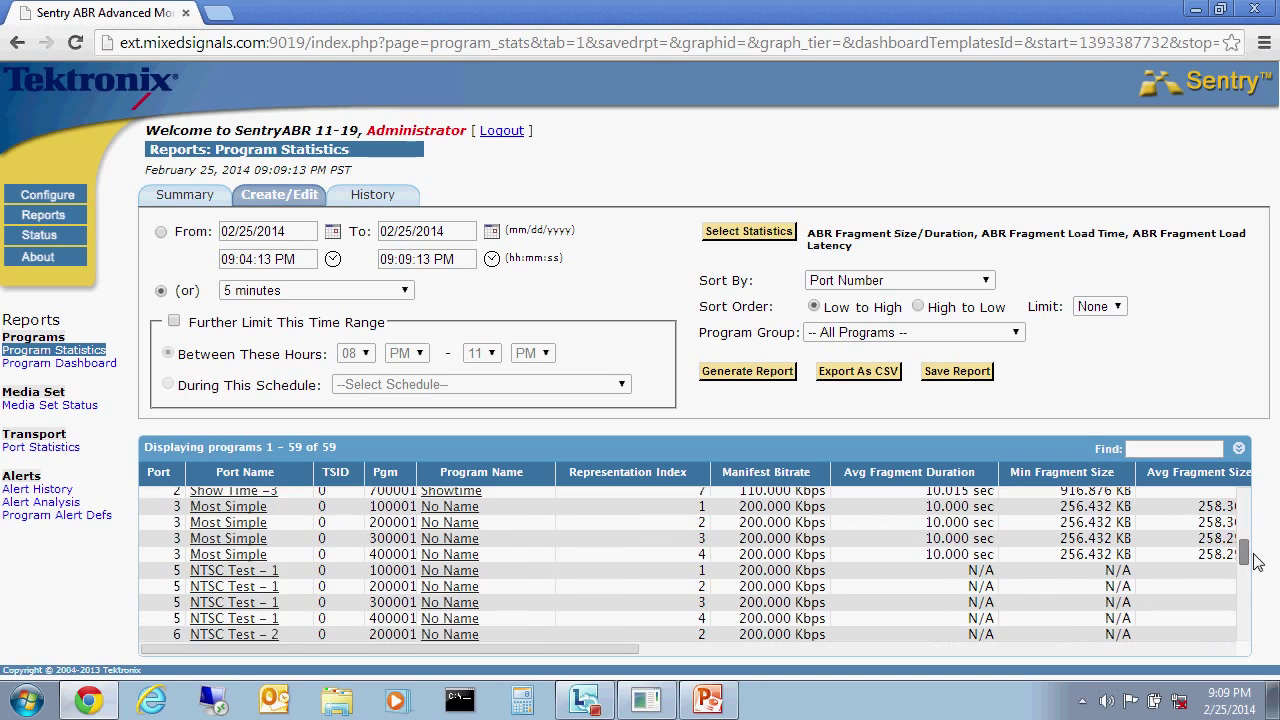
pyautogui.scroll(-3)
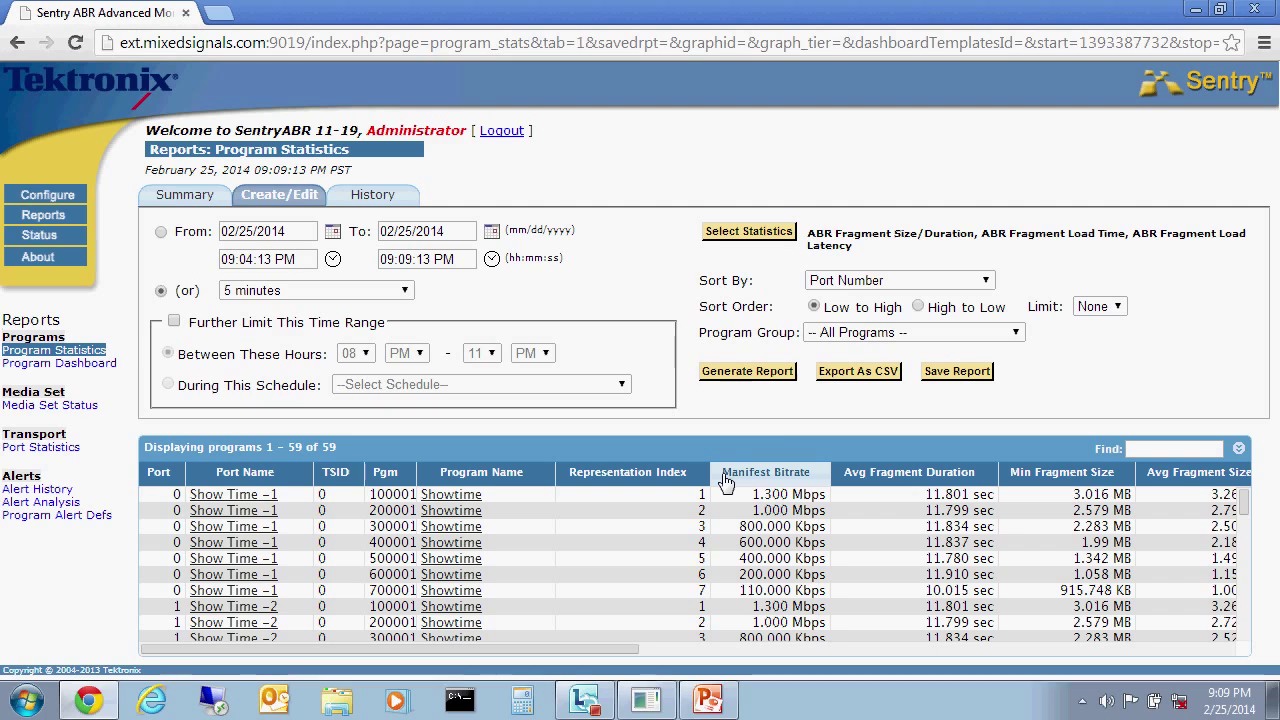
pyautogui.click(748, 232)
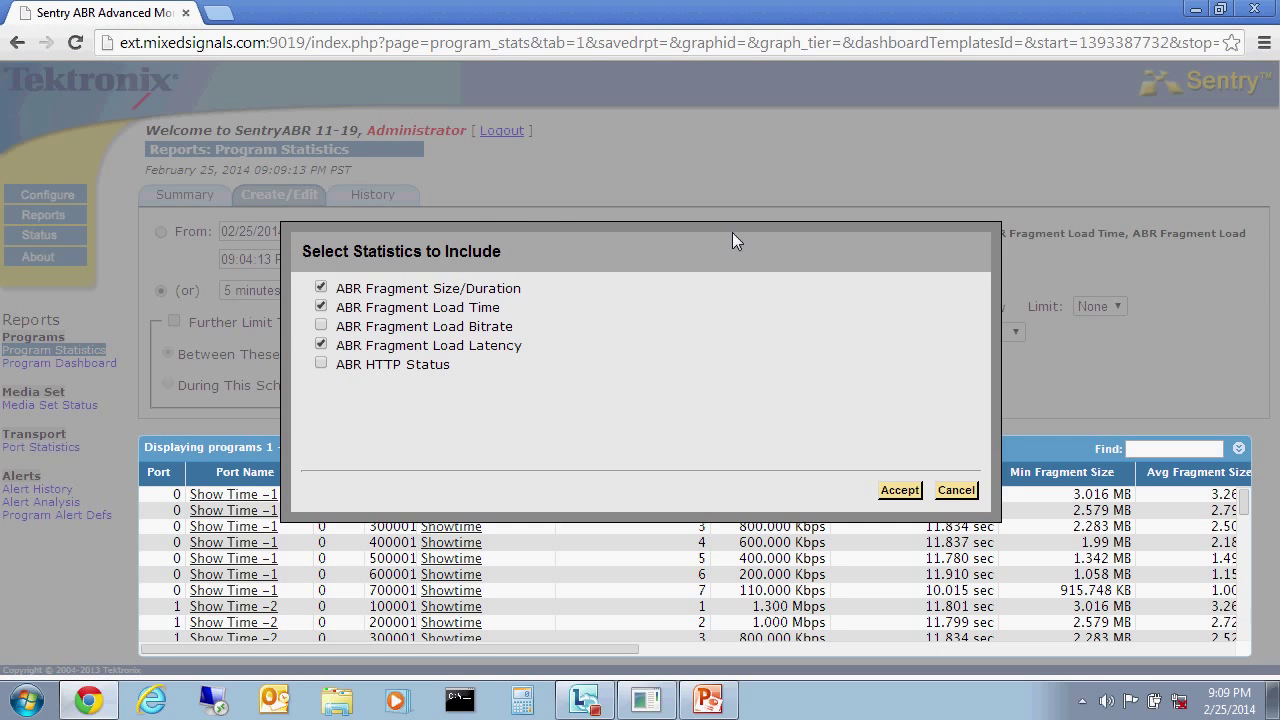
pyautogui.moveTo(436, 286)
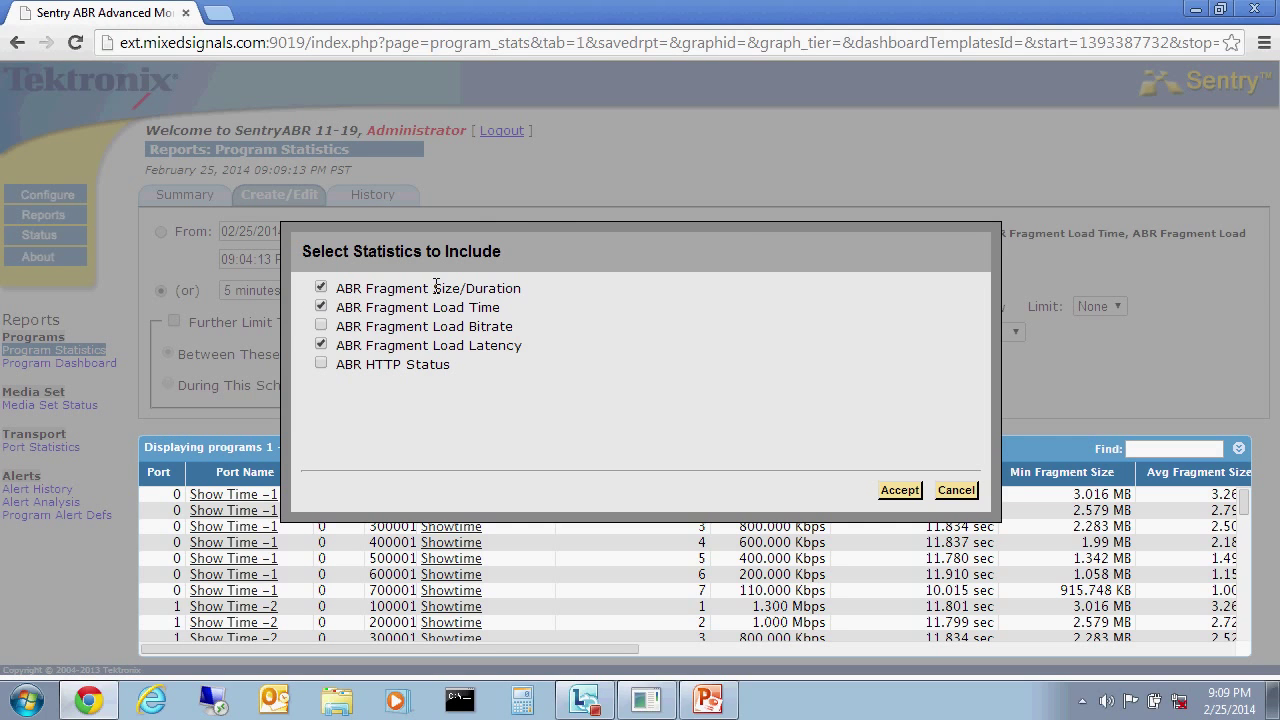
pyautogui.moveTo(544, 380)
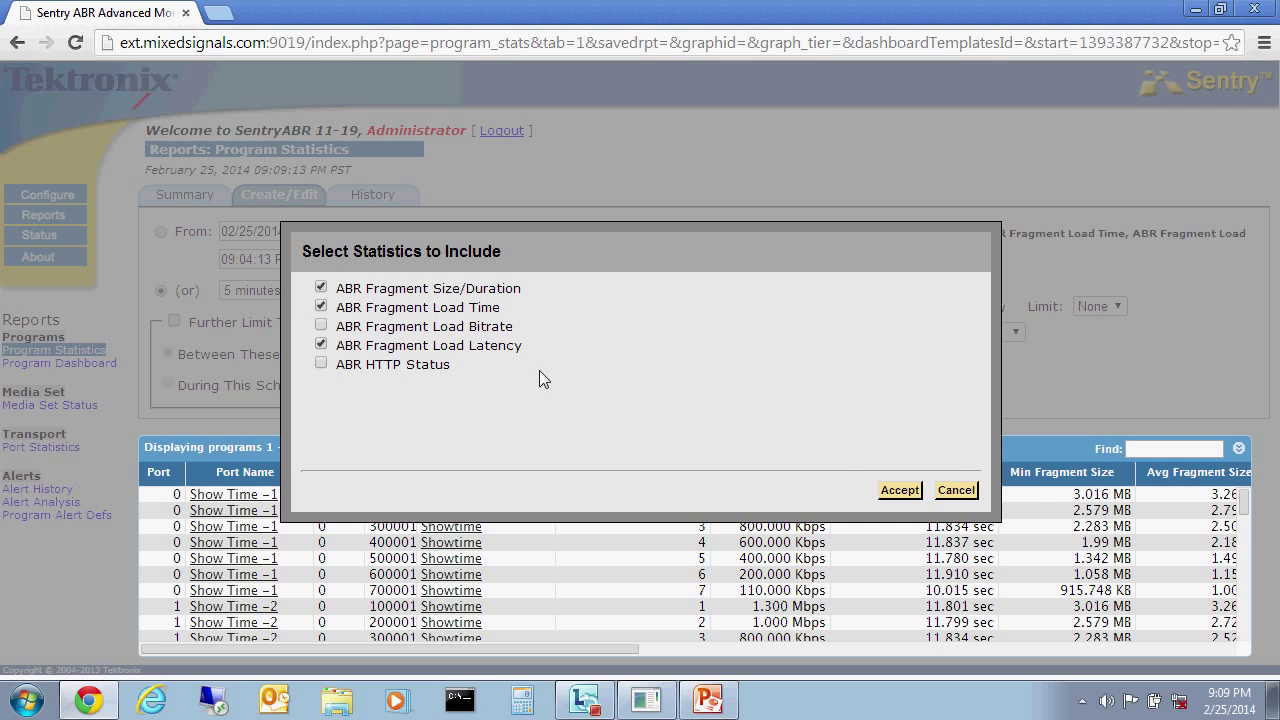
pyautogui.click(898, 490)
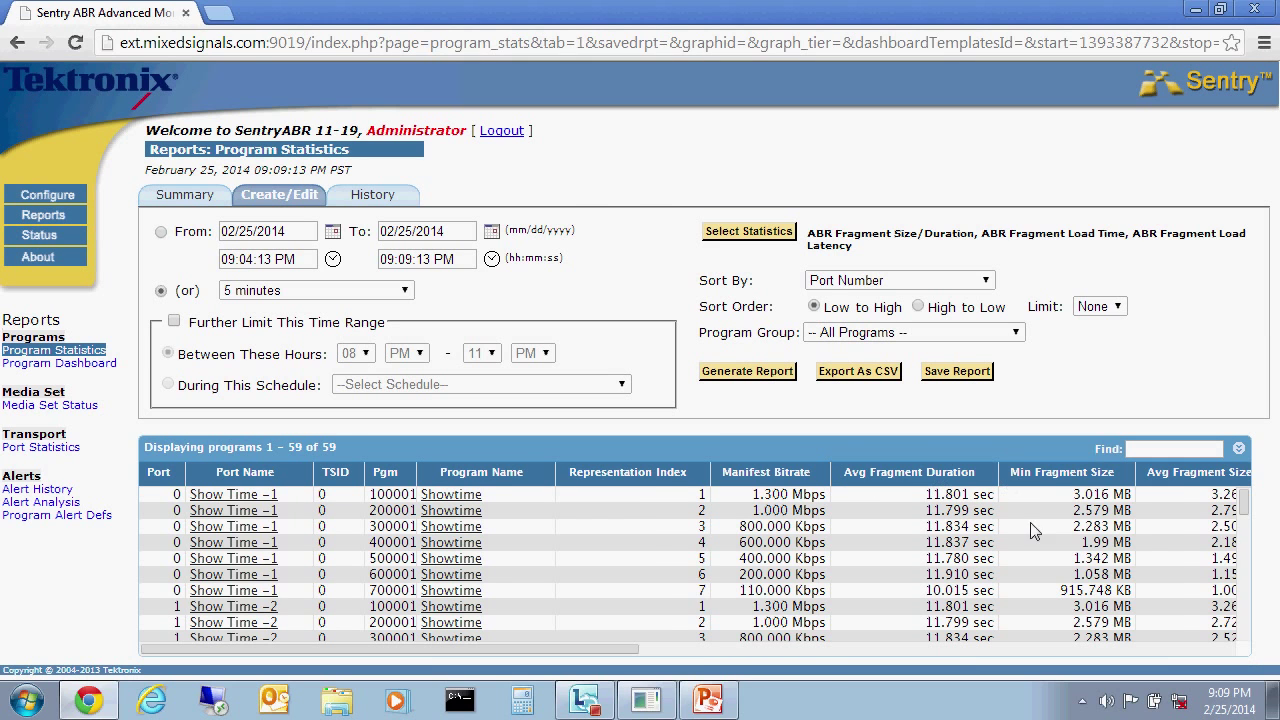
pyautogui.hscroll(3)
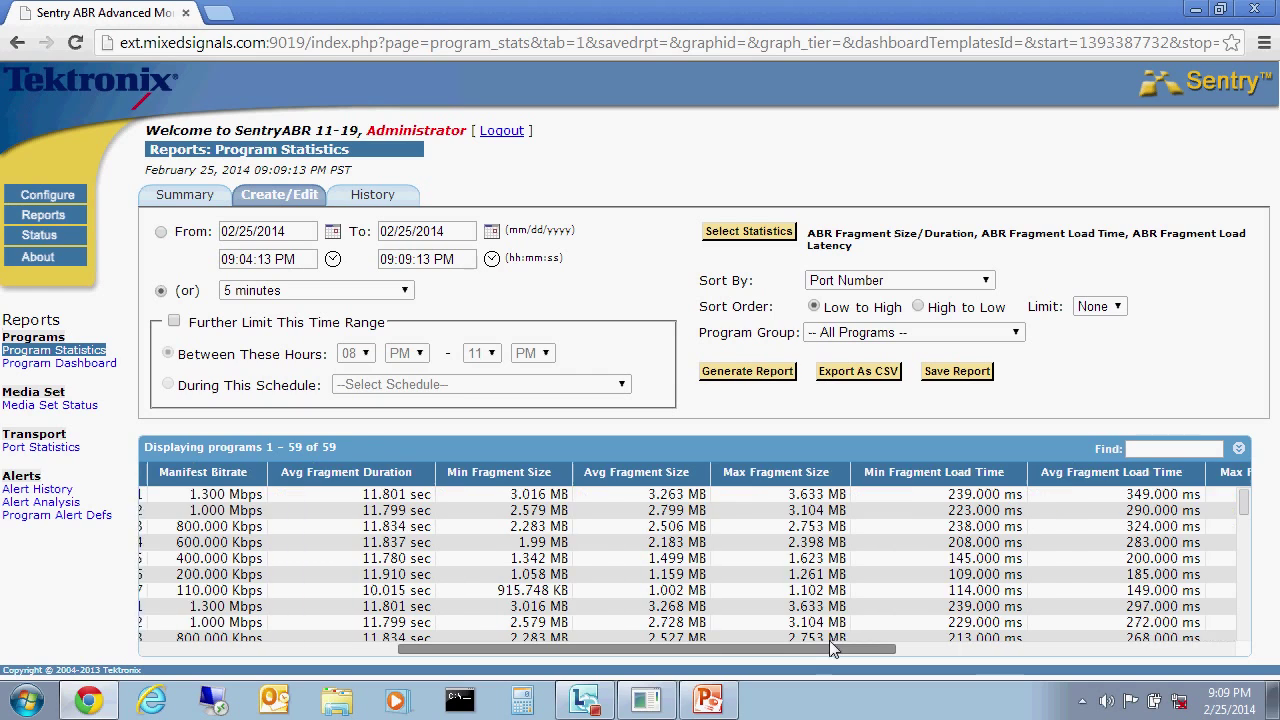
pyautogui.moveTo(836, 648); pyautogui.dragTo(564, 656)
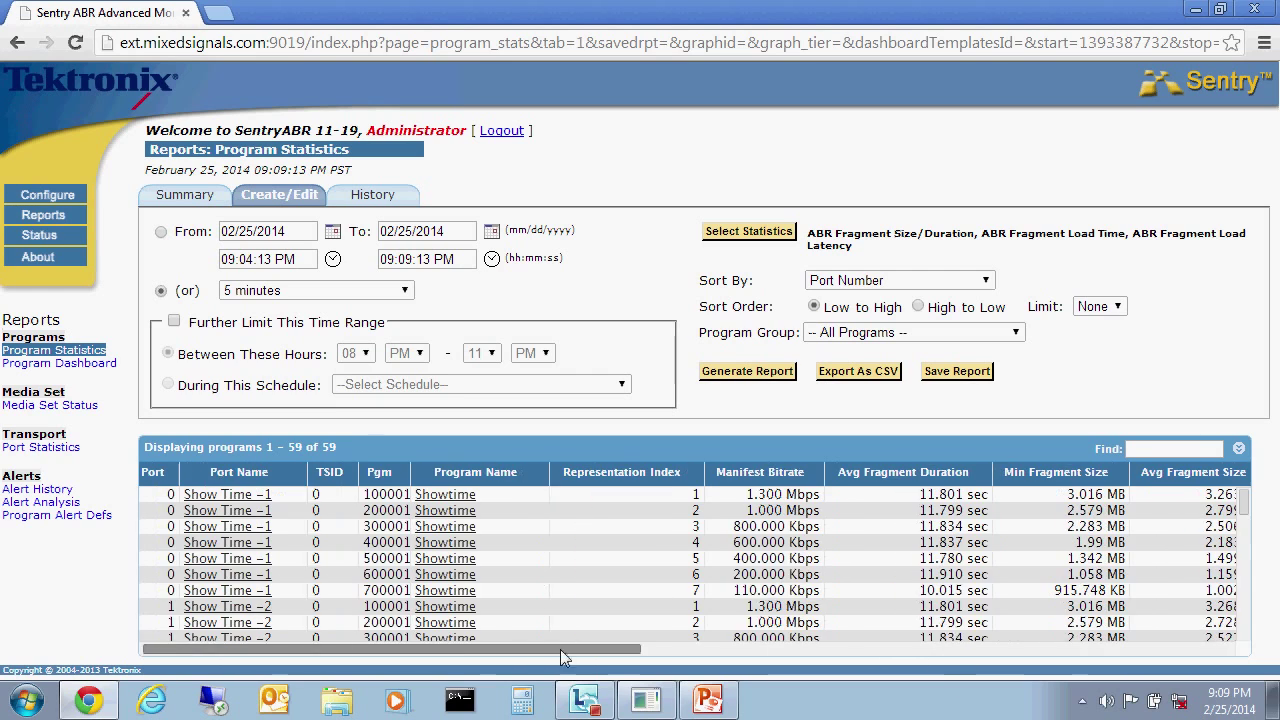